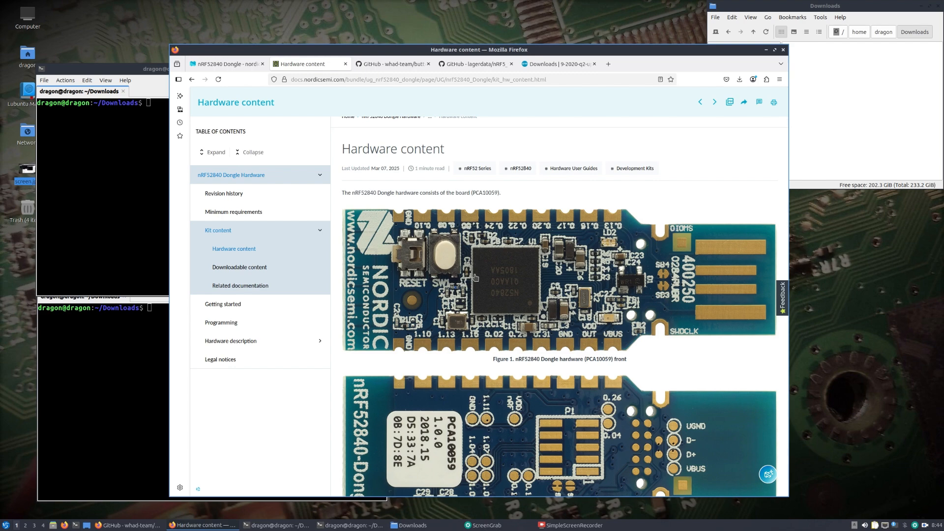
pyautogui.moveTo(493, 283)
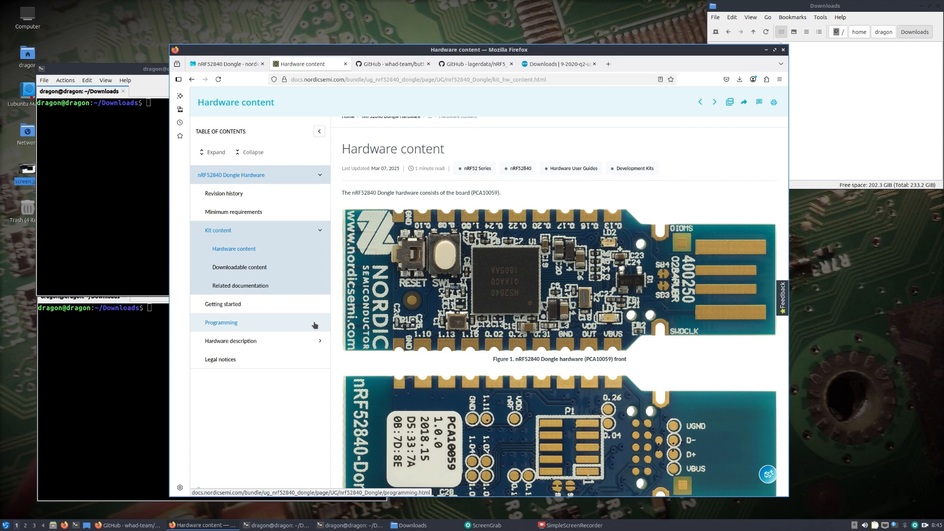
pyautogui.moveTo(471, 307)
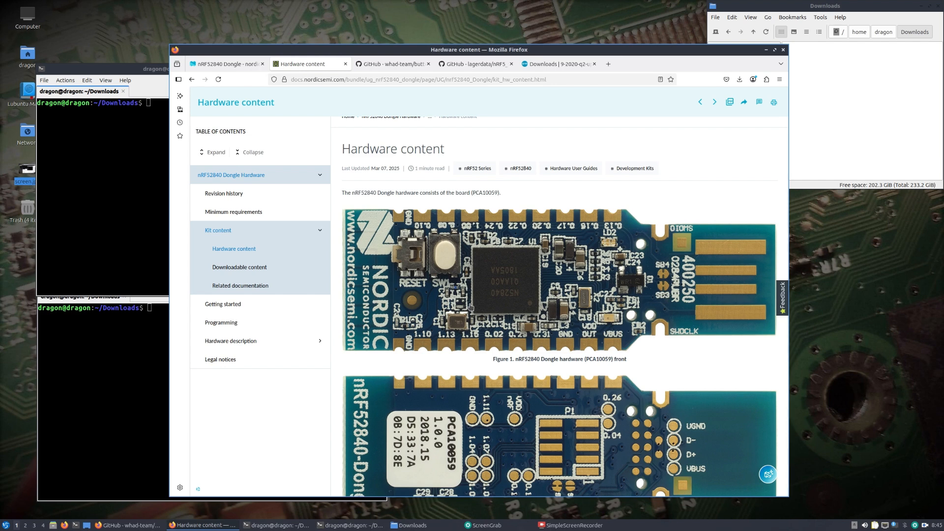
pyautogui.moveTo(485, 307)
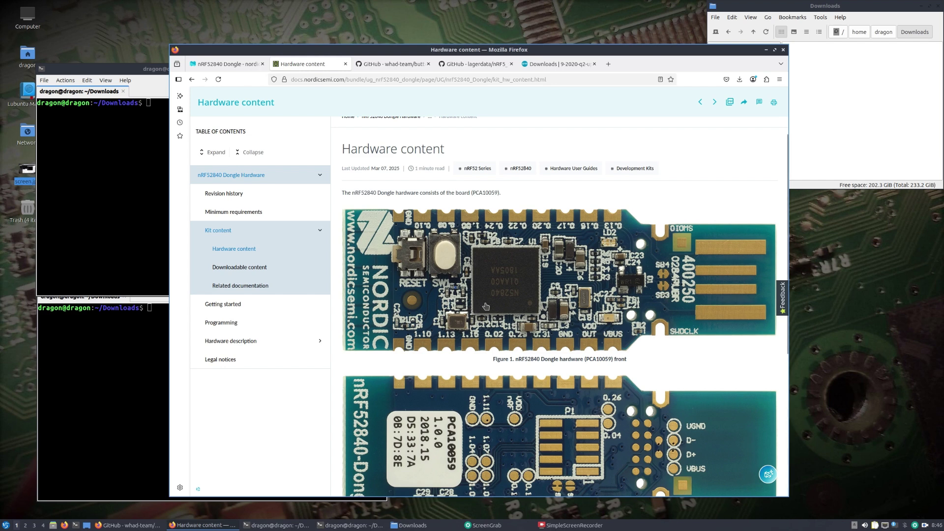
pyautogui.moveTo(492, 294)
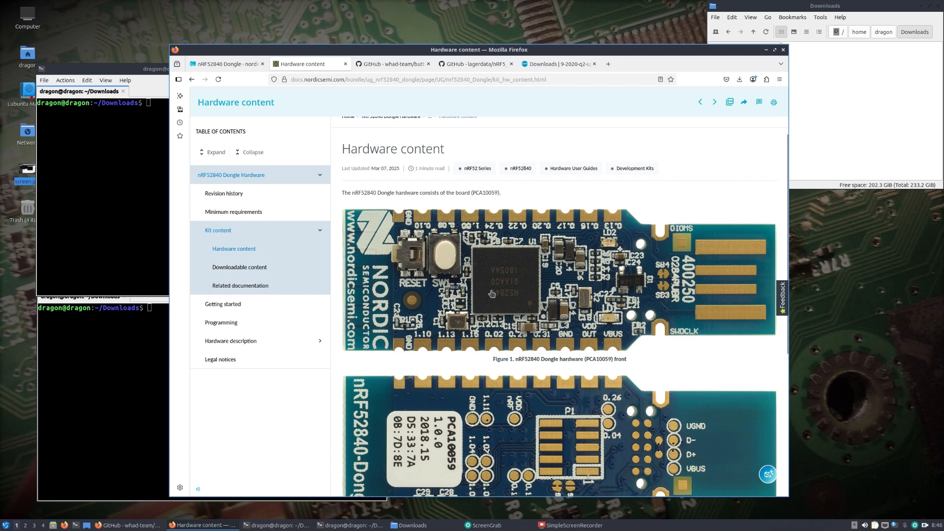
pyautogui.moveTo(445, 254)
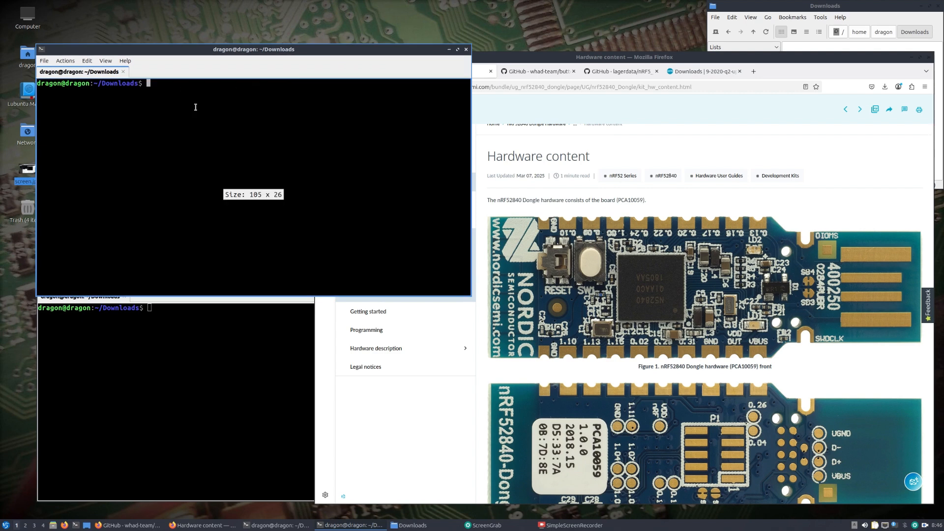
# Move into /usr/src/whad-client and check the venv folder's disk usage
pyautogui.write('cd /')
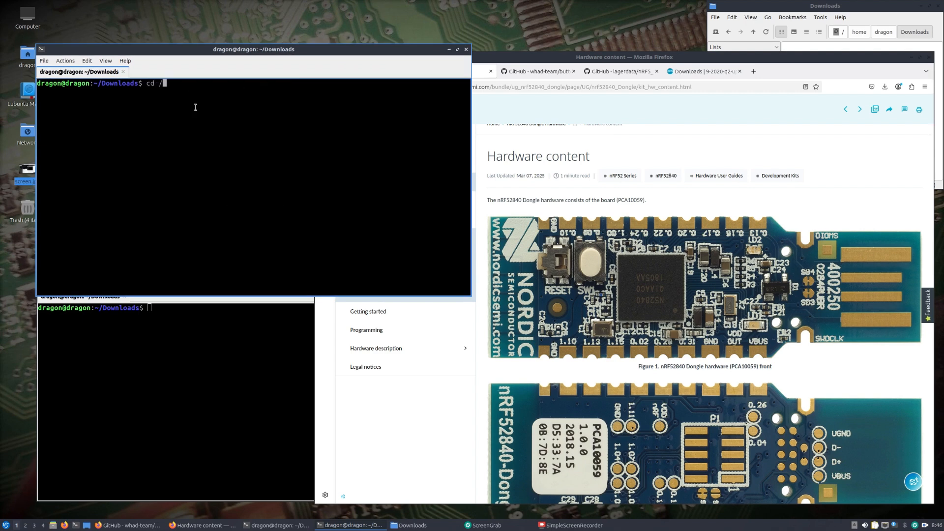
pyautogui.write('usr/src/whad-client/')
pyautogui.write('ls')
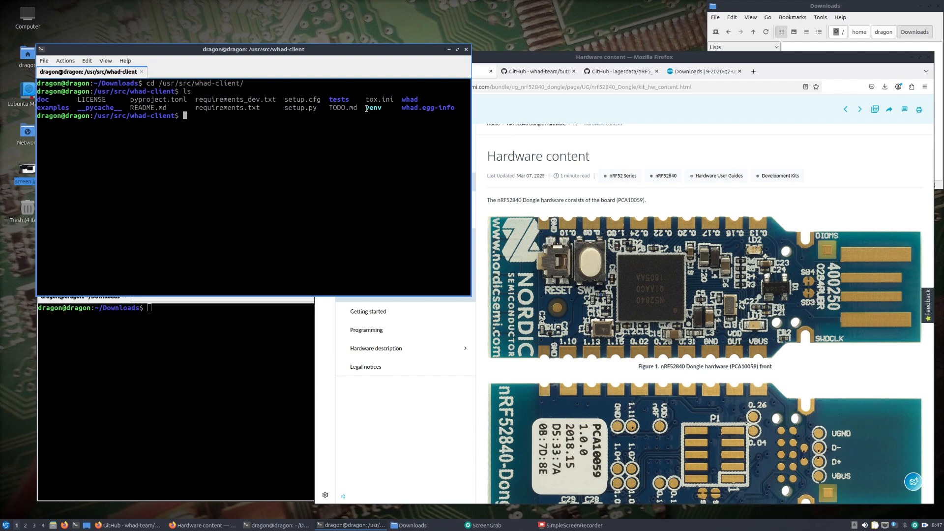
pyautogui.write('c')
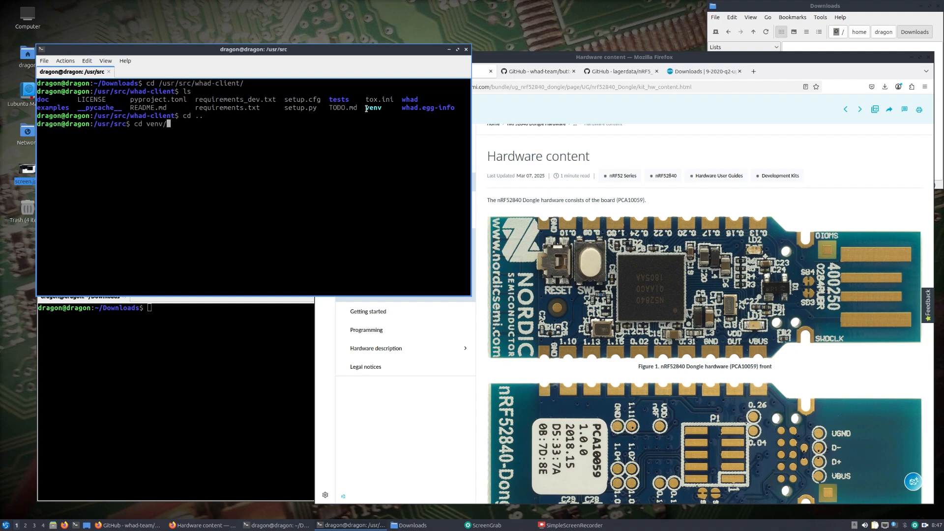
pyautogui.press('Return')
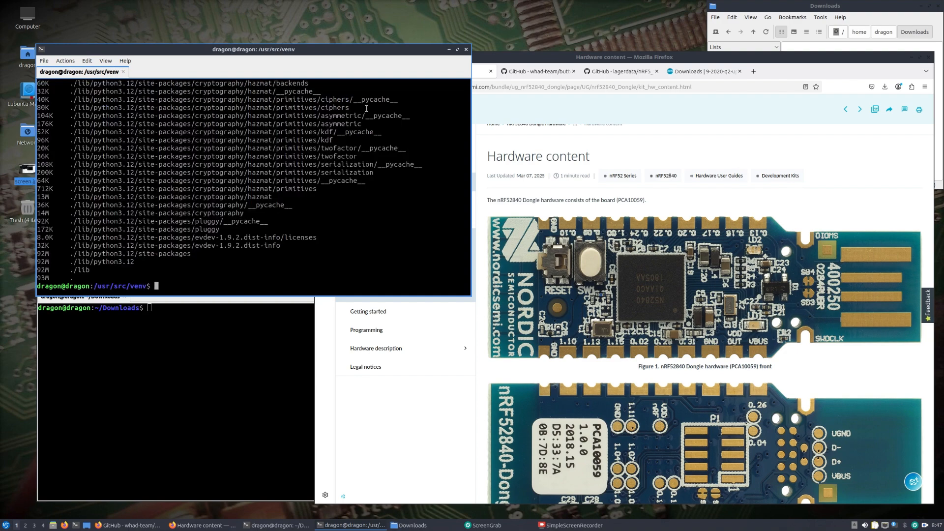
# Return to the whad-client folder, list it, and activate the venv via source venv/bin/activate
pyautogui.write('cd ..')
pyautogui.write('cd whad-client/')
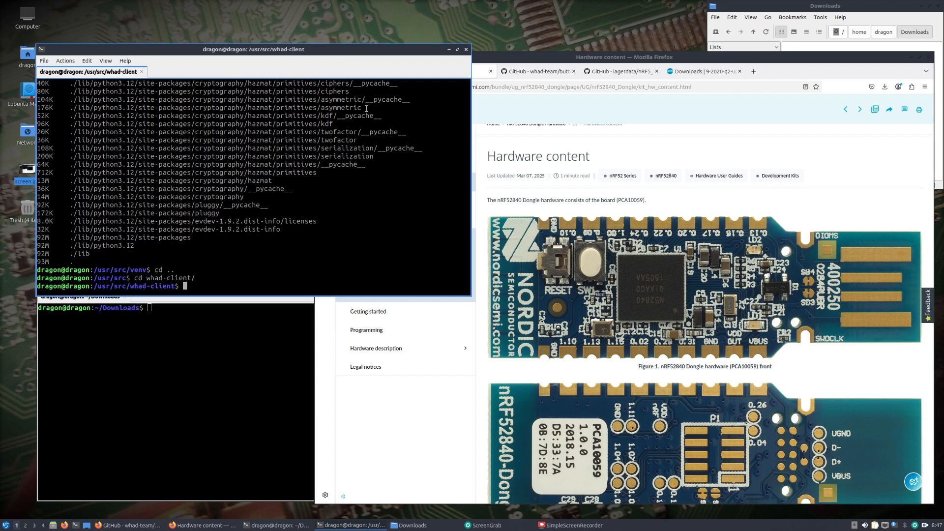
pyautogui.write('ls')
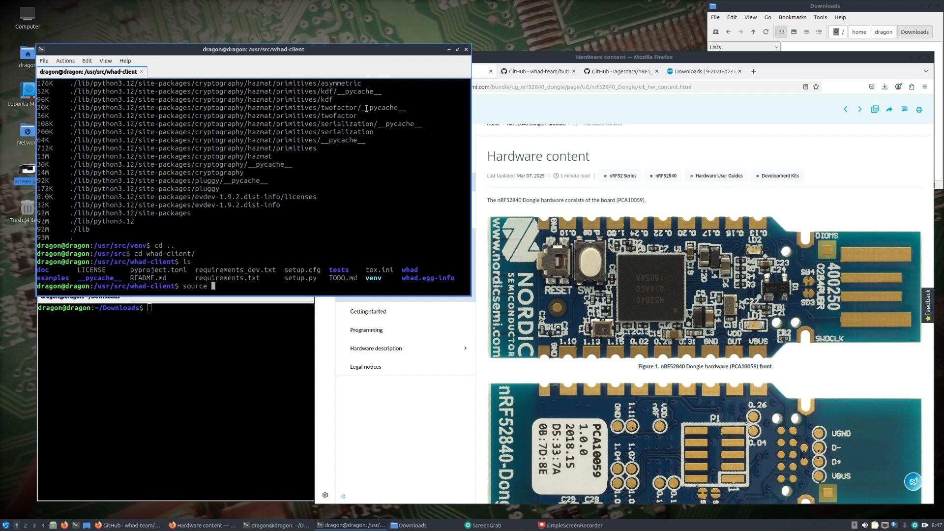
pyautogui.write('venv/sou')
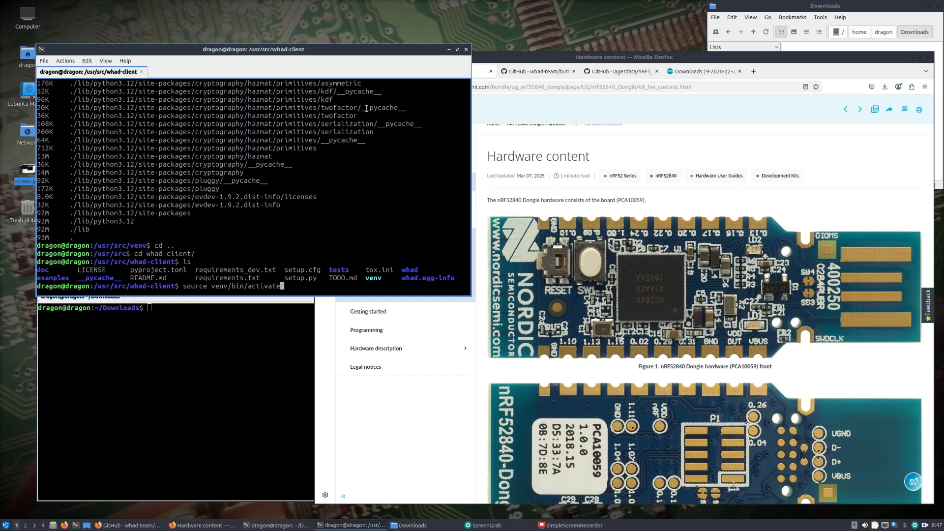
pyautogui.press('Return')
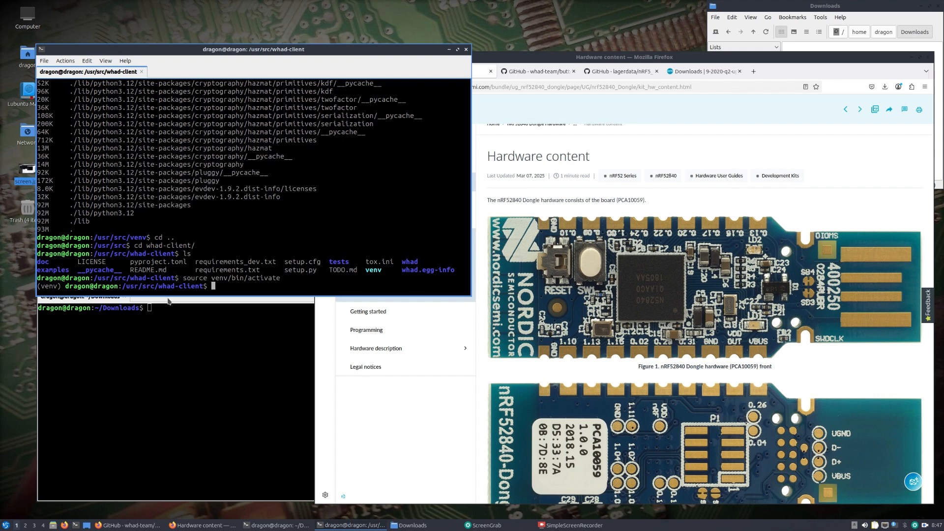
# List pip packages showing whad 1.2.6, then run whadup, which reports Device not found
pyautogui.write('pip')
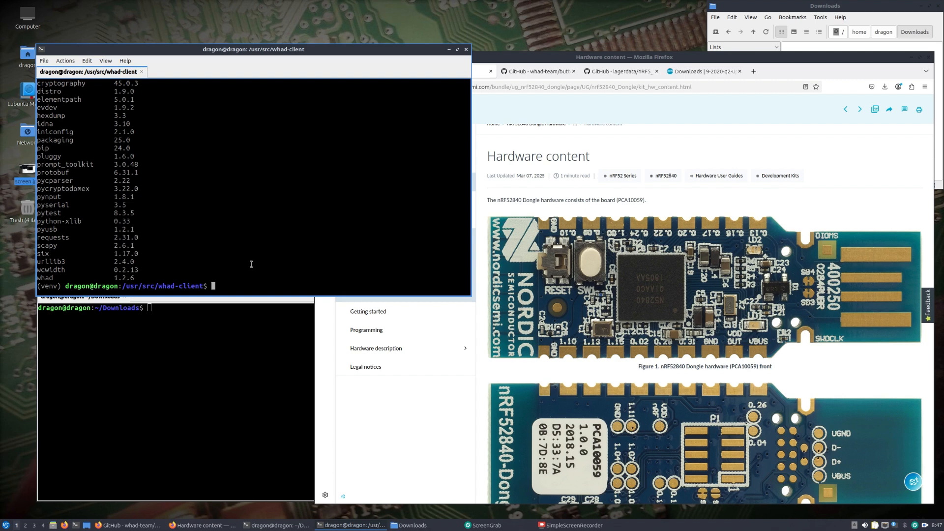
pyautogui.write('wha')
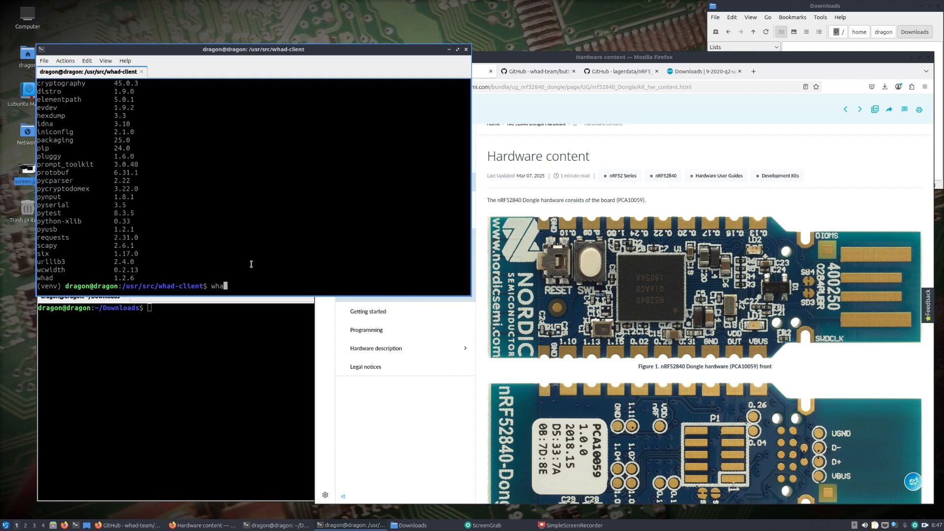
pyautogui.write('dup')
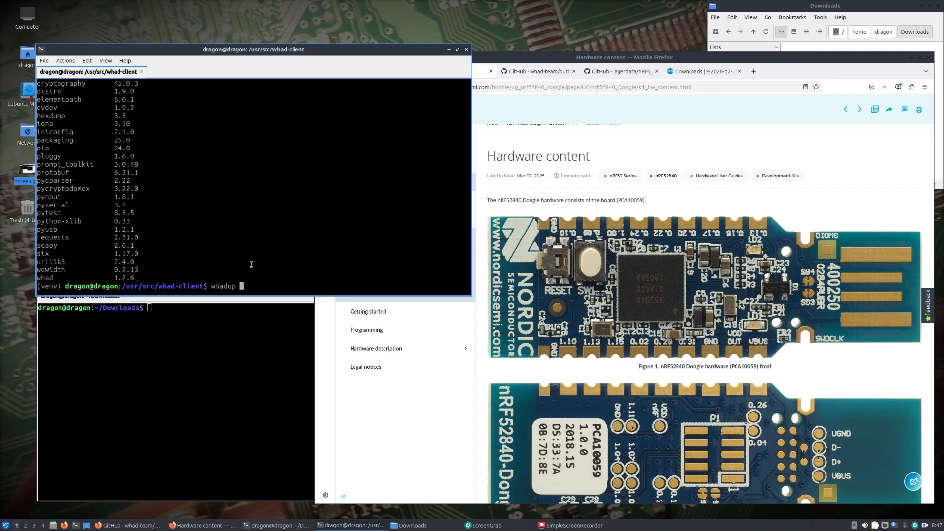
pyautogui.press('Return')
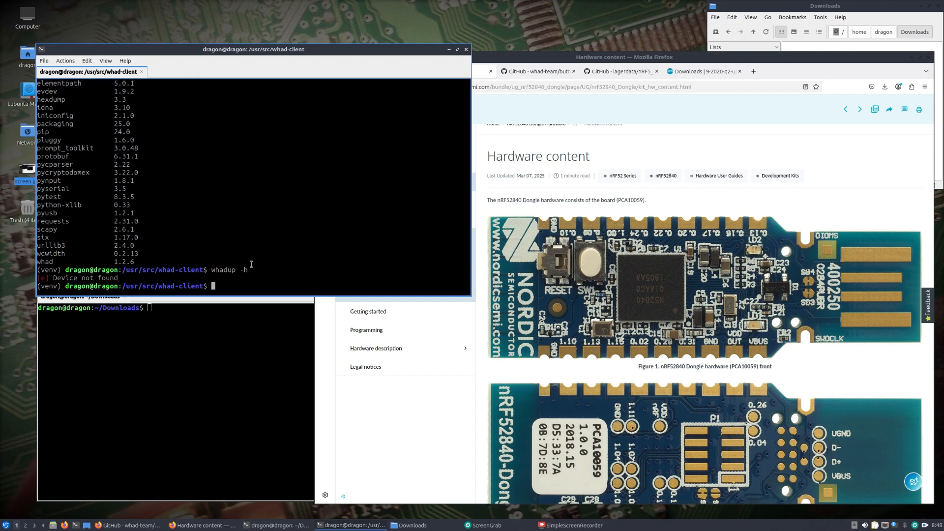
pyautogui.moveTo(288, 277)
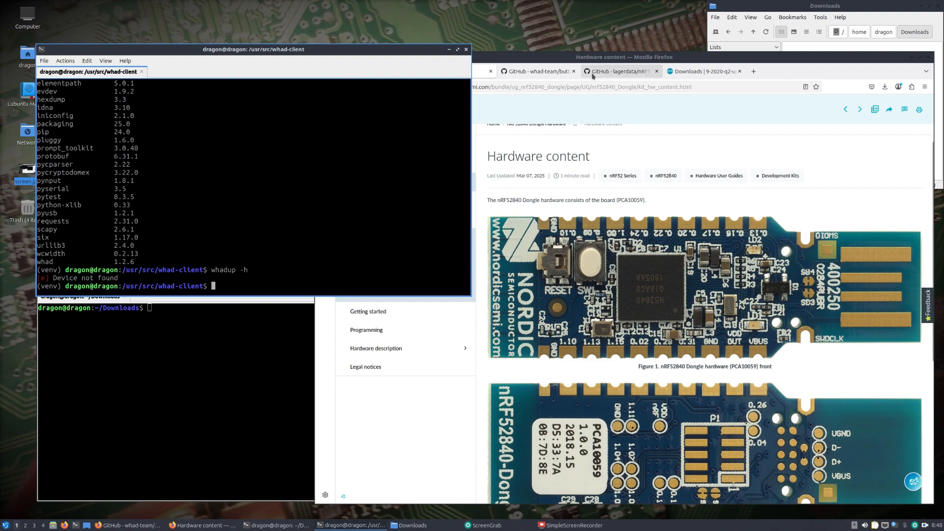
# From the whad-client GitHub page, switch to the WHAD docs Installation page, then refocus the Downloads terminal
pyautogui.click(537, 71)
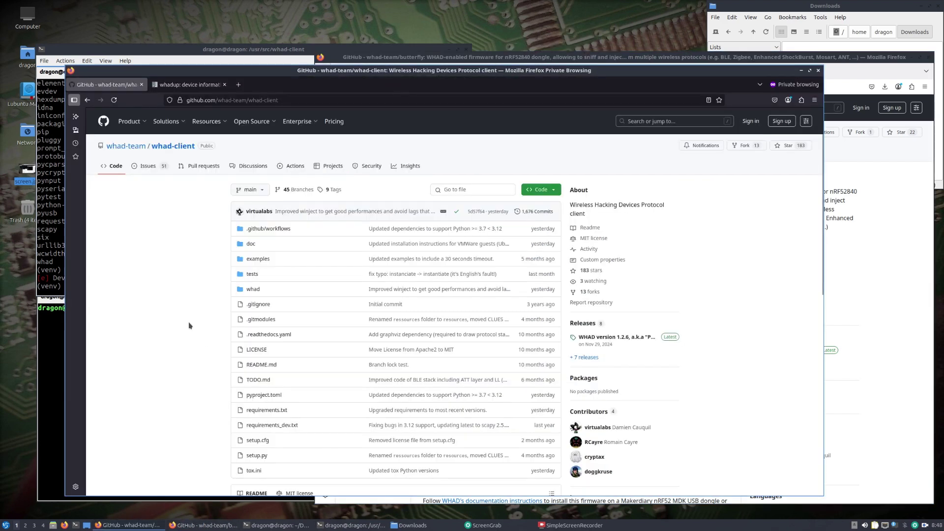
pyautogui.scroll(-3)
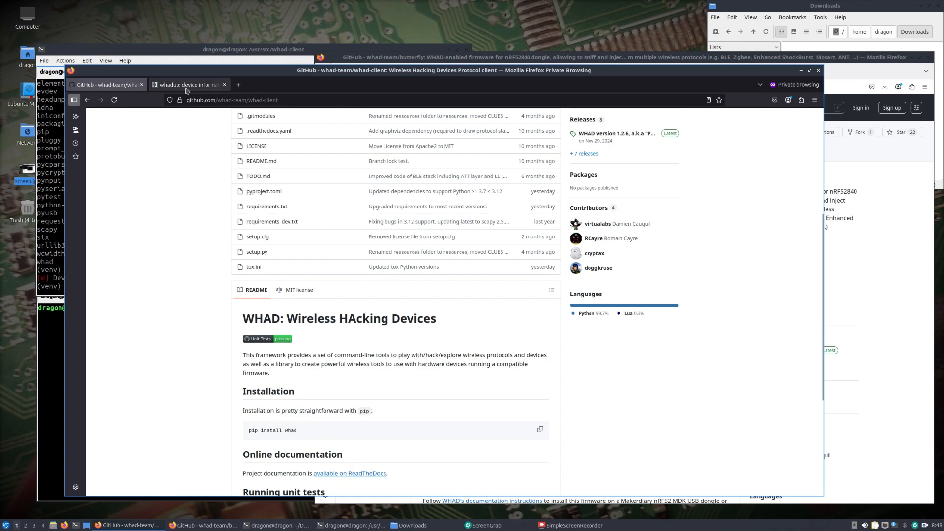
pyautogui.click(188, 85)
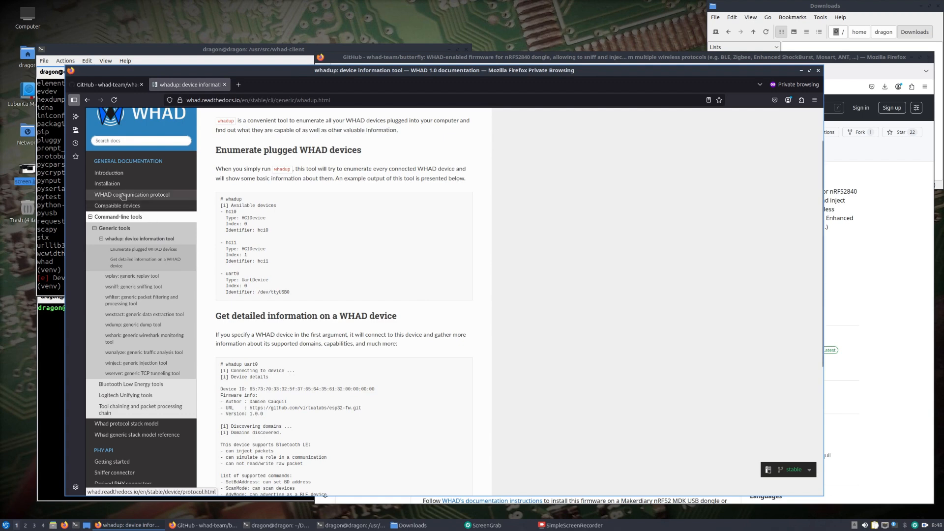
pyautogui.click(106, 183)
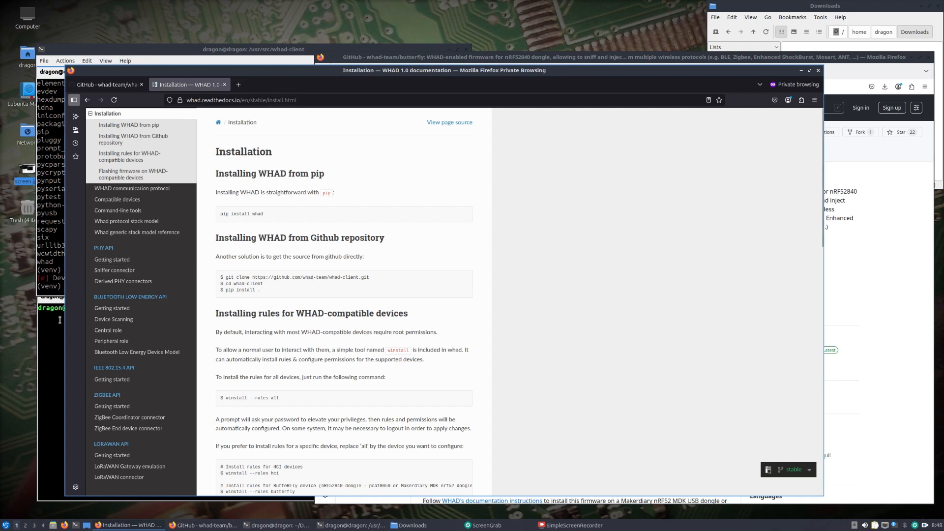
pyautogui.click(280, 525)
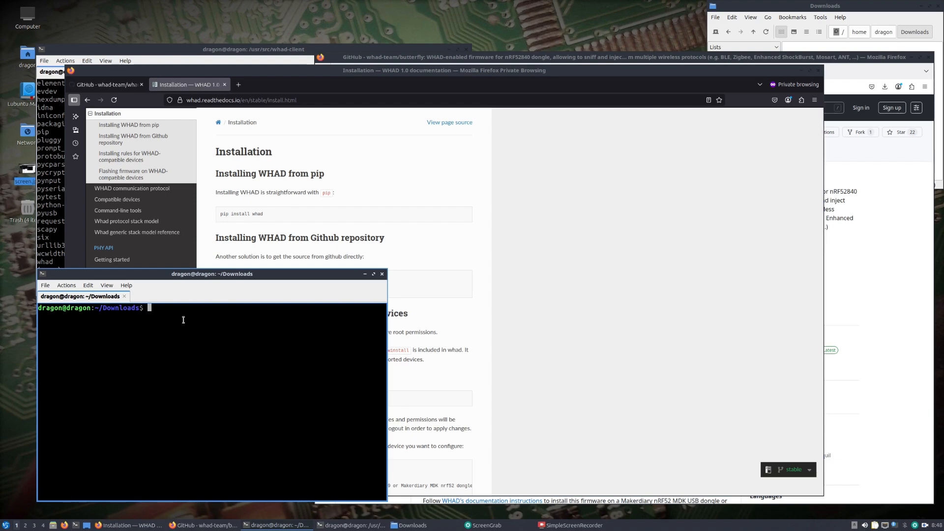
# Change into /usr/src/whad-client/doc/ and launch Firefox on the local WHAD 1.2.6 docs
pyautogui.write('cd /usr/src/')
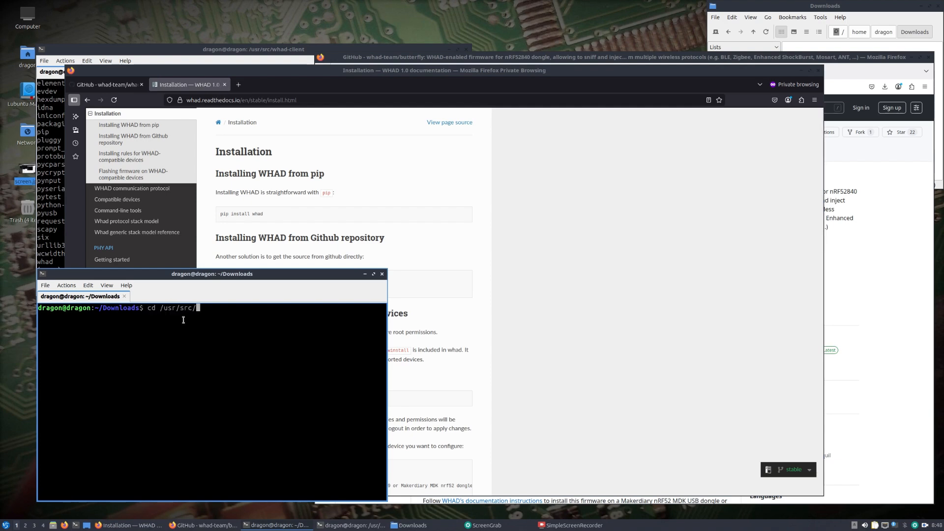
pyautogui.write('whad-client/doc/')
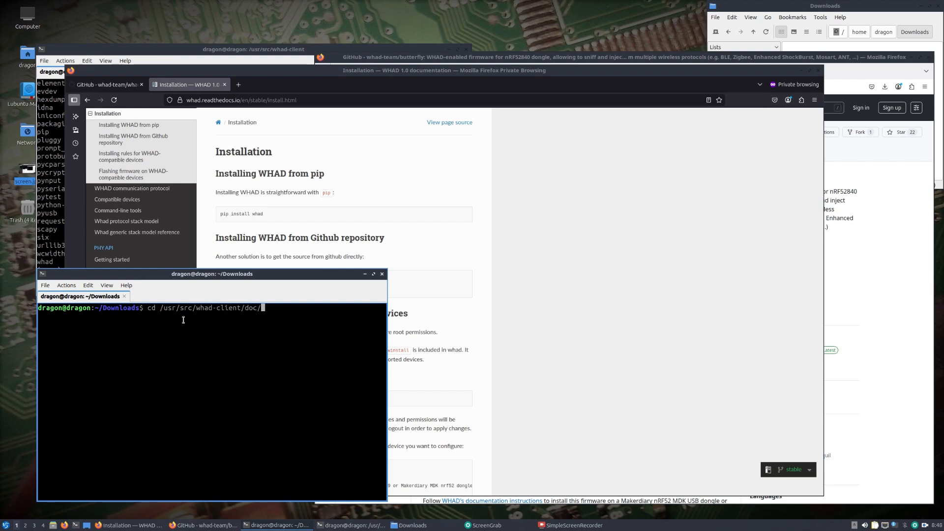
pyautogui.press('Return')
pyautogui.write('ls')
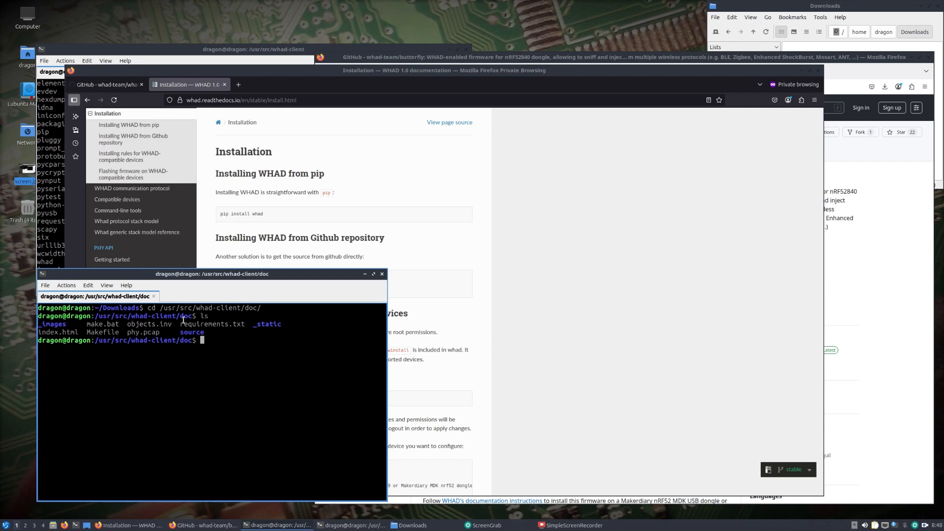
pyautogui.write('firefox')
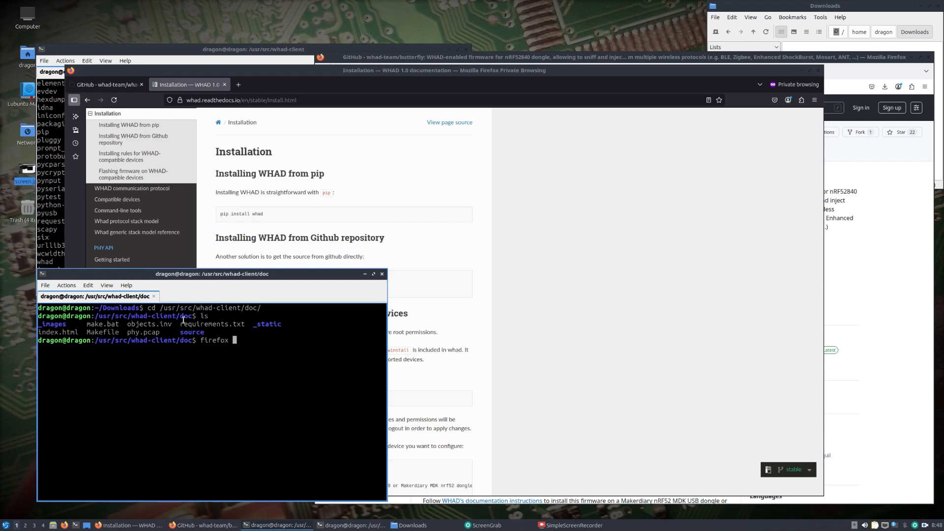
pyautogui.press('Return')
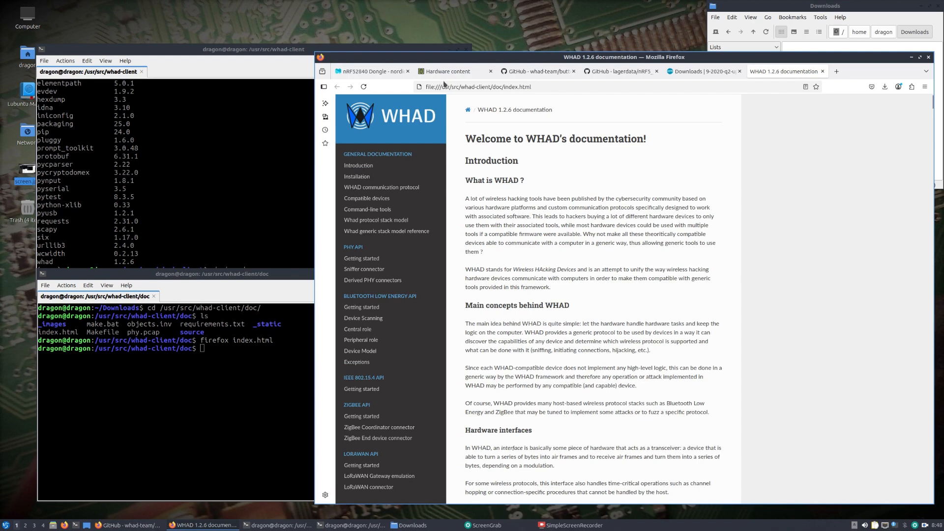
pyautogui.moveTo(473, 102)
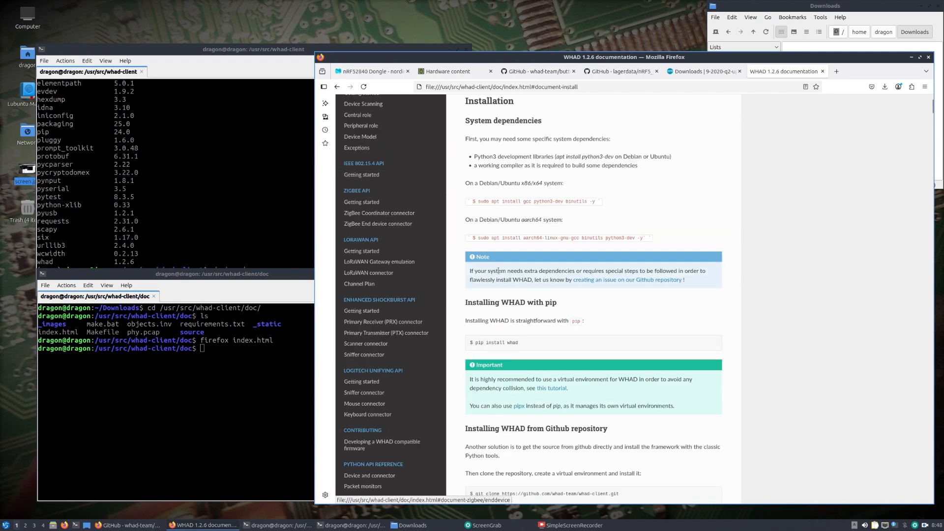
# Scroll the Installation page down to the winstall device-rules and permissions section
pyautogui.scroll(-3)
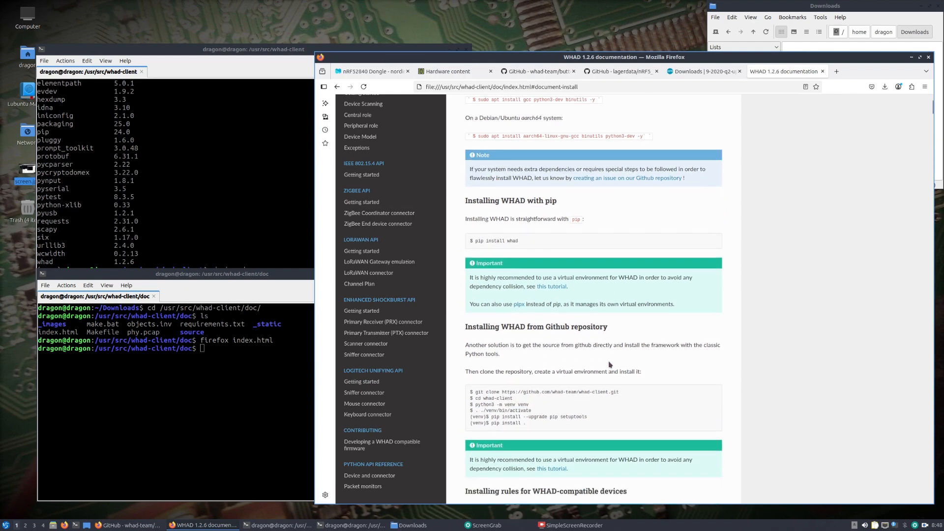
pyautogui.scroll(-3)
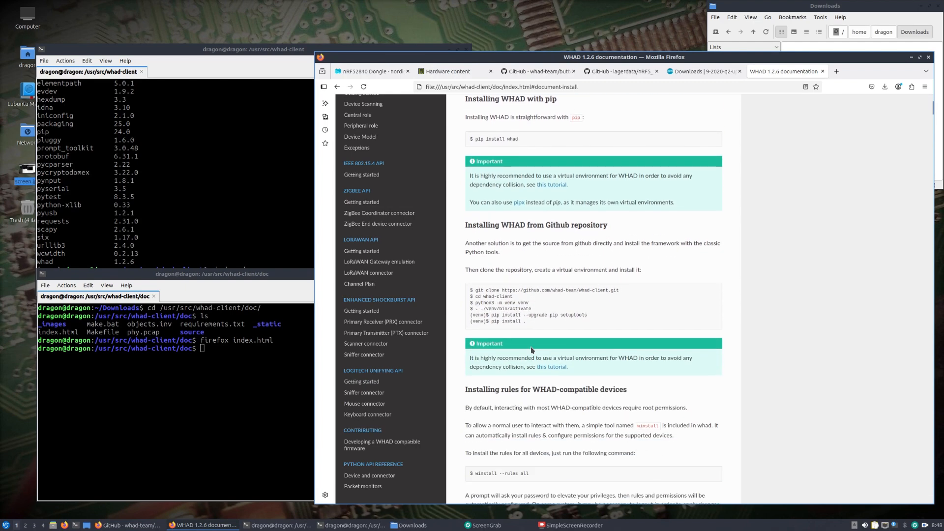
pyautogui.scroll(-3)
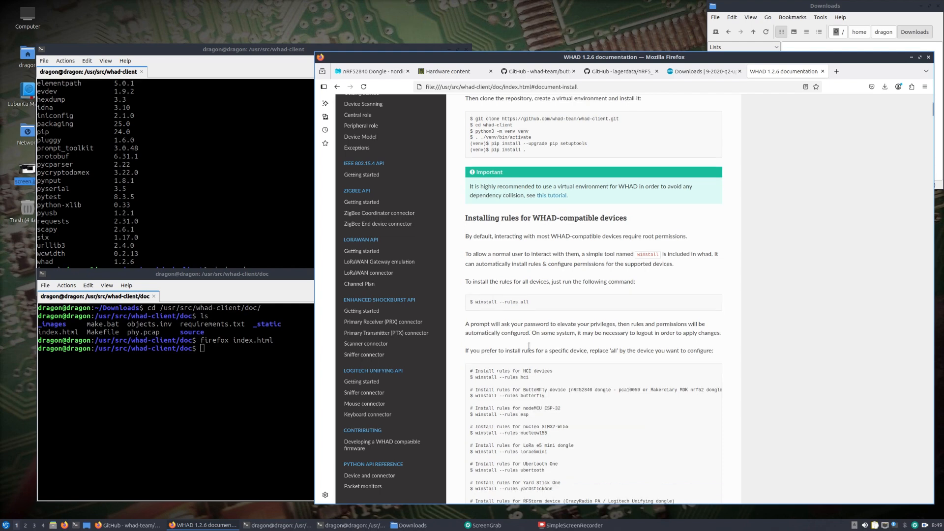
pyautogui.scroll(-3)
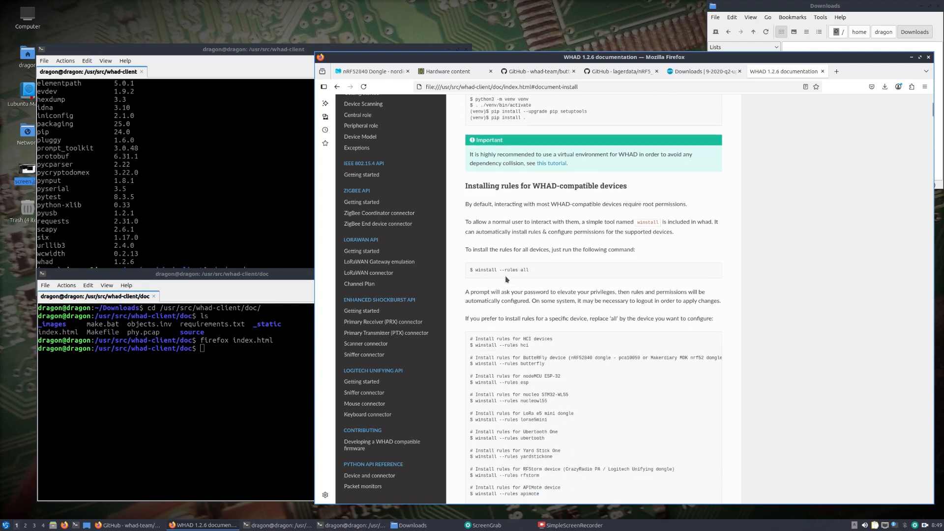
pyautogui.scroll(-3)
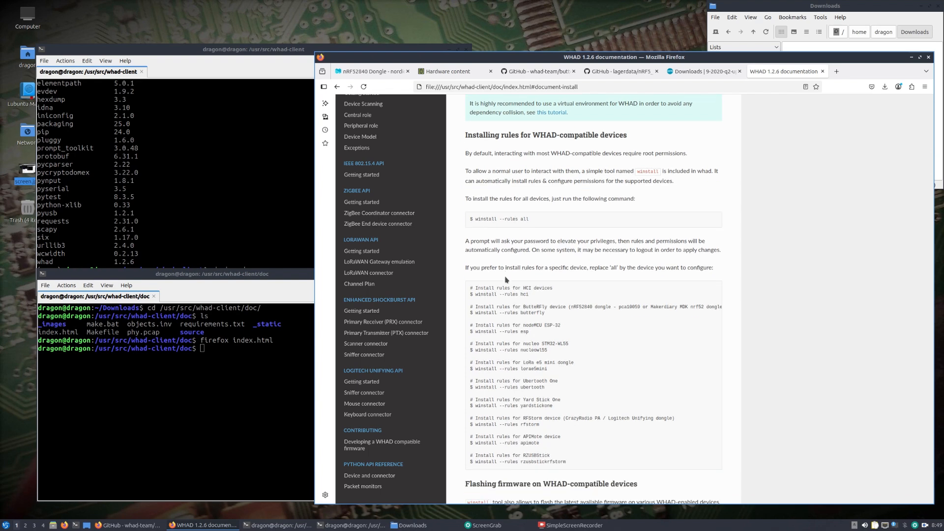
pyautogui.moveTo(268, 360)
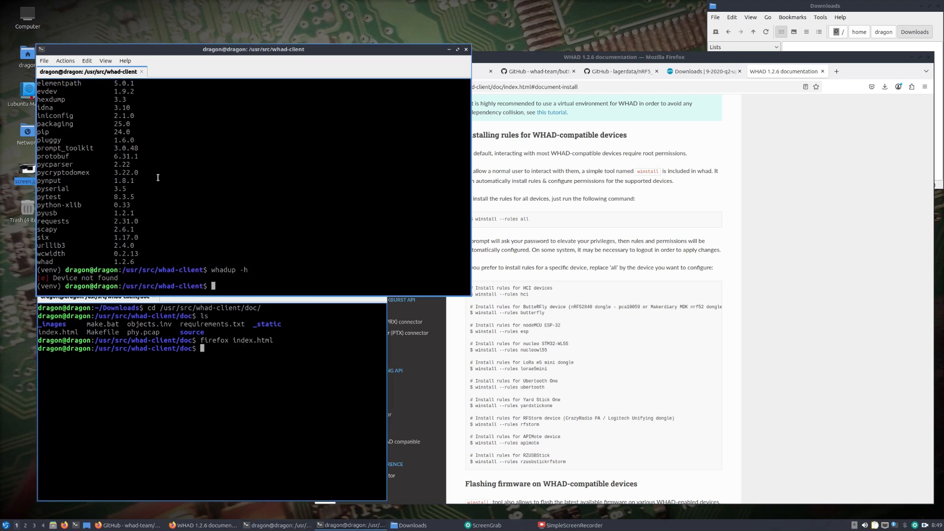
# Show winstall -h help with its available options
pyautogui.write('winstall')
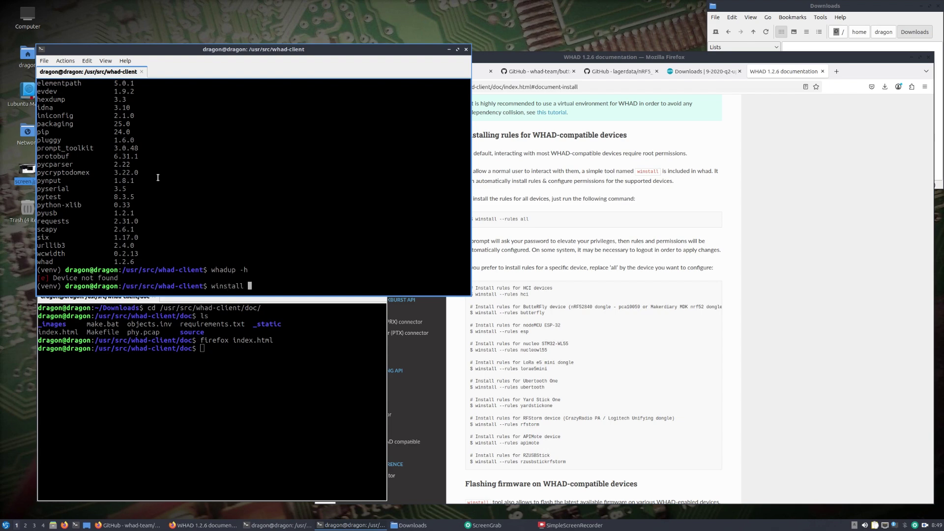
pyautogui.write('-')
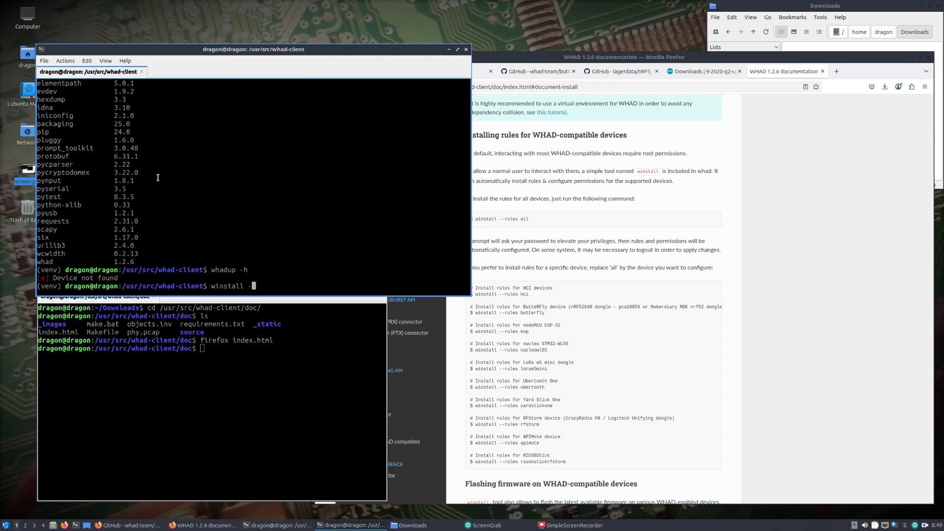
pyautogui.press('Return')
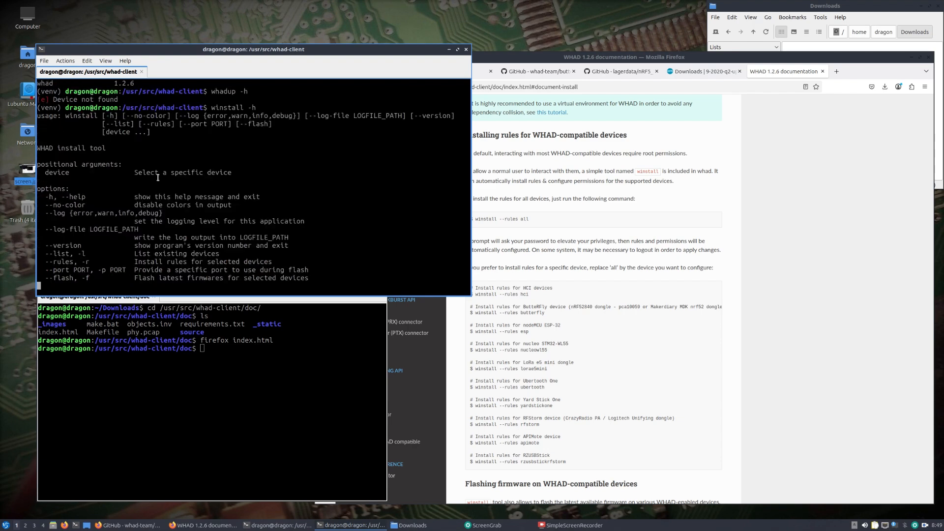
# Run winstall --flash butterfly until 'Flashing successful' and mark the release version number
pyautogui.write('winstall --flash')
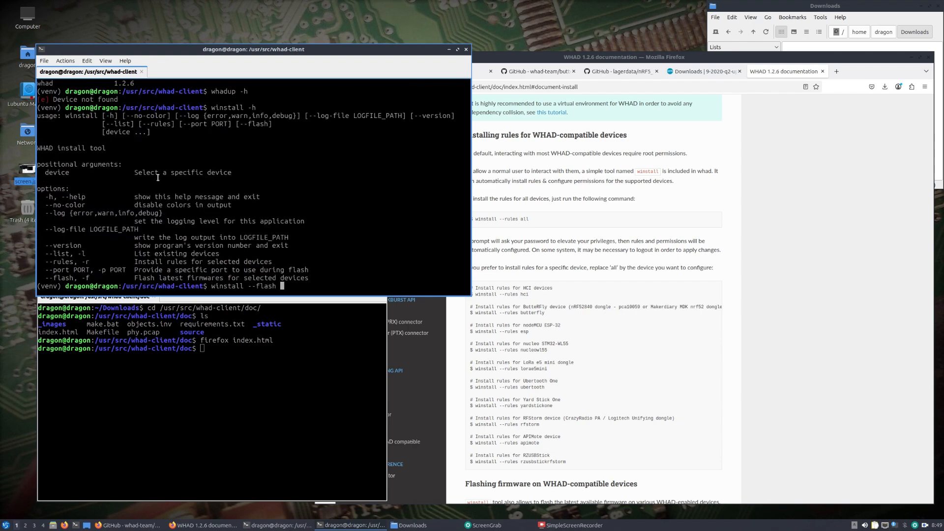
pyautogui.write('butterfly')
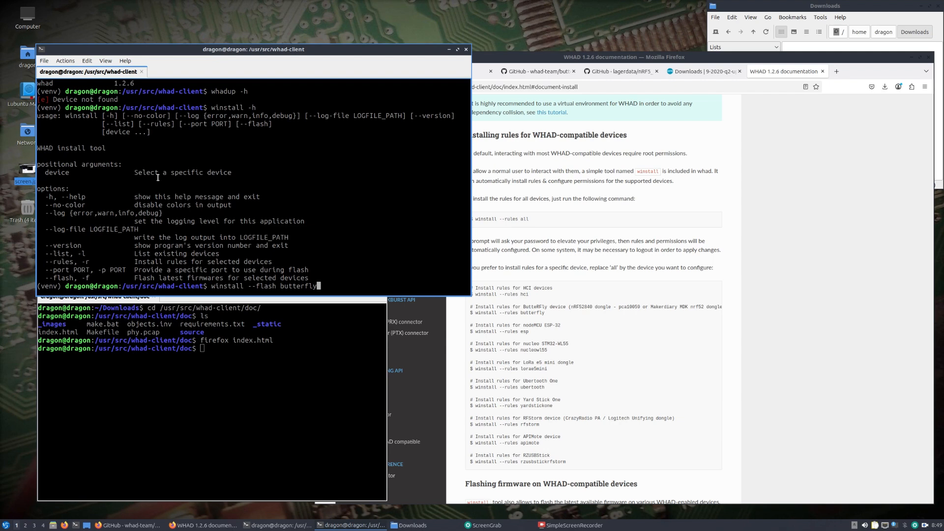
pyautogui.press('Return')
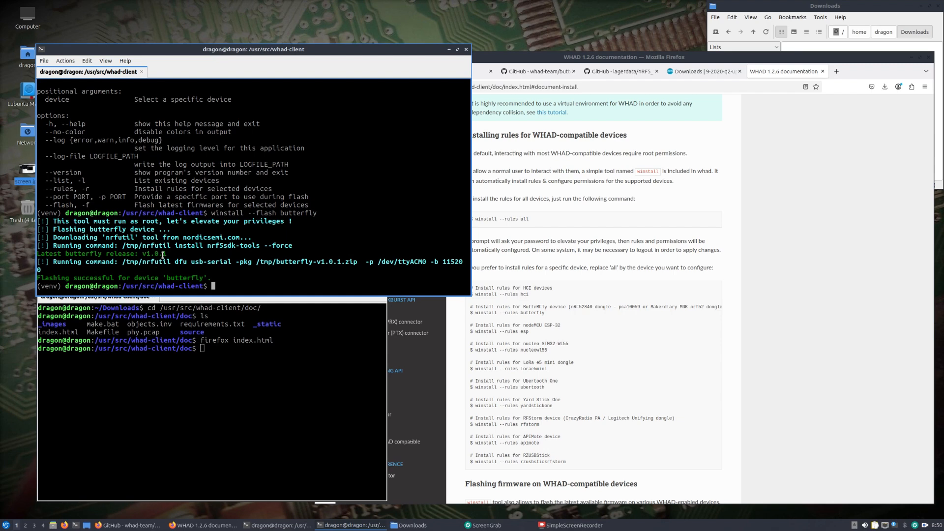
pyautogui.doubleClick(155, 253)
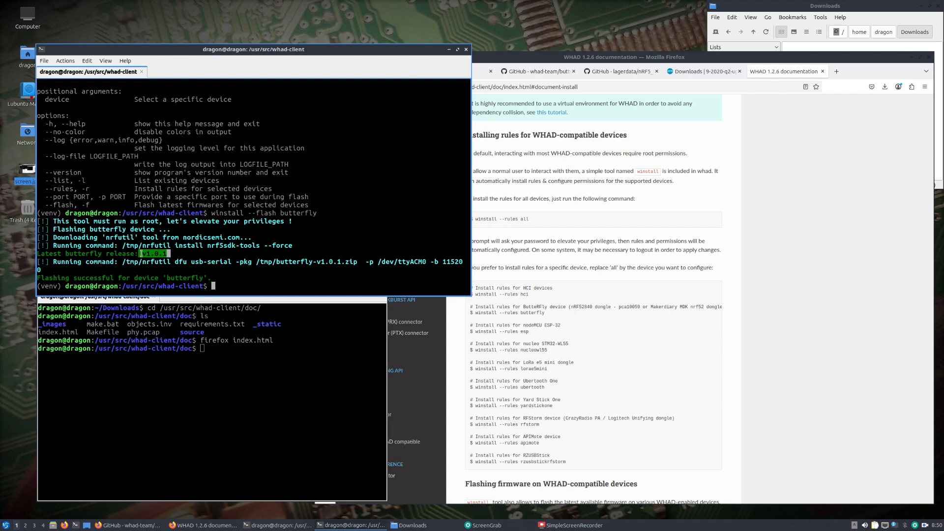
pyautogui.moveTo(256, 284)
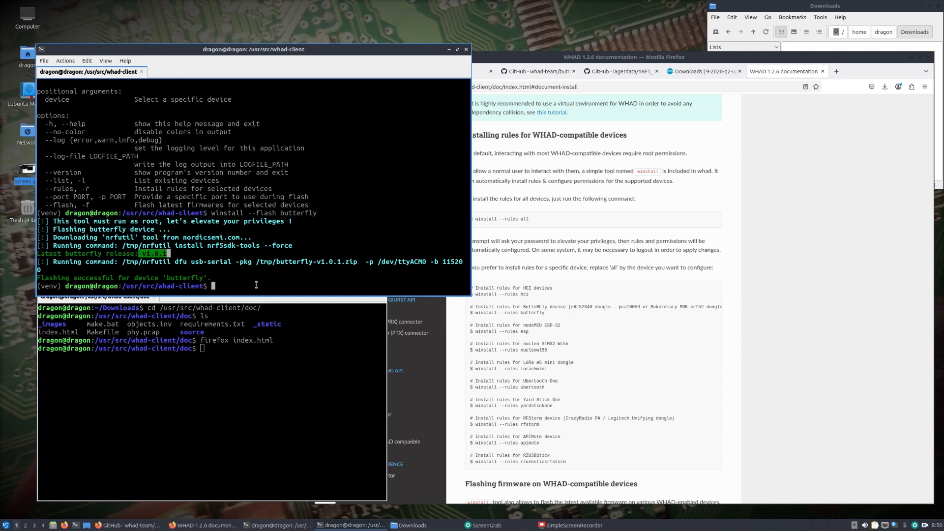
pyautogui.write('whad')
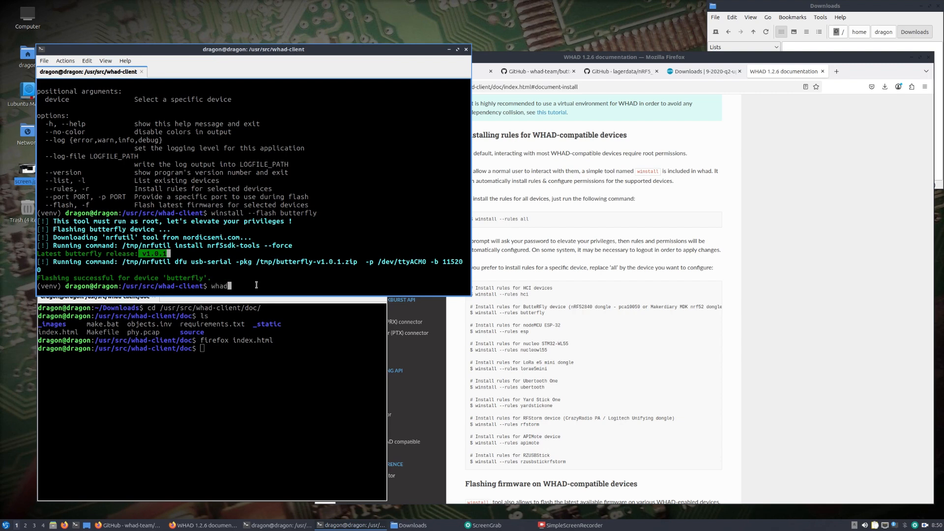
# Run whadup to list devices, showing uart0 as a UartDevice on /dev/ttyACM0
pyautogui.press('Return')
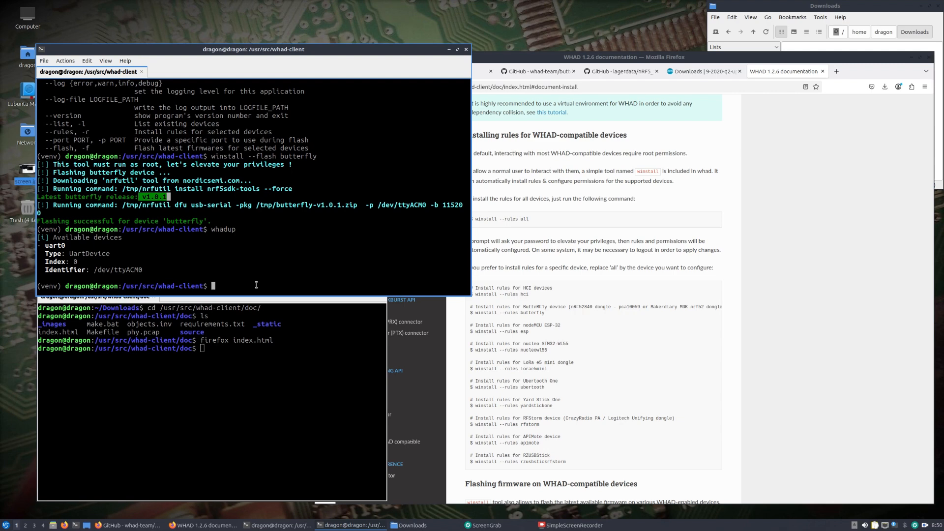
pyautogui.moveTo(835, 232)
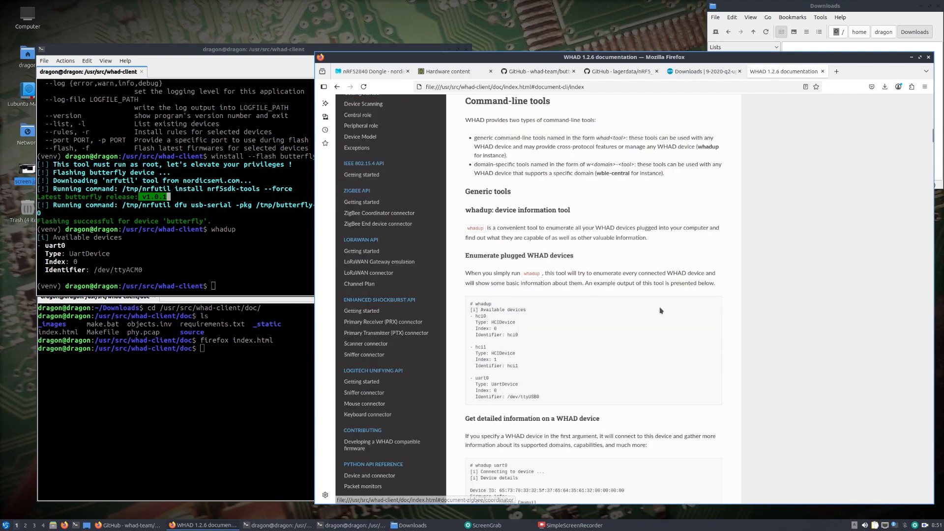
# Scroll through the Command-line tools page toward the Compatible devices table
pyautogui.scroll(-3)
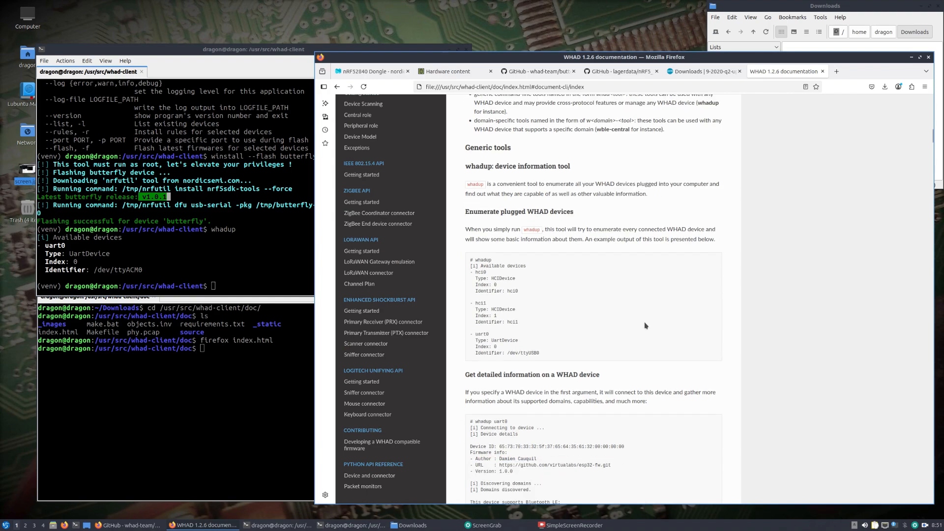
pyautogui.scroll(-3)
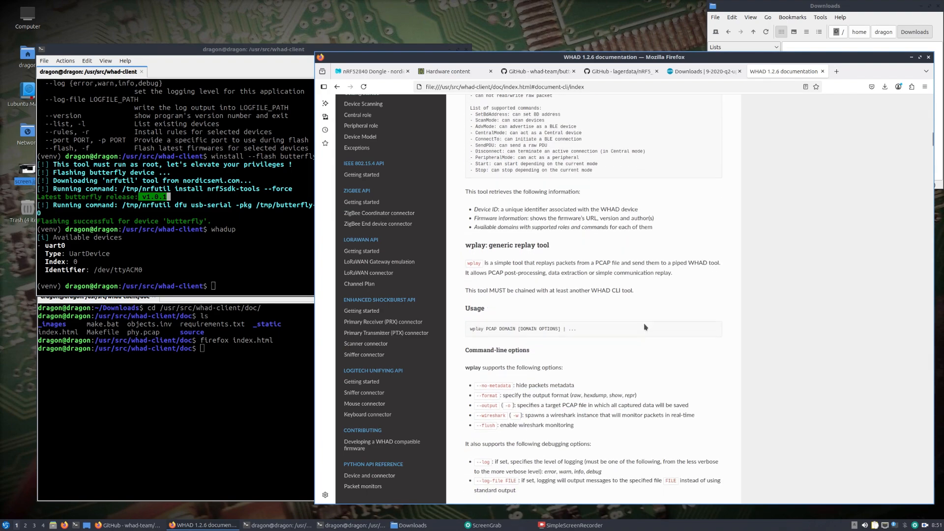
pyautogui.scroll(-3)
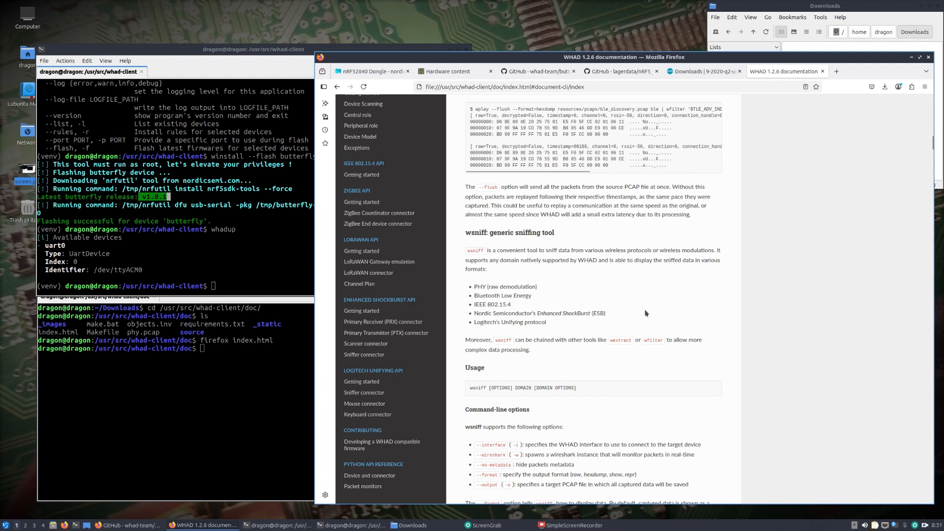
pyautogui.scroll(3)
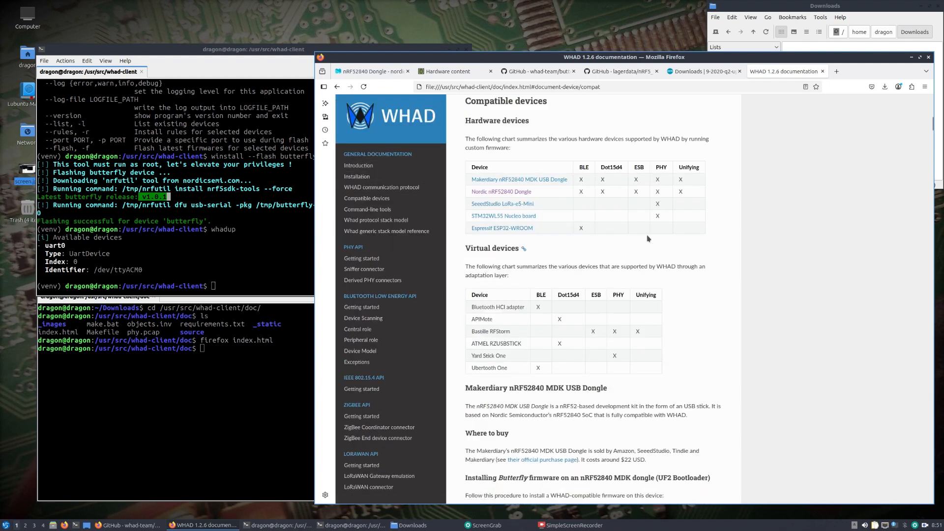
pyautogui.moveTo(576, 195)
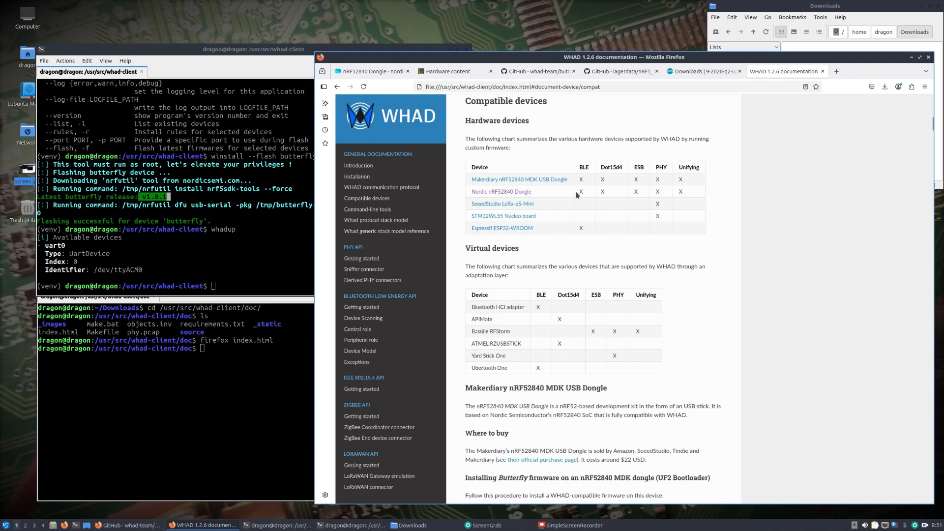
pyautogui.moveTo(692, 194)
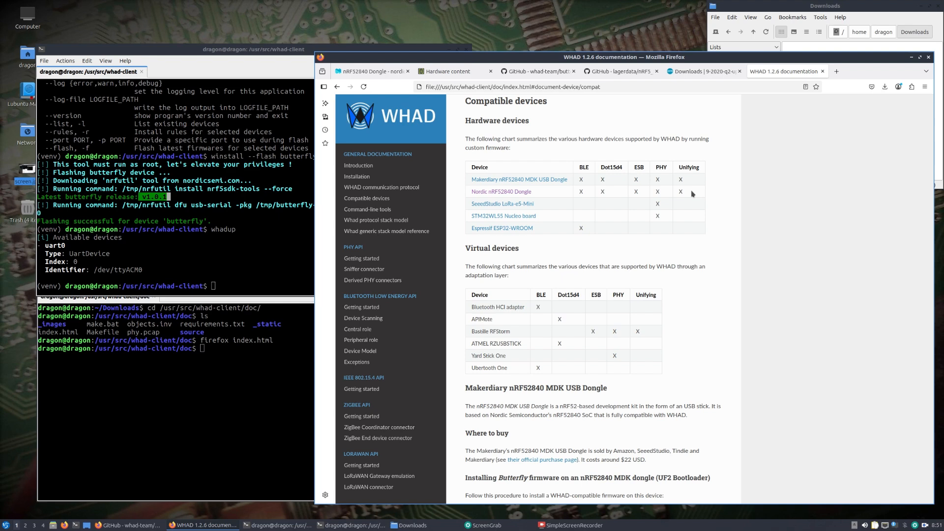
pyautogui.moveTo(512, 227)
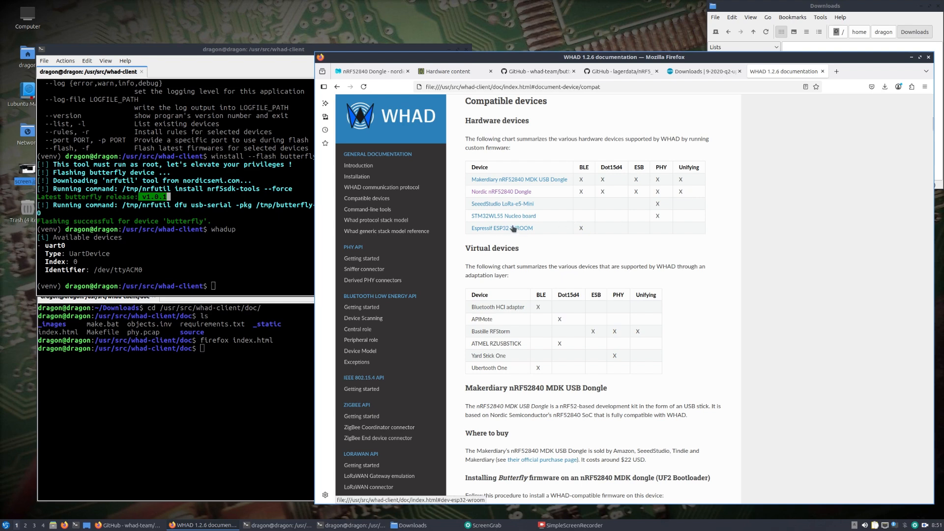
pyautogui.moveTo(452, 212)
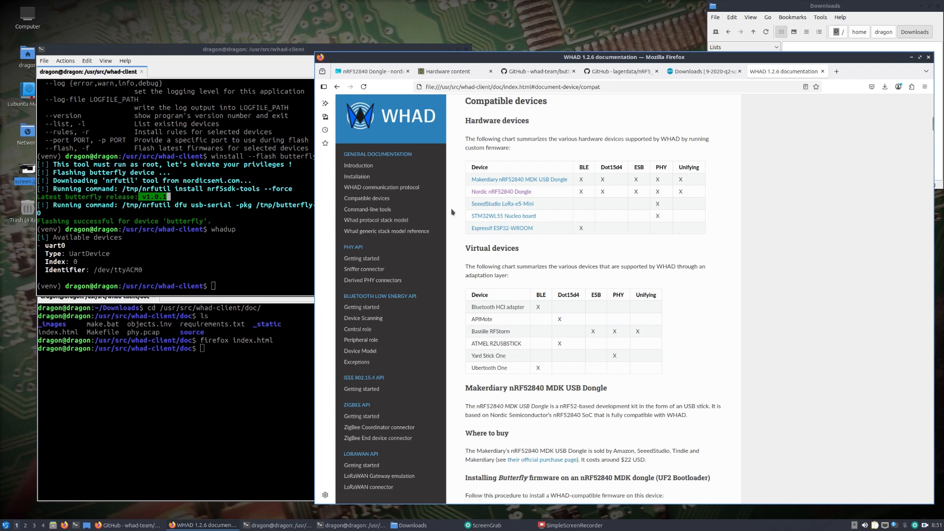
pyautogui.moveTo(535, 71)
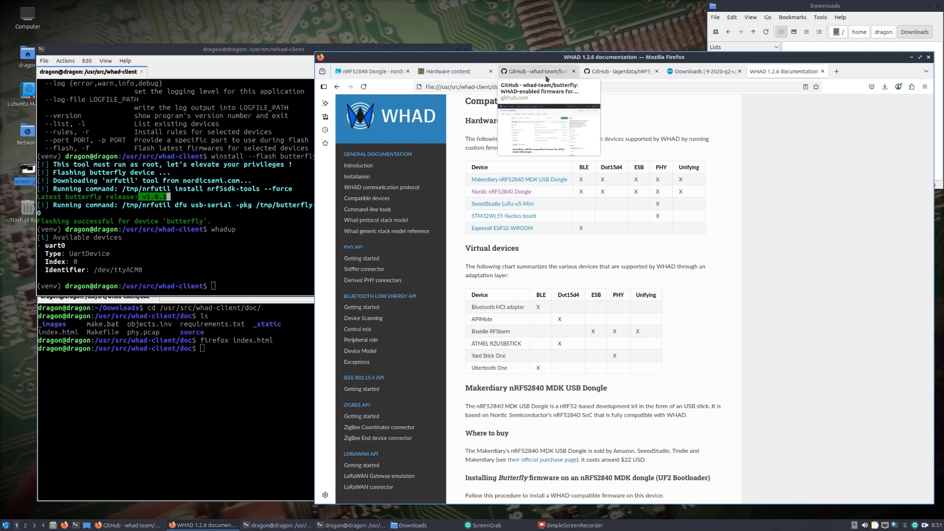
# Copy the HTTPS clone URL of whad-team/butterfly from the Code menu
pyautogui.click(535, 71)
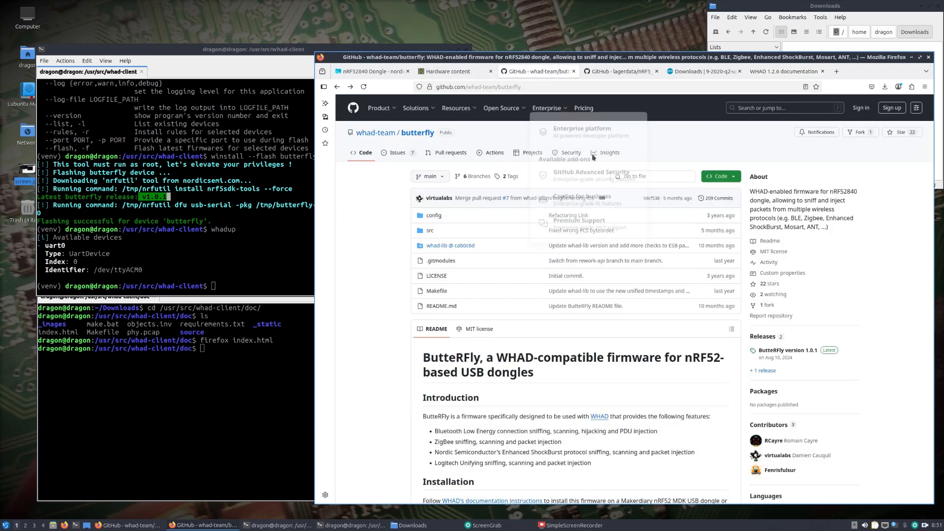
pyautogui.click(718, 176)
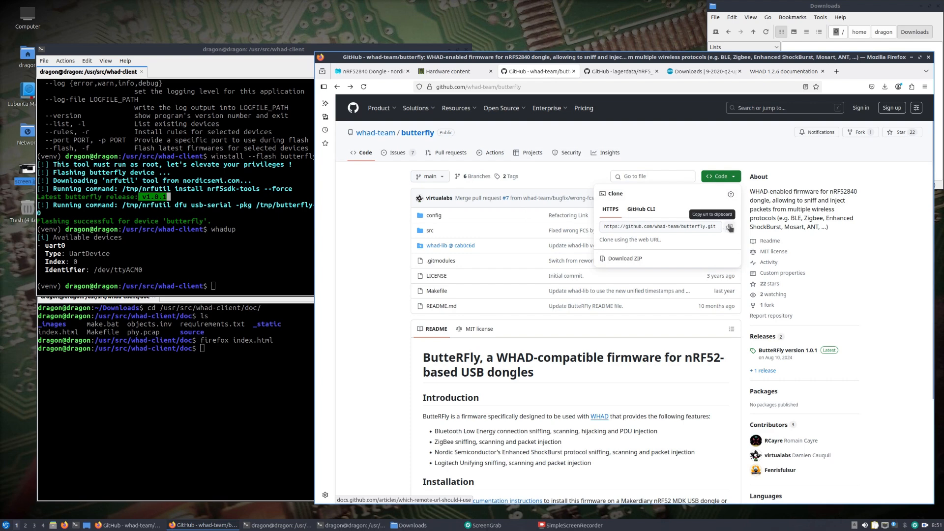
pyautogui.click(729, 226)
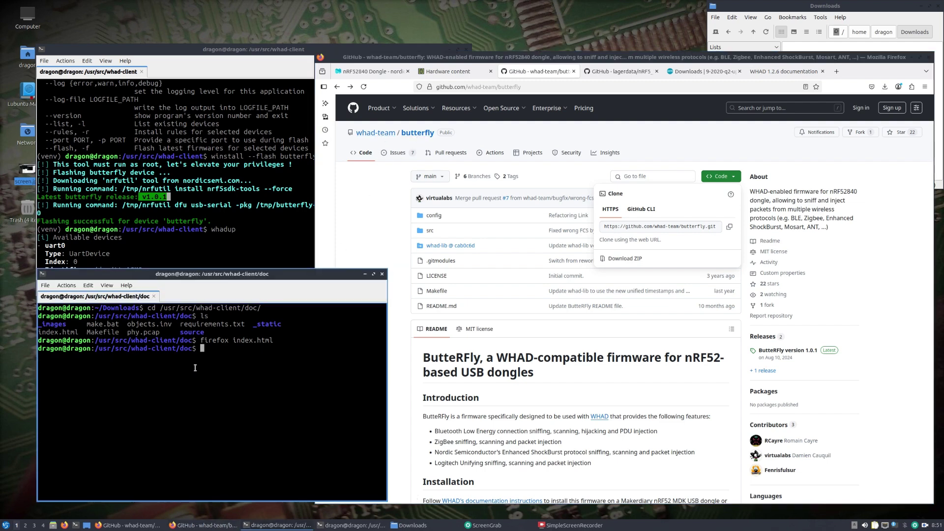
# Clone butterfly into ~/Downloads, run git submodule update (permission denied), and start removing whad-lib with rm -r
pyautogui.write('cd /home/dragon/')
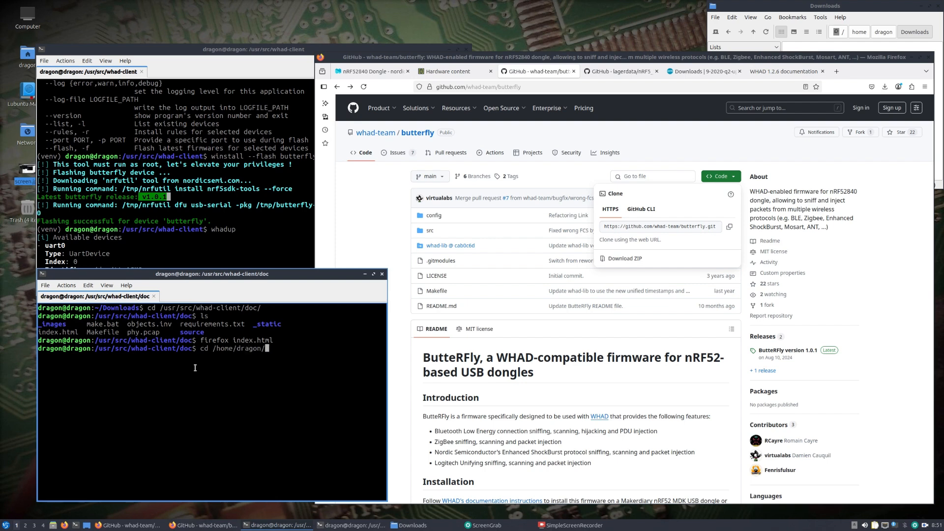
pyautogui.write('git')
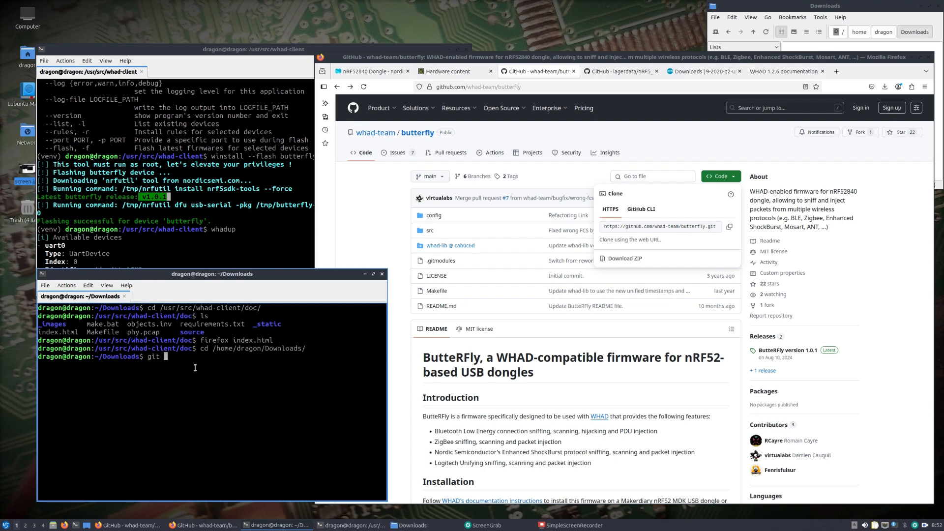
pyautogui.rightClick(193, 361)
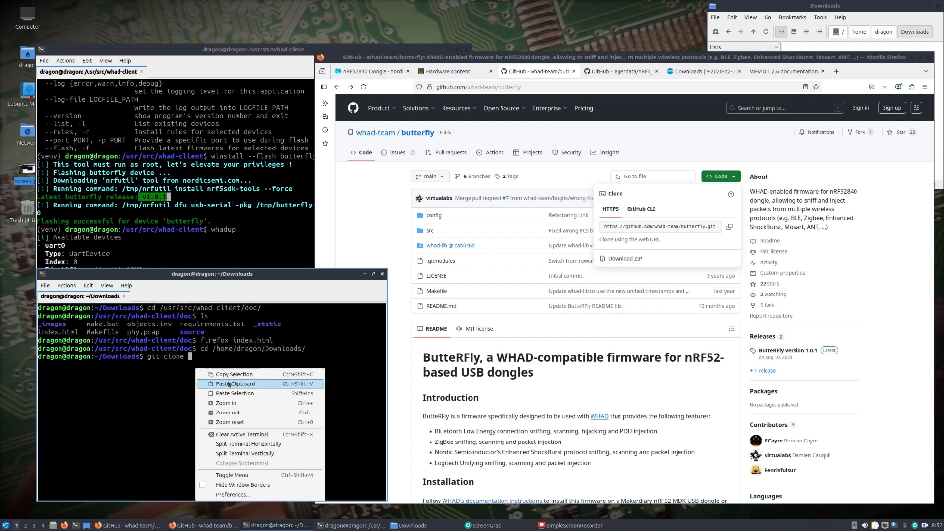
pyautogui.click(235, 383)
pyautogui.write('cd butterfly/')
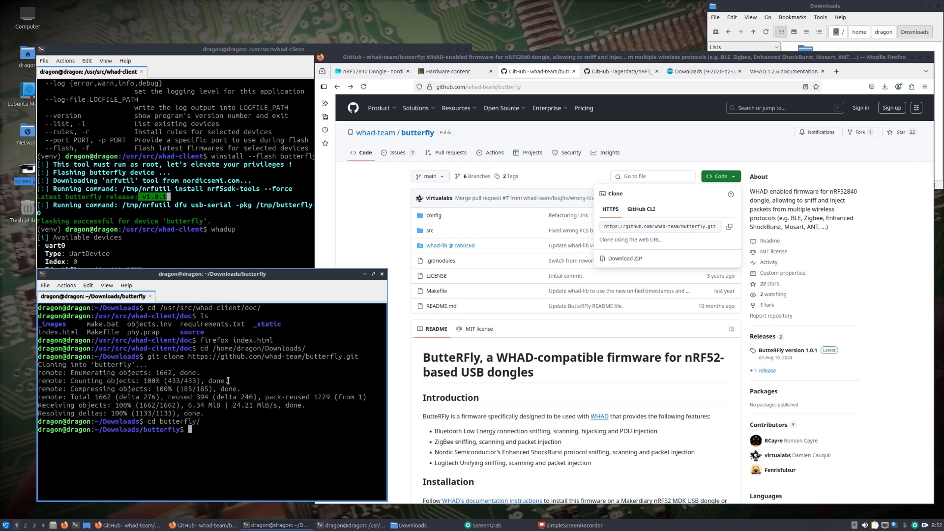
pyautogui.write('git submodule update')
pyautogui.write('sudo')
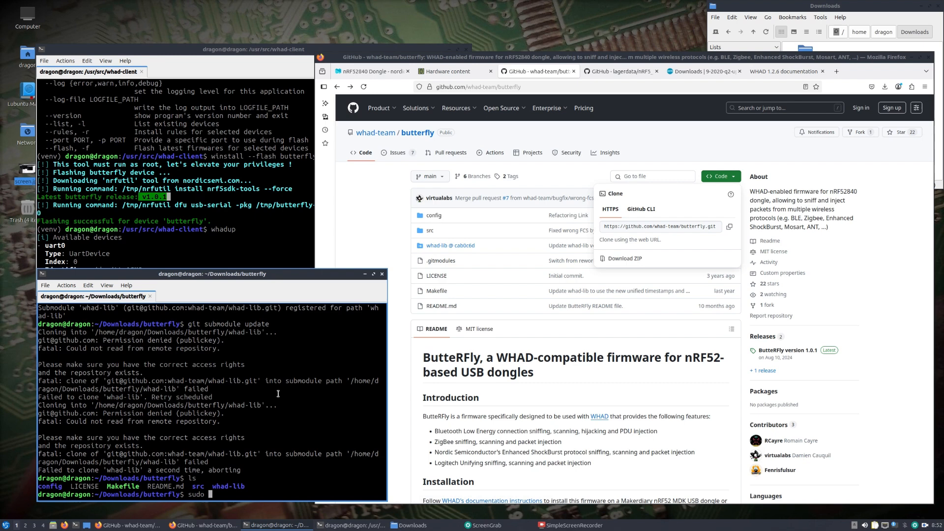
pyautogui.write('rm -r whad-lib/')
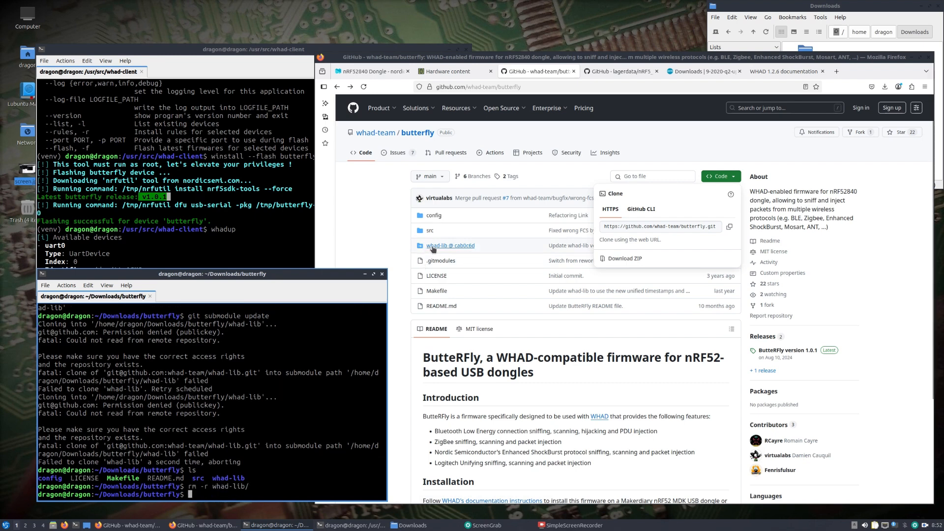
pyautogui.moveTo(454, 255)
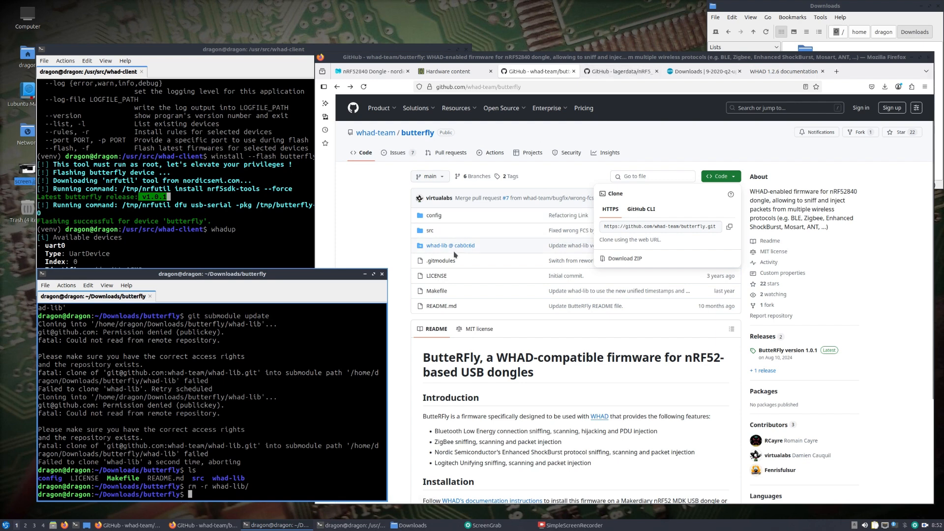
# Copy the HTTPS clone URL of whad-lib at commit cab0c6d and start a git clone command
pyautogui.click(449, 245)
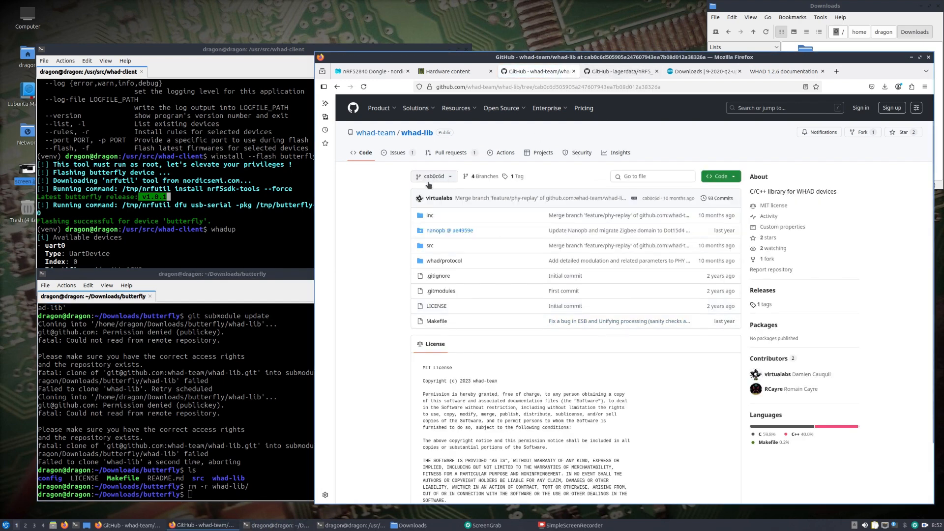
pyautogui.click(721, 176)
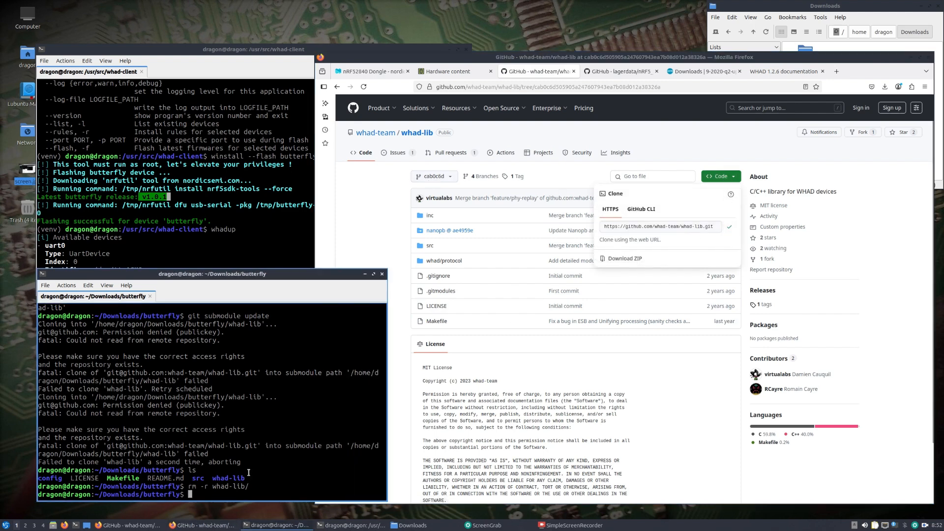
pyautogui.write('git clone')
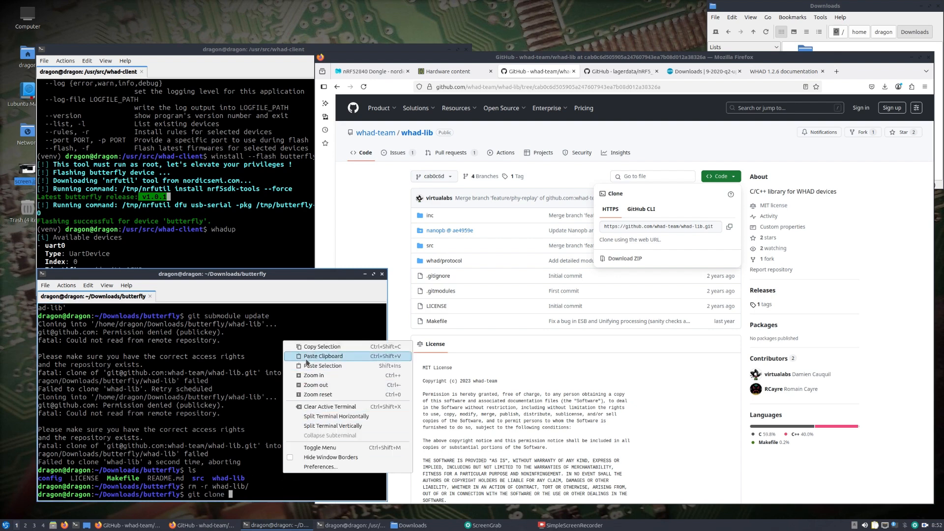
# Clone whad-lib from the pasted URL and check out commit cab0c6d
pyautogui.click(324, 356)
pyautogui.write('g')
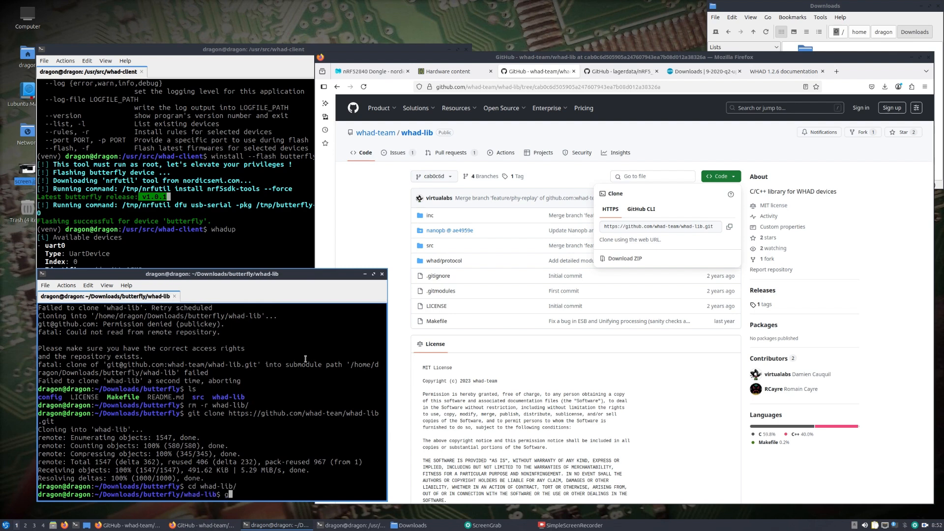
pyautogui.write('it checkout')
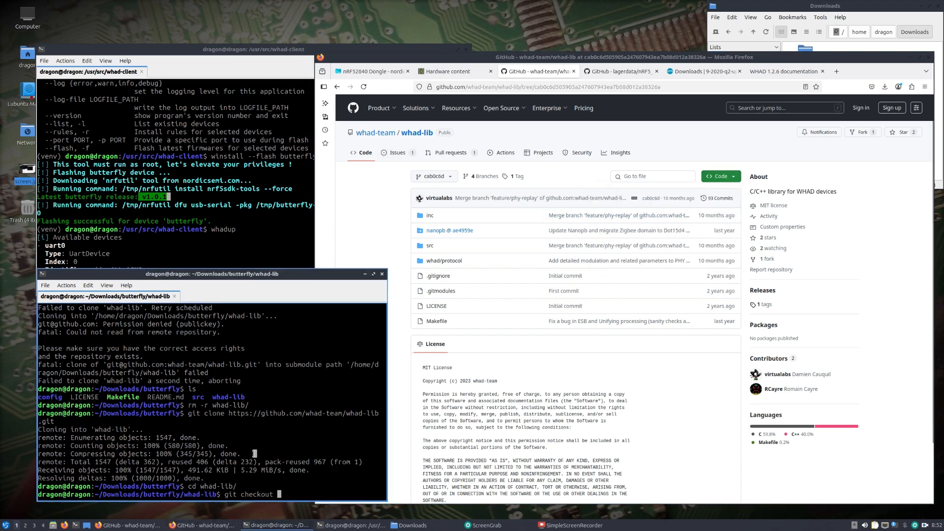
pyautogui.write('cab0')
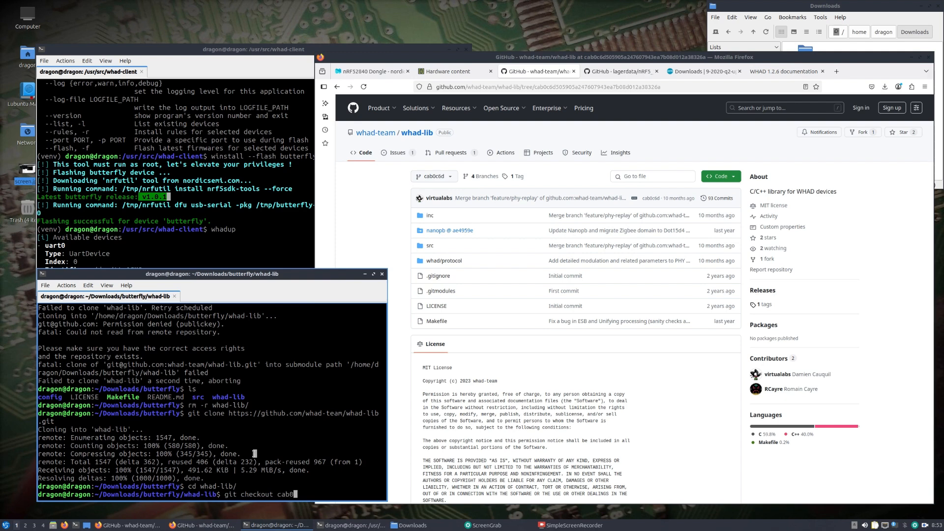
pyautogui.write('c6d')
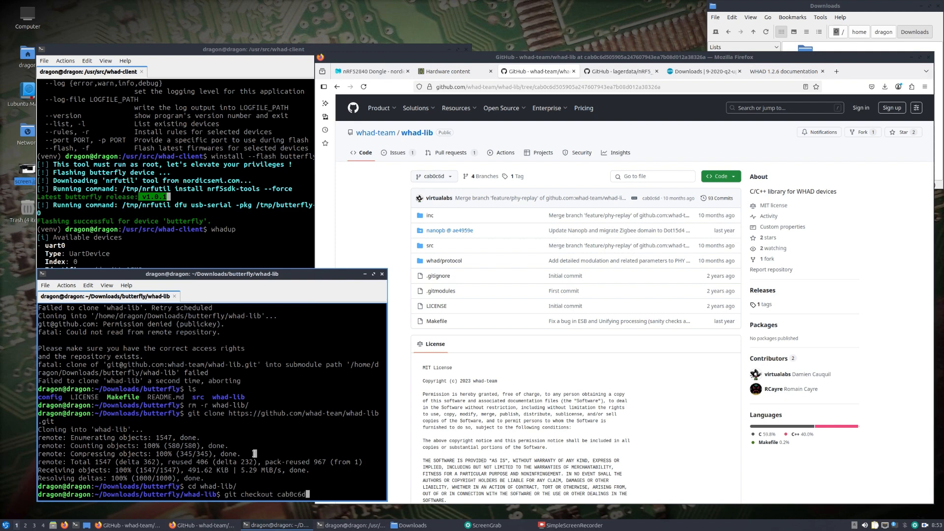
pyautogui.press('Return')
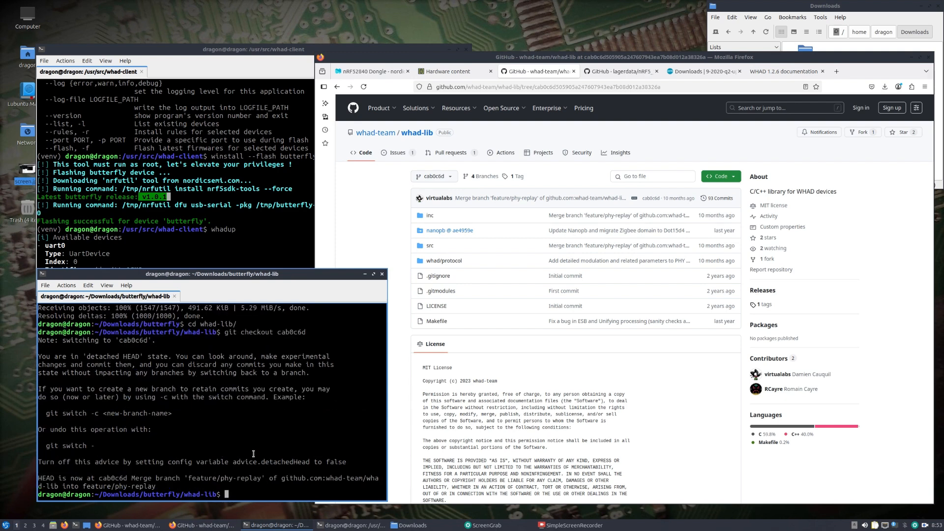
pyautogui.moveTo(450, 231)
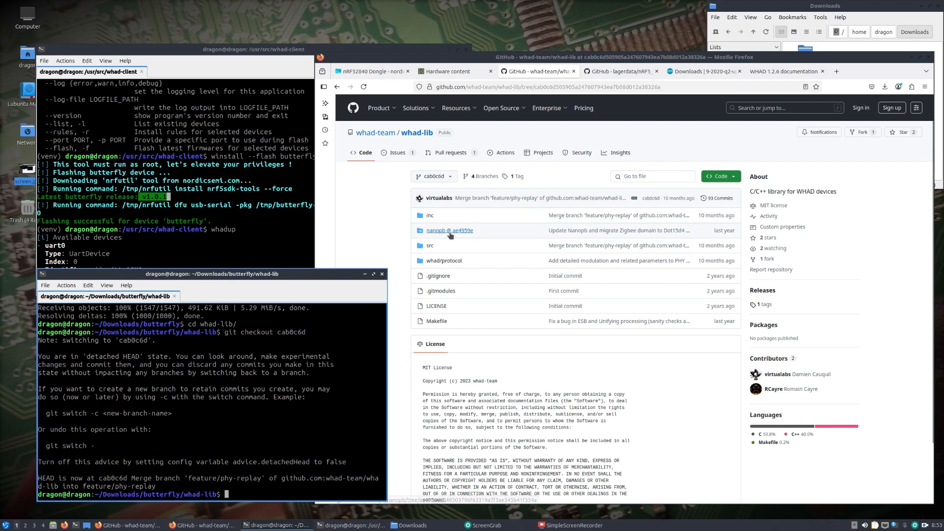
# Initialise and update whad-lib's nanopb submodule with git submodule init and update
pyautogui.write('git ch')
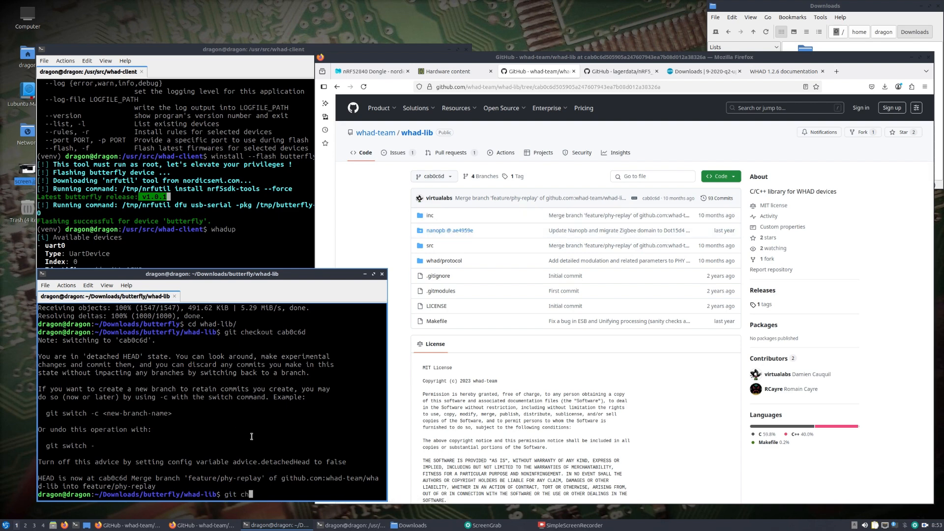
pyautogui.write('submodule init')
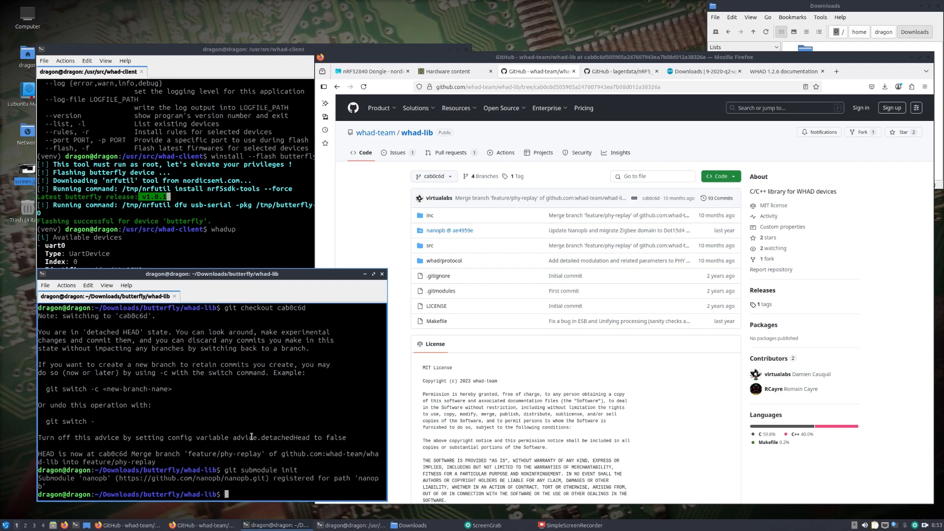
pyautogui.write('git submodule')
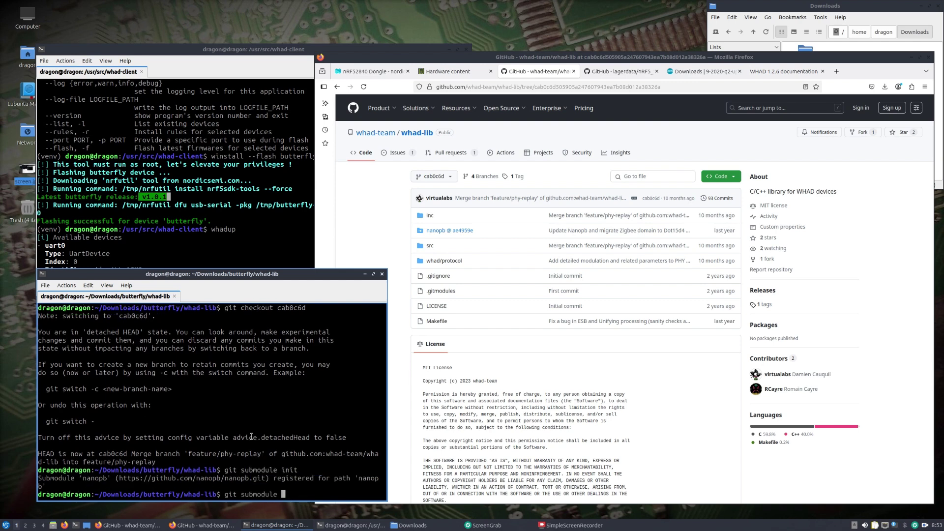
pyautogui.write('yup')
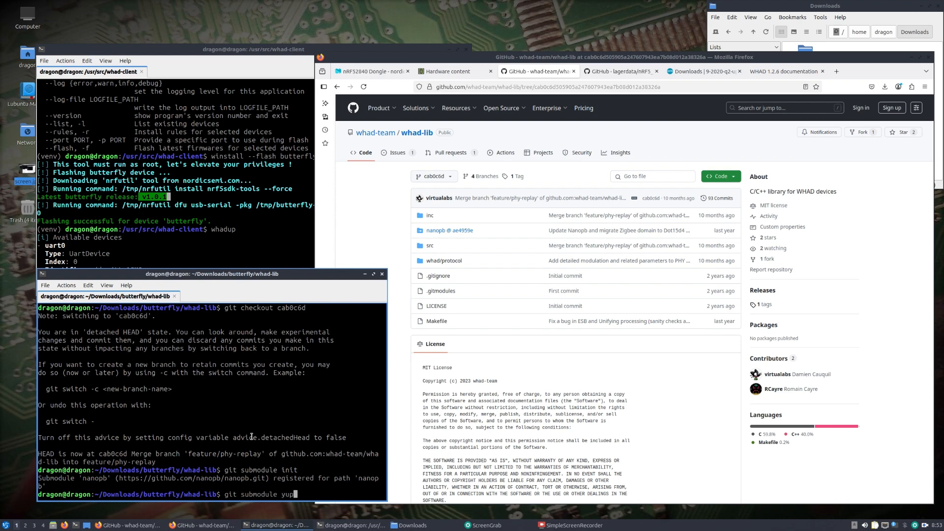
pyautogui.write('date')
pyautogui.press('Return')
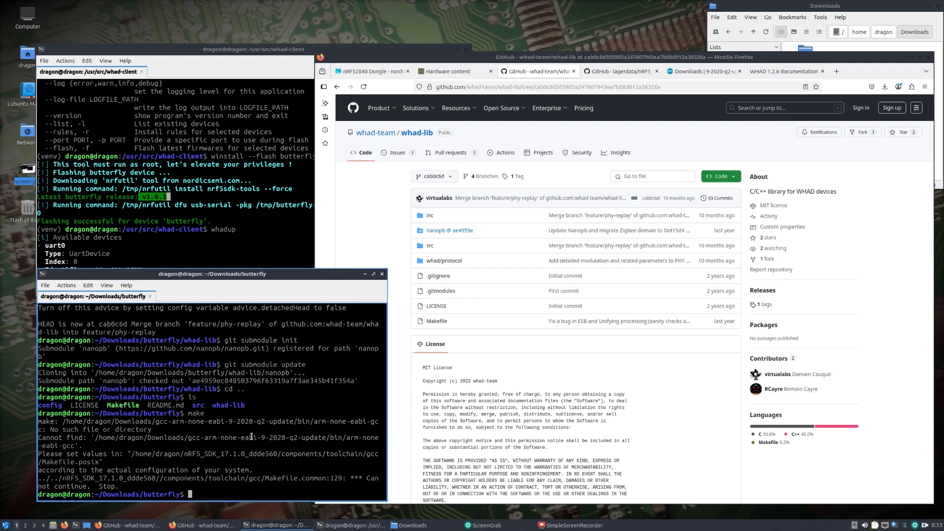
pyautogui.moveTo(89, 480)
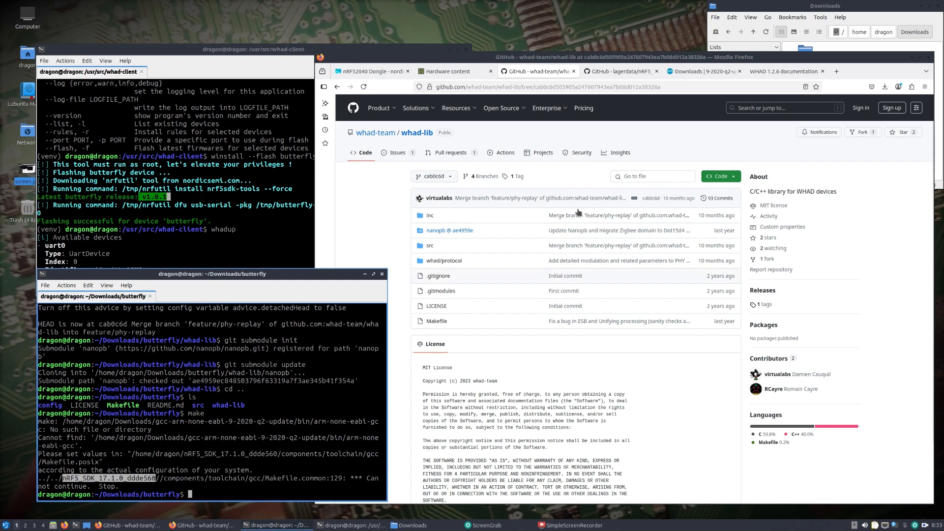
# Clone the lagerdata nRF5_SDK mirror repository into Downloads using its copied HTTPS URL
pyautogui.click(620, 71)
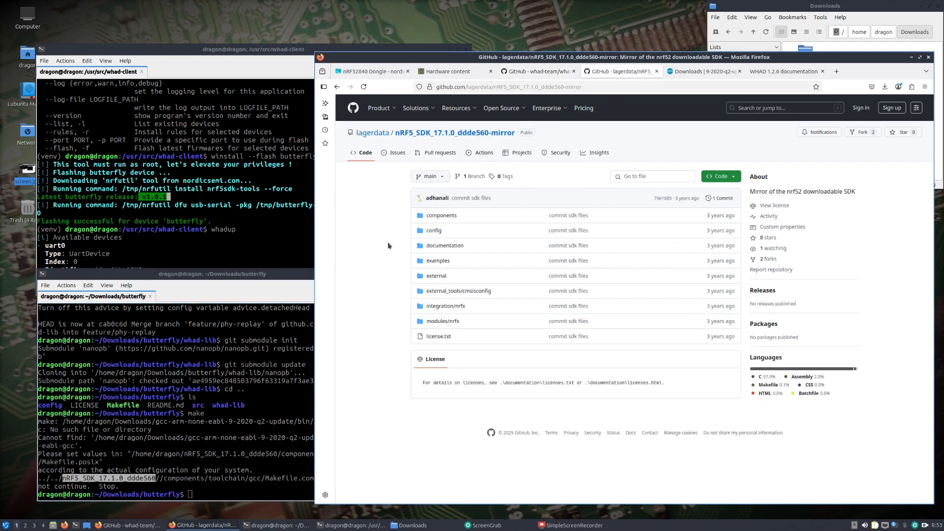
pyautogui.moveTo(402, 181)
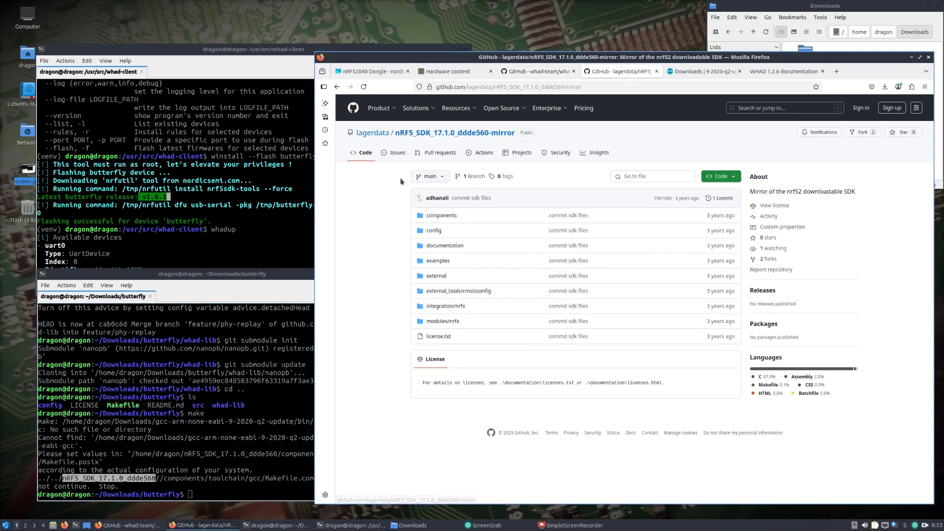
pyautogui.click(720, 176)
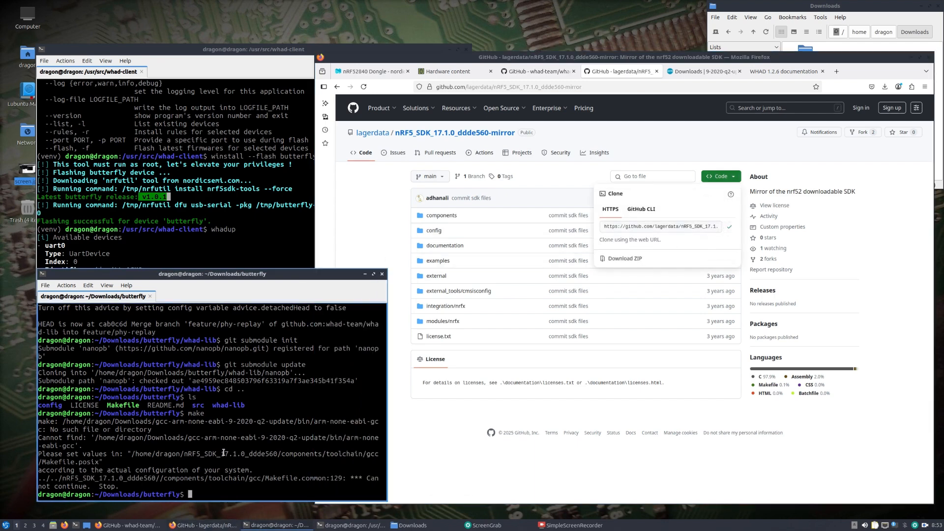
pyautogui.write('cd ..')
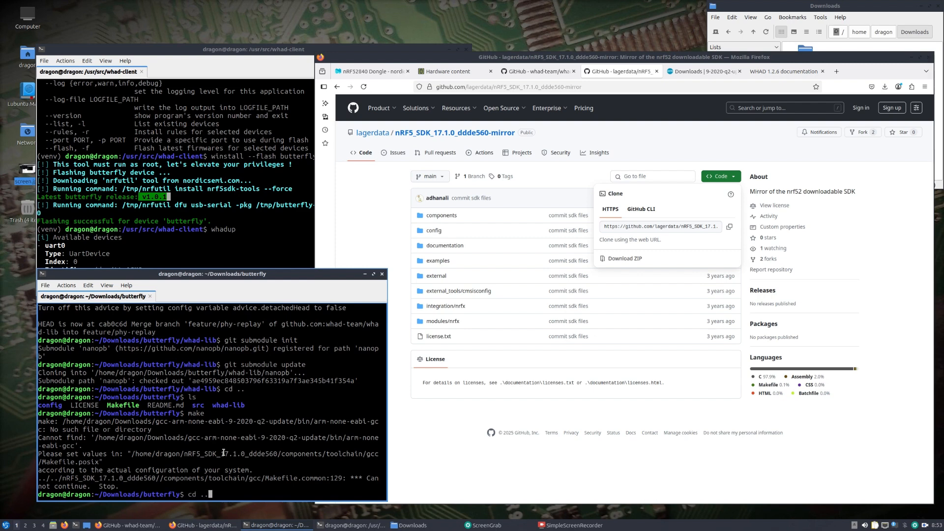
pyautogui.write('git clone')
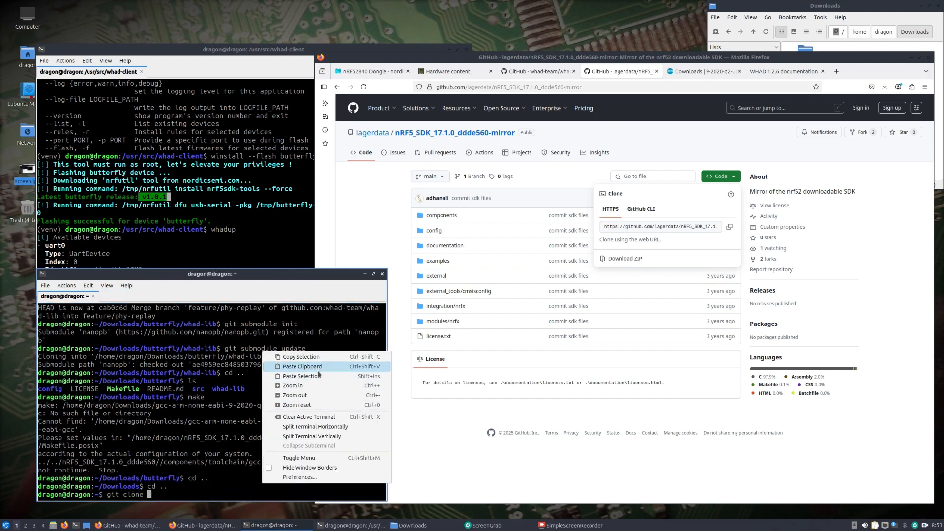
pyautogui.click(302, 367)
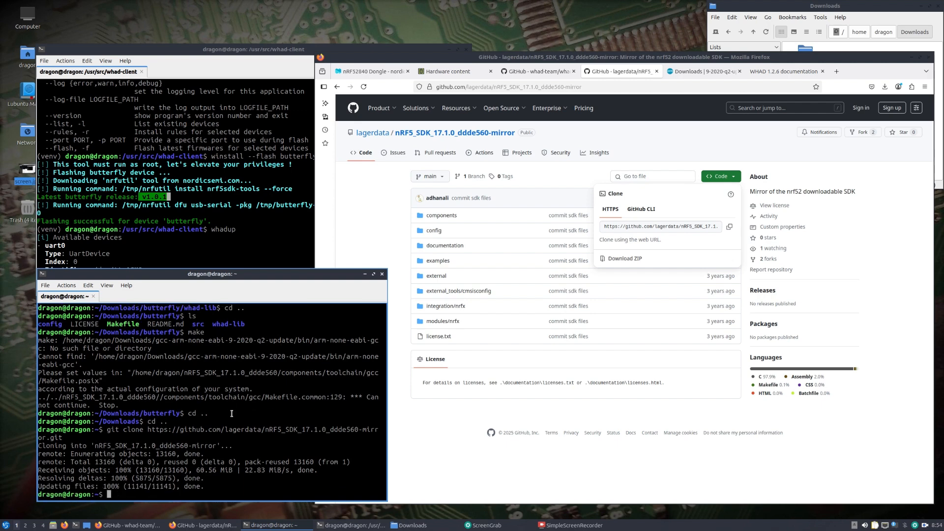
# Rename the cloned -mirror folder to nRF5_SDK_17.1.0_ddde560 with mv
pyautogui.write('mv r')
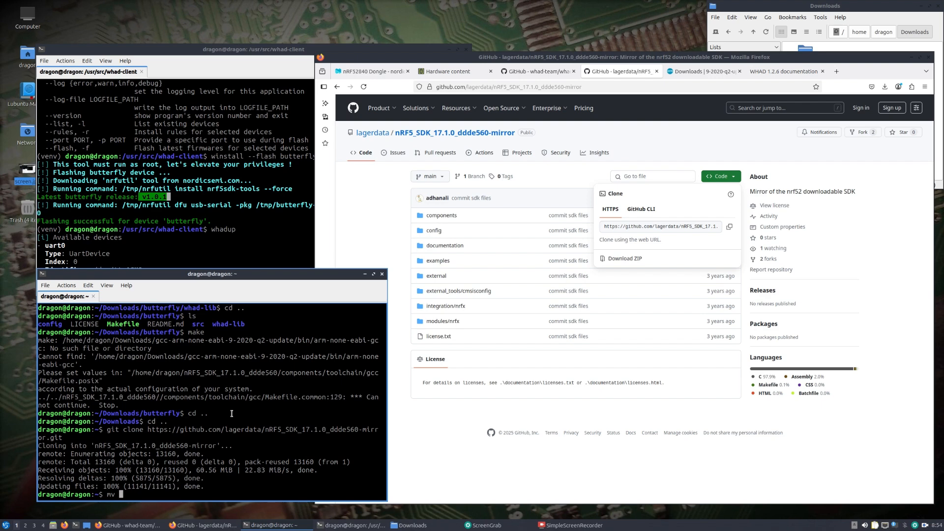
pyautogui.write('nRF5_SDK_17.1.0_ddde560-mirror/')
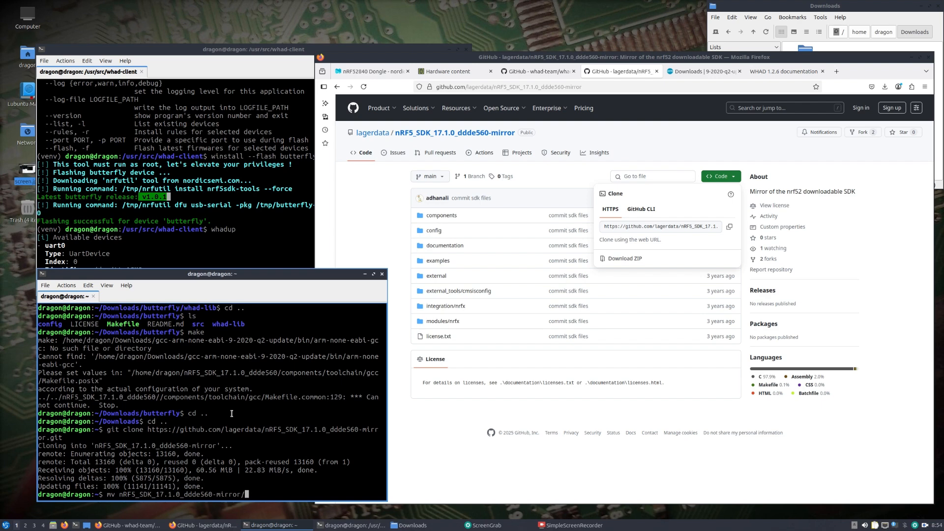
pyautogui.write('nR')
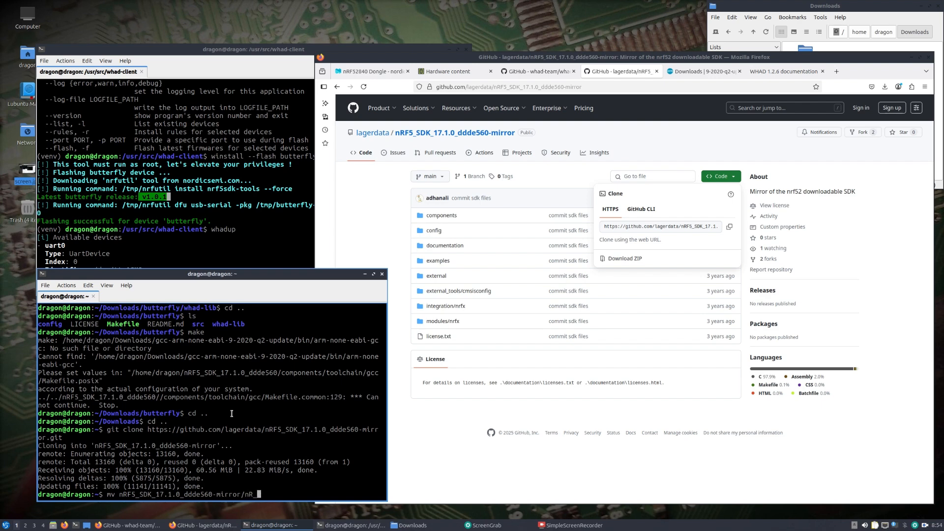
pyautogui.write('5')
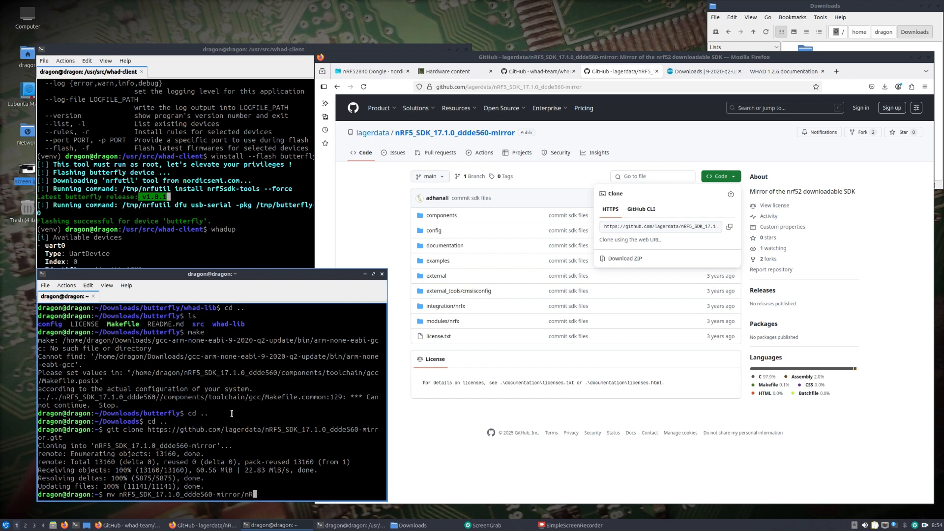
pyautogui.press('BackSpace')
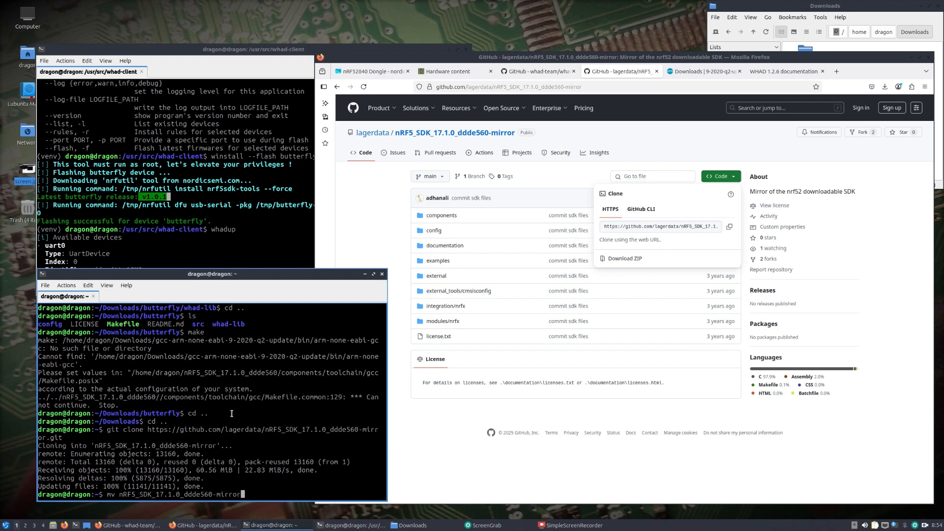
pyautogui.write('nRF5_SDK_17.1.0_ddde560')
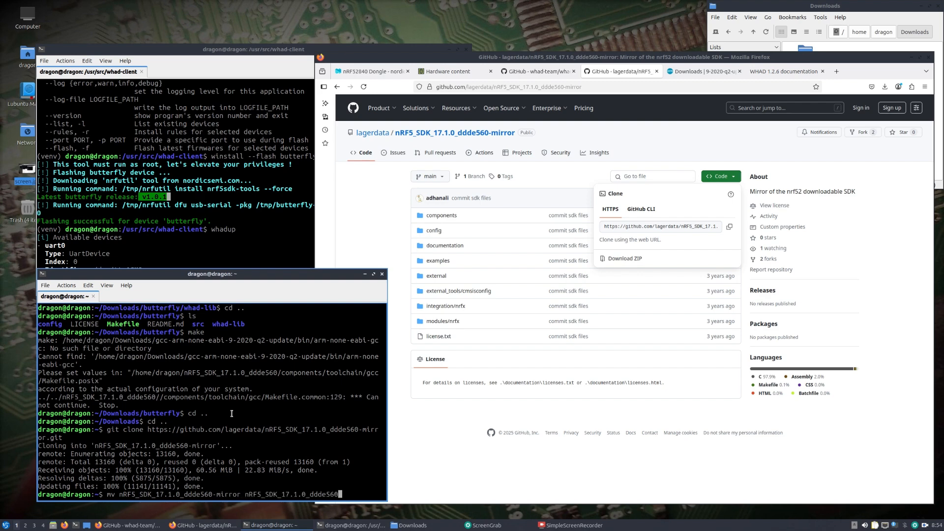
pyautogui.press('Return')
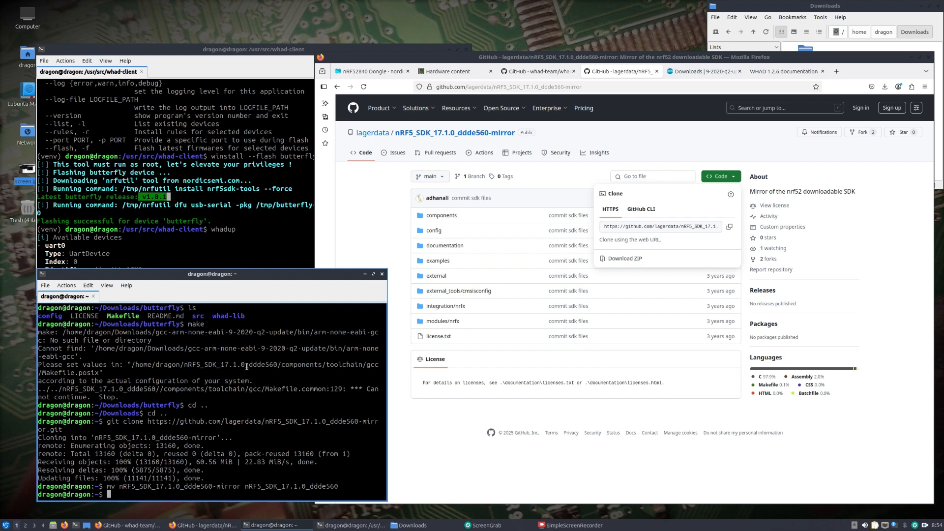
# Rerun make in butterfly, then view the SDK's toolchain Makefile.posix in nano to check GNU_INSTALL_ROOT
pyautogui.write('cd')
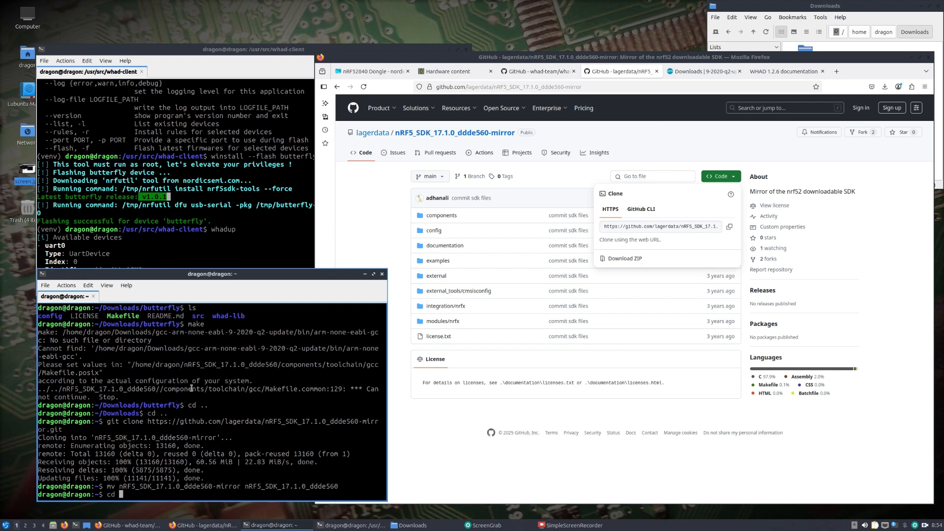
pyautogui.press('Return')
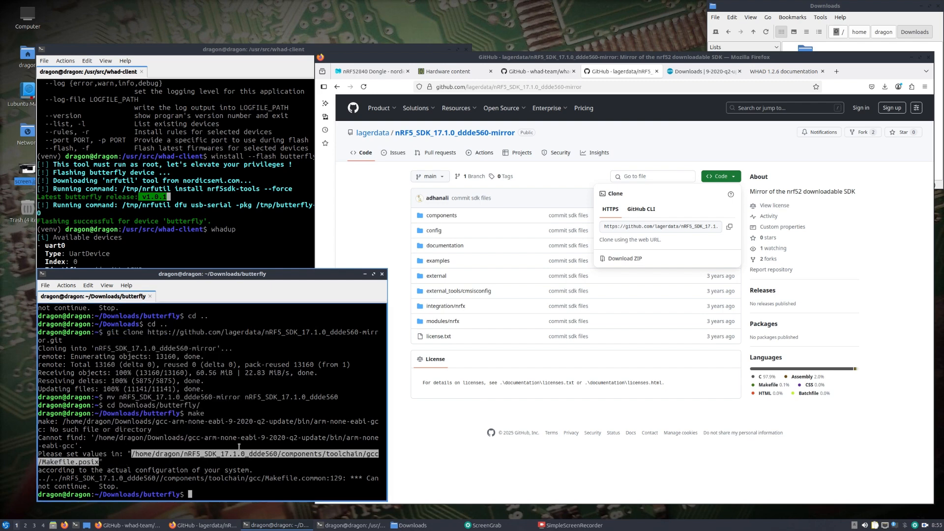
pyautogui.write('nano')
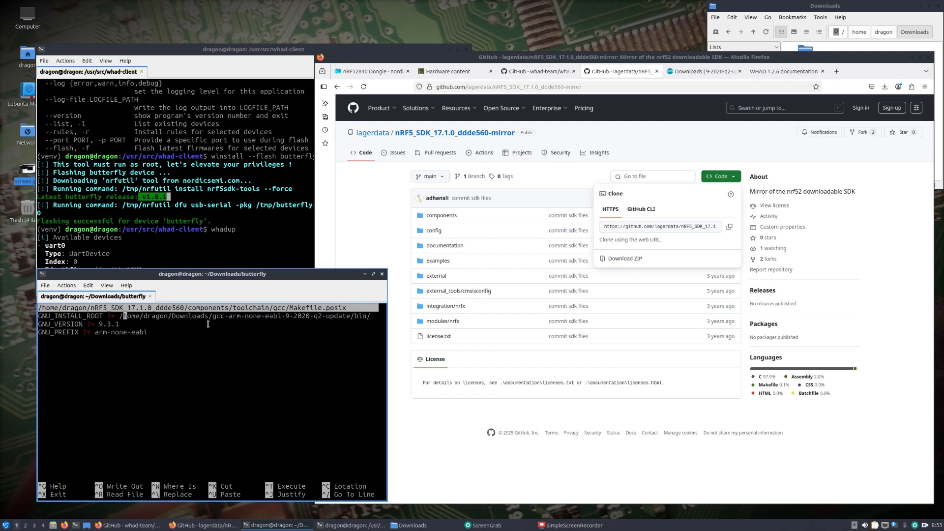
pyautogui.moveTo(210, 318)
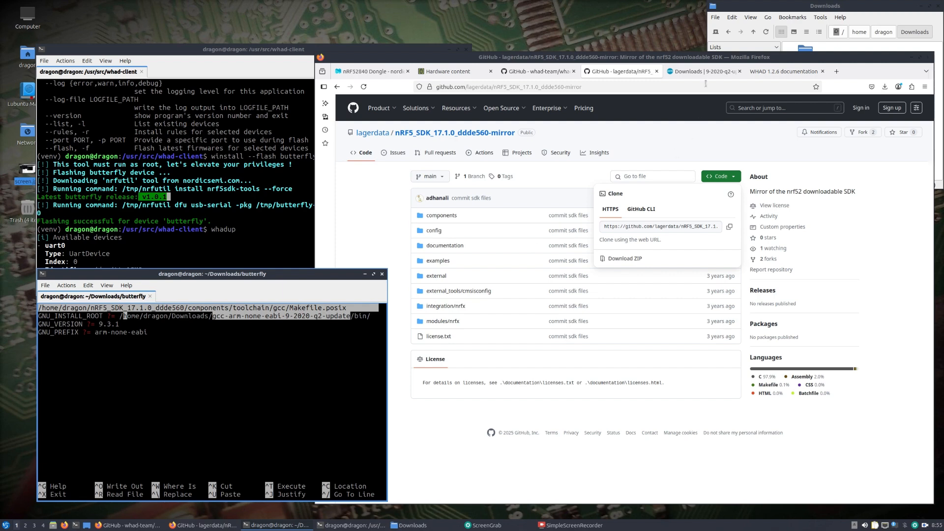
# Download gcc-arm-none-eabi-9-2020-q2-update-x86_64-linux.tar.bz2 from the Arm Developer page
pyautogui.click(704, 71)
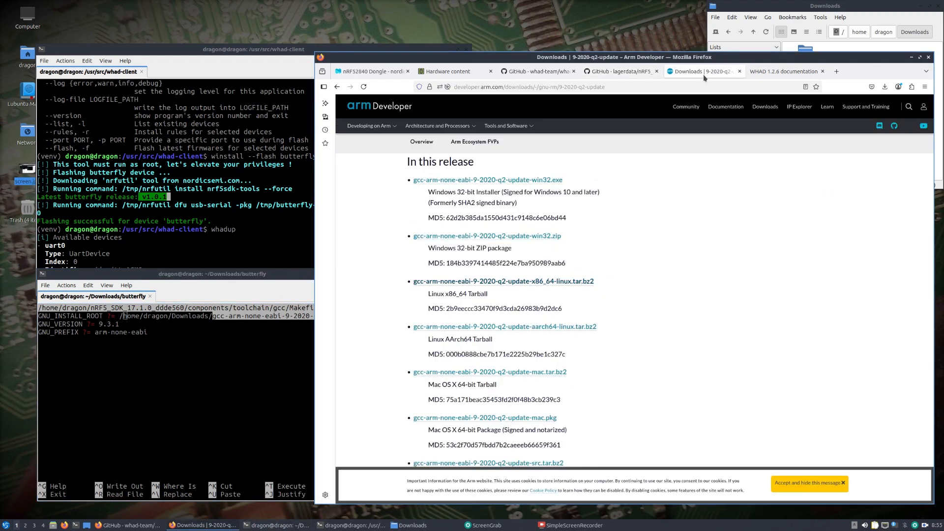
pyautogui.moveTo(362, 337)
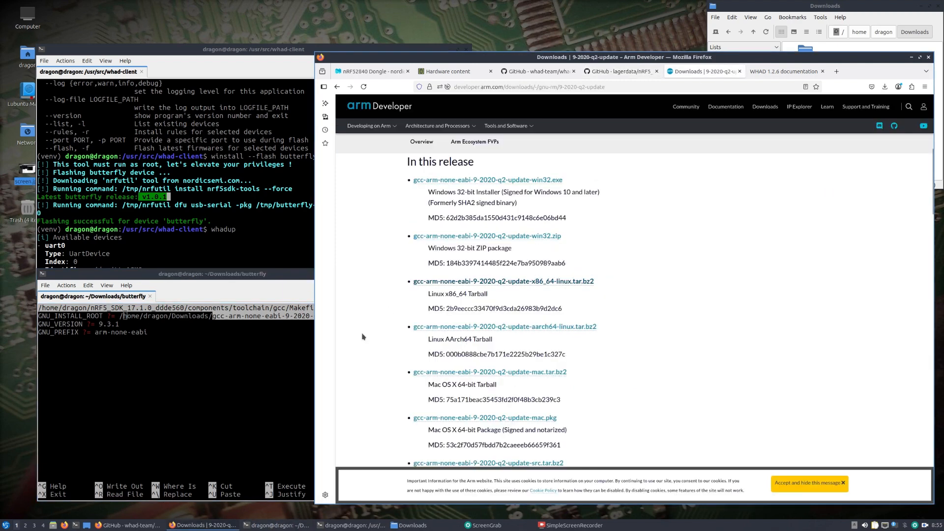
pyautogui.moveTo(536, 284)
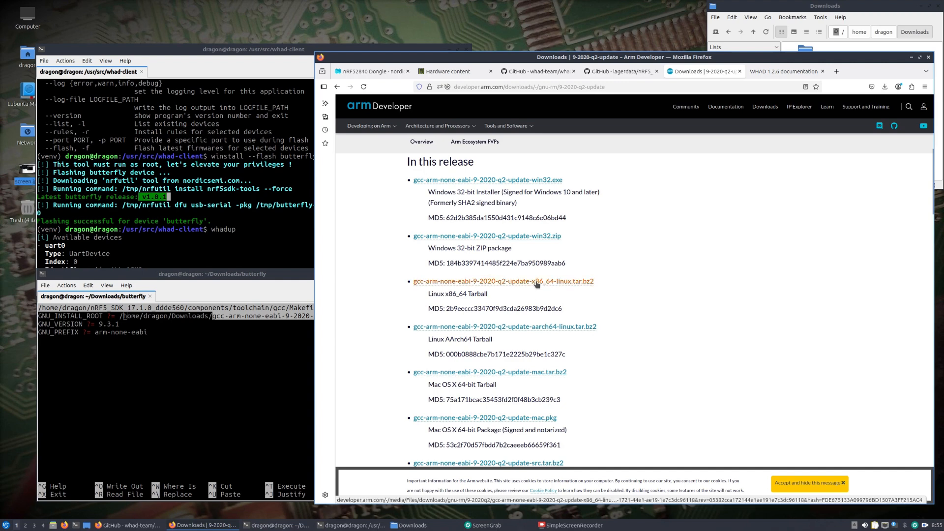
pyautogui.click(884, 87)
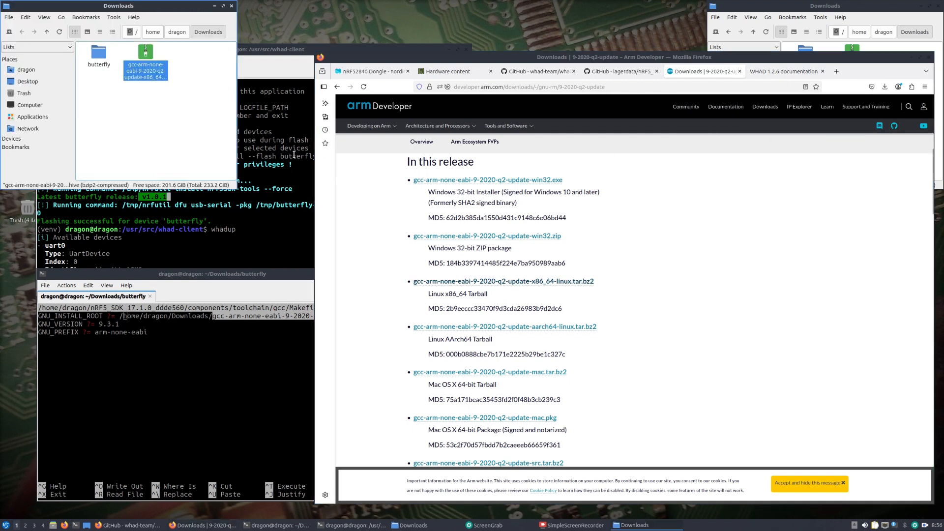
# Extract the gcc-arm-none-eabi 9-2020-q2 tarball into Downloads with File Archiver
pyautogui.rightClick(145, 63)
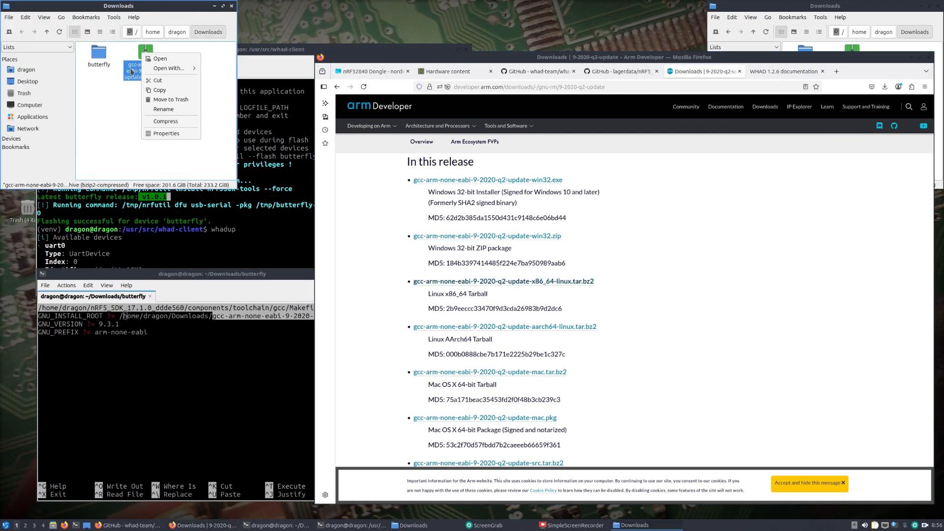
pyautogui.click(160, 58)
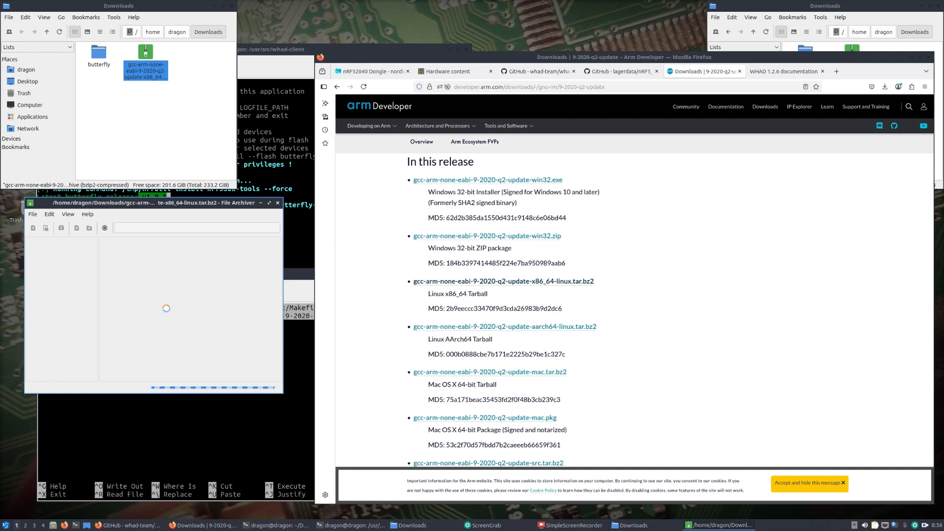
pyautogui.click(32, 213)
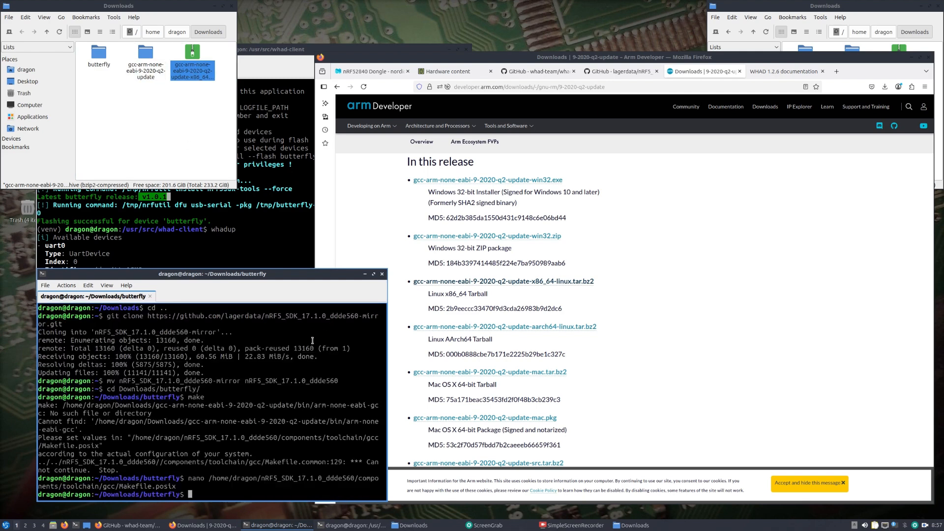
# Create the dist folder and run make to build the firmware into dist/pca10059.hex
pyautogui.write('make send')
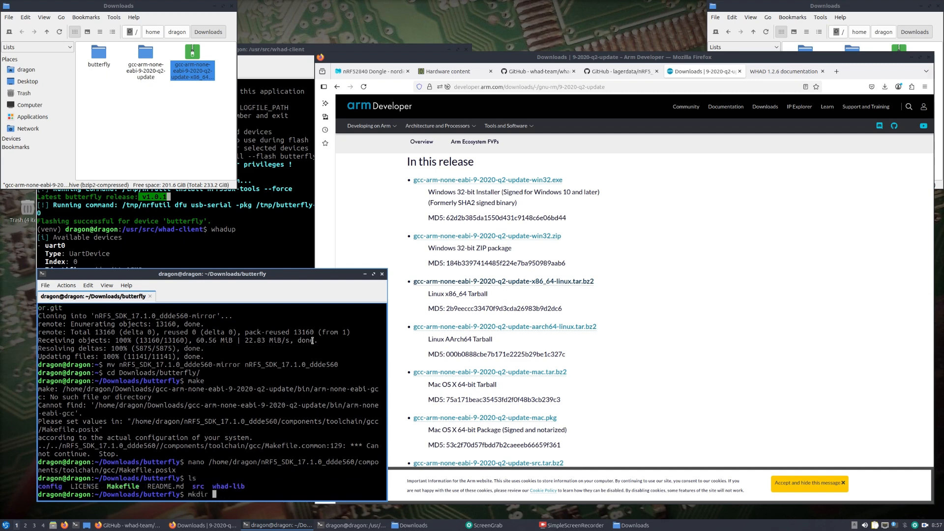
pyautogui.write('dist')
pyautogui.write('ls')
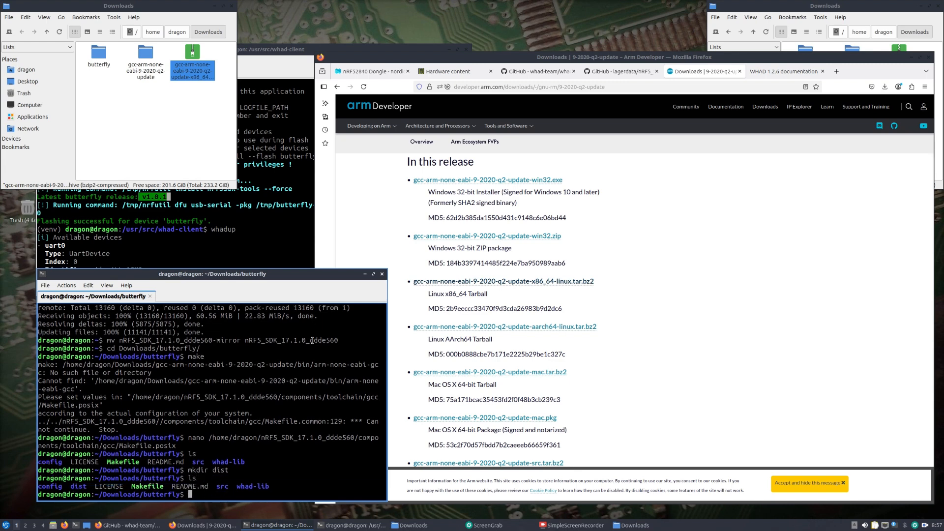
pyautogui.write('make')
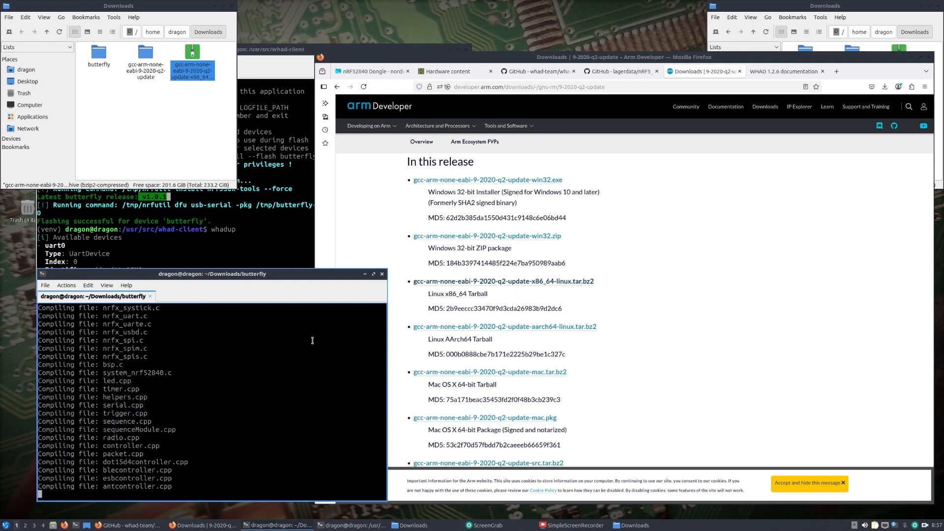
pyautogui.scroll(-3)
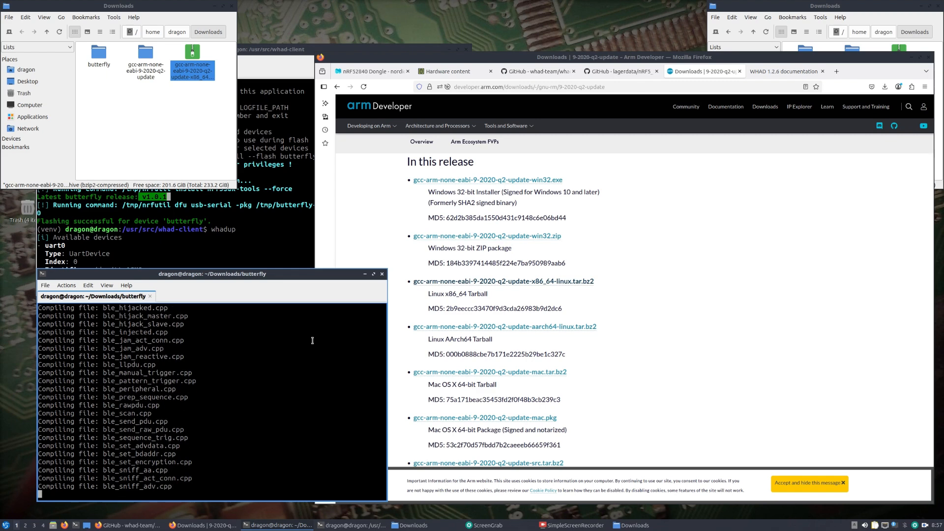
pyautogui.scroll(-3)
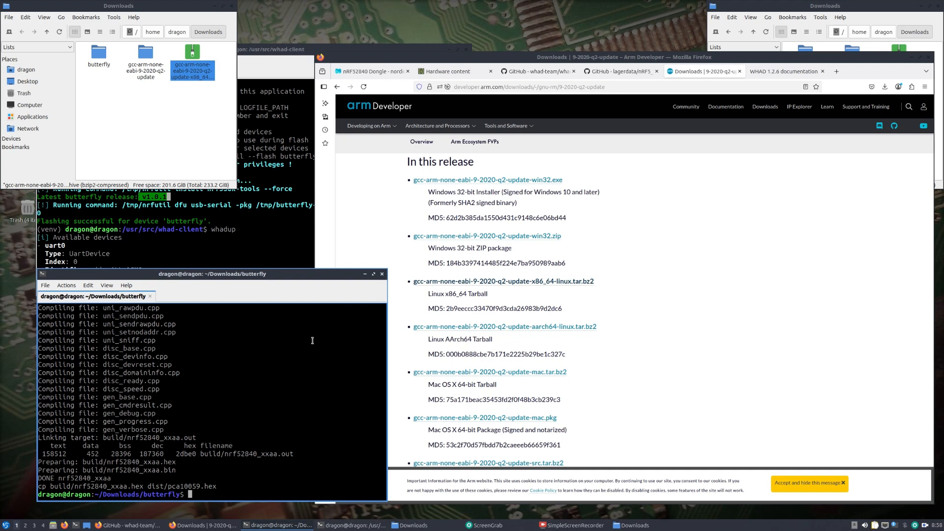
# Run make send, which fails on missing nrfutil, then copy /tmp/nrfutil into the butterfly folder
pyautogui.write('make send')
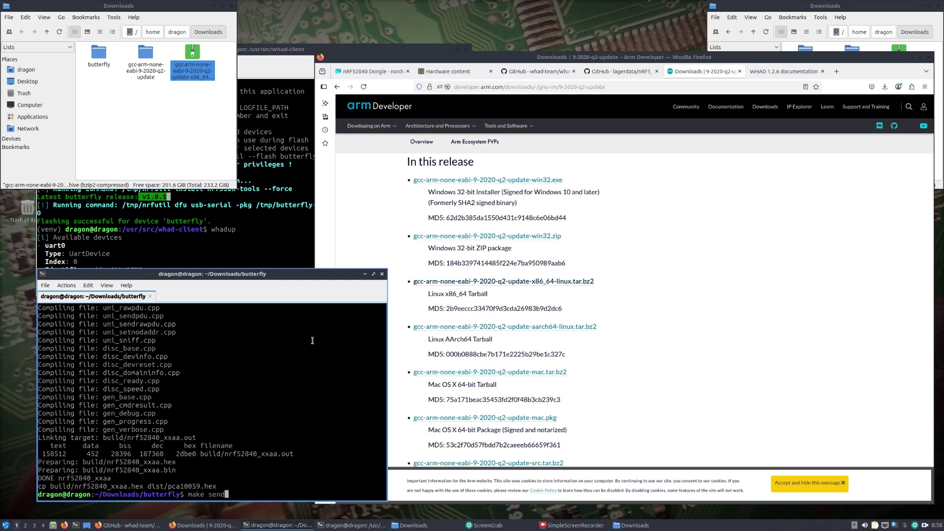
pyautogui.press('Return')
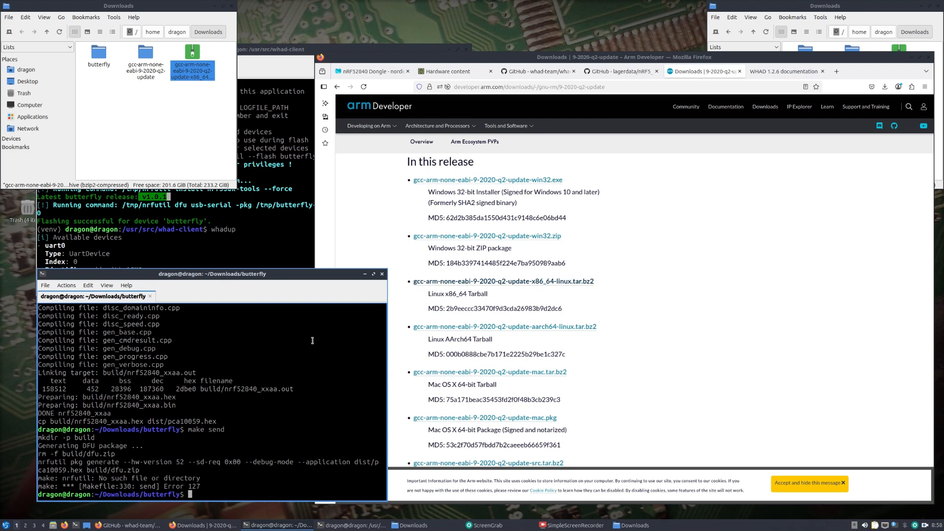
pyautogui.moveTo(200, 213)
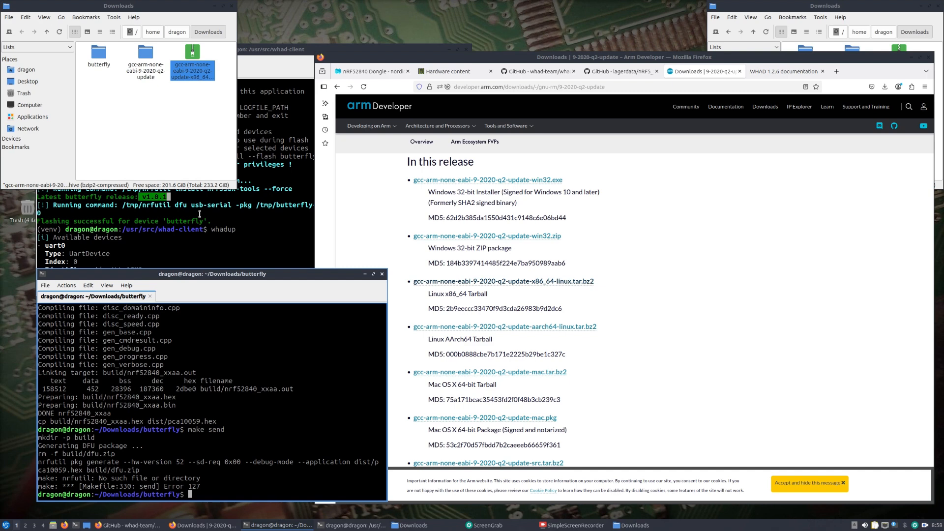
pyautogui.write('cp /')
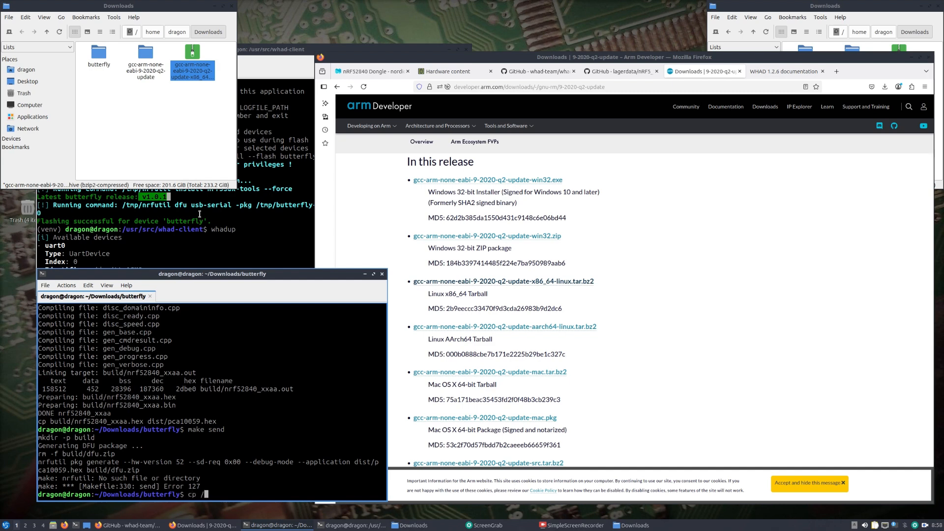
pyautogui.write('/tmp/nrfutil .')
pyautogui.write('ls')
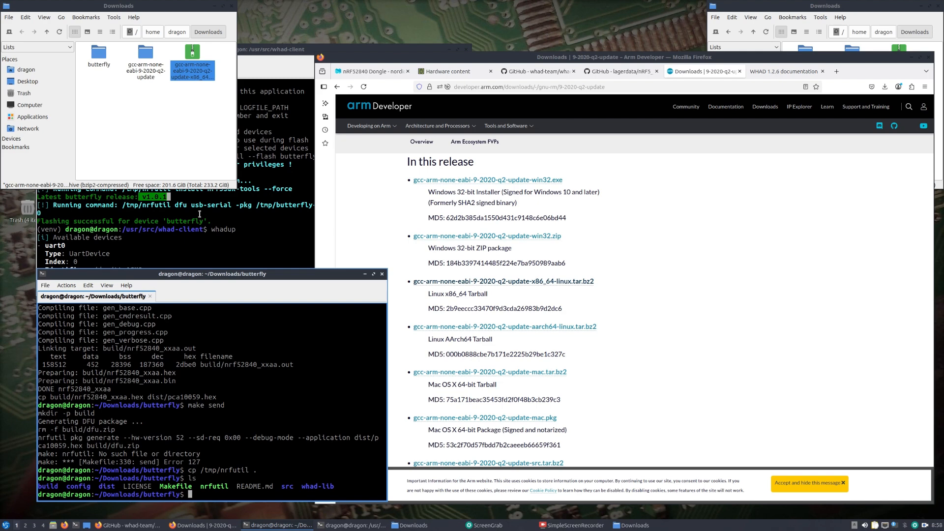
# View the butterfly Makefile in nano, scrolling through its flags, sources and send target
pyautogui.write('nano')
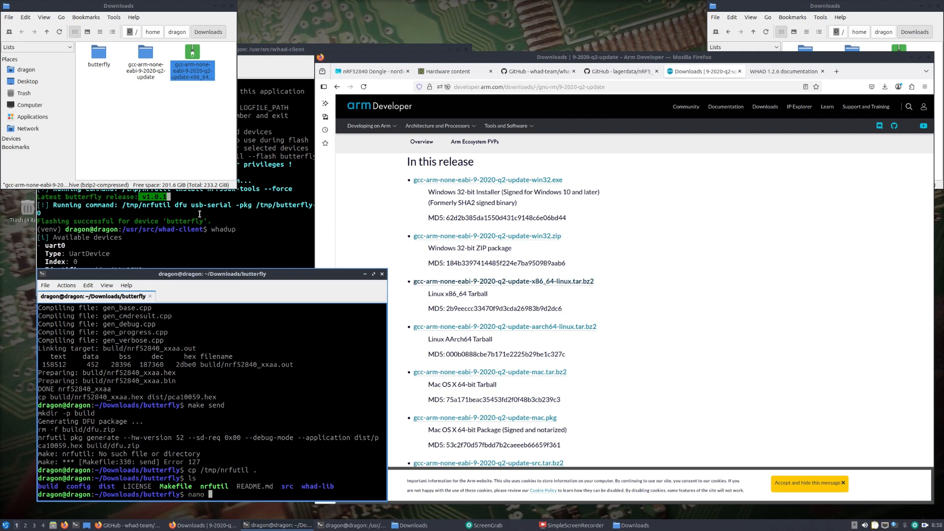
pyautogui.write('M')
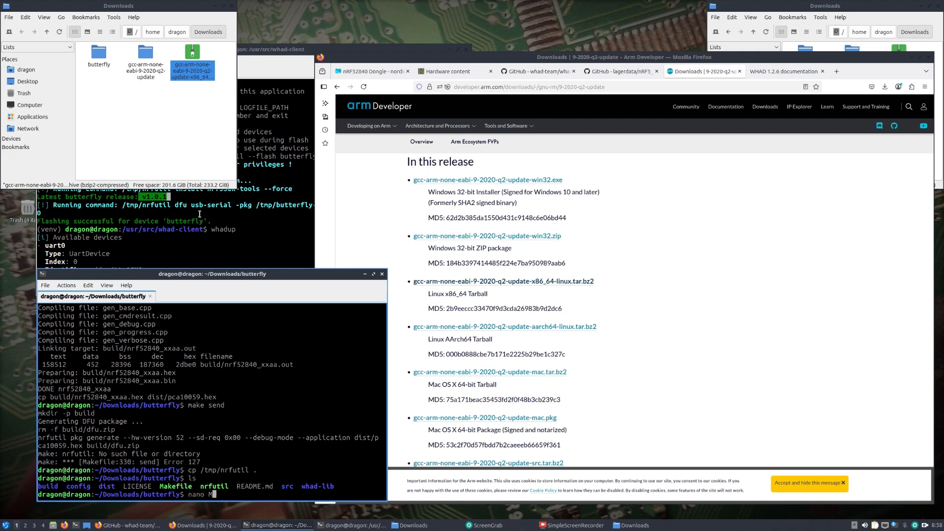
pyautogui.press('Return')
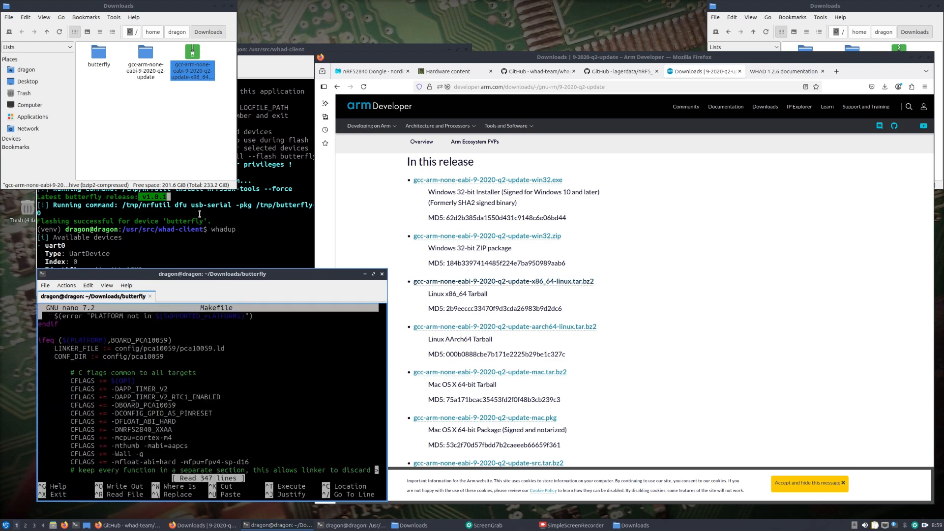
pyautogui.scroll(-3)
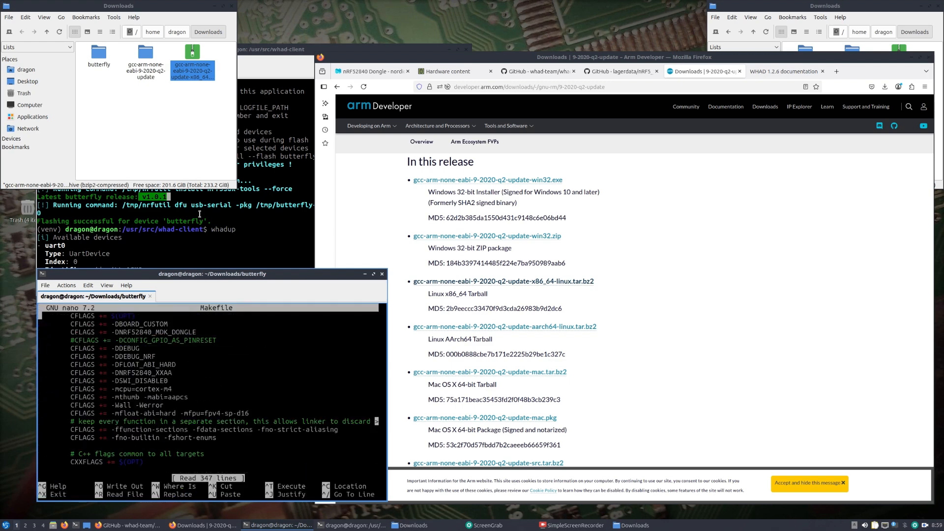
pyautogui.scroll(-3)
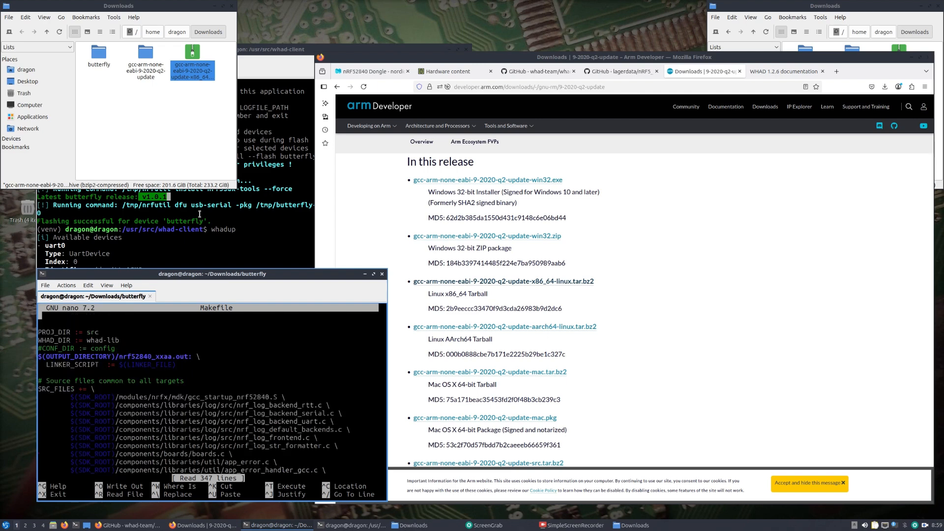
pyautogui.scroll(-3)
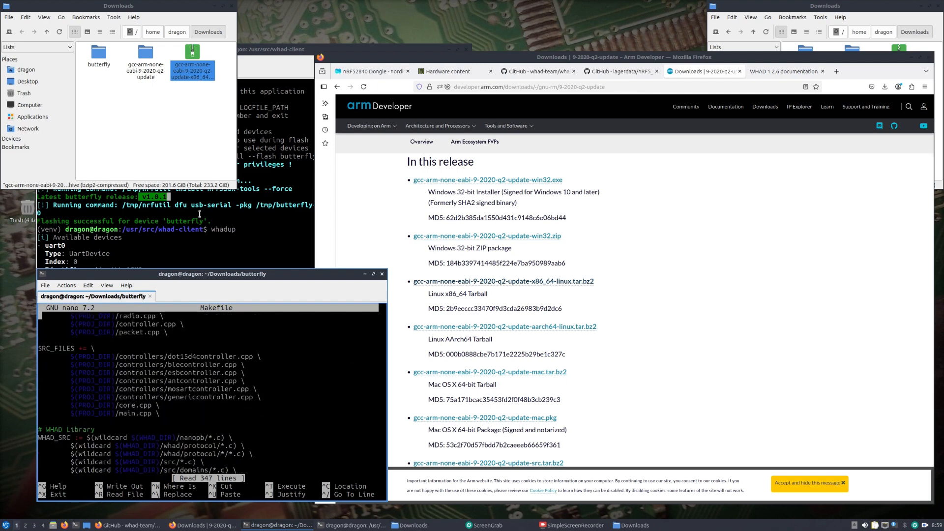
pyautogui.scroll(-3)
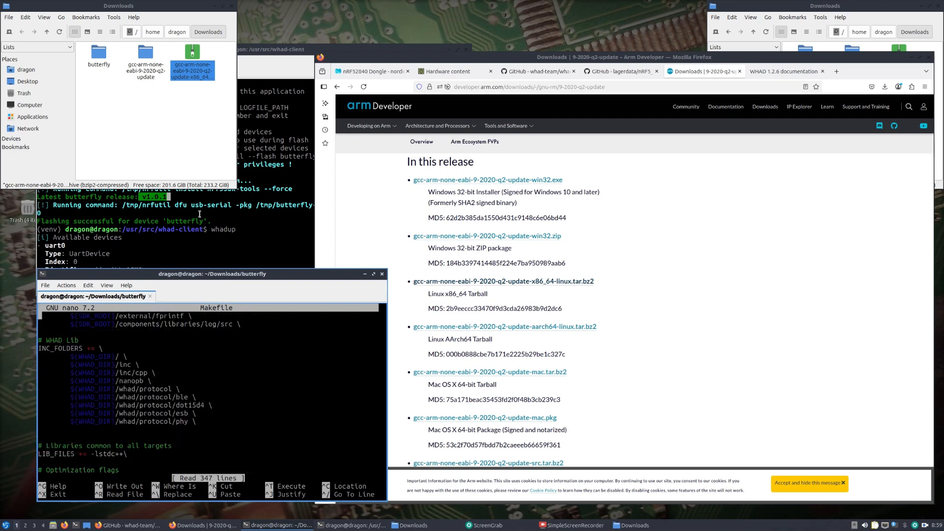
pyautogui.scroll(-3)
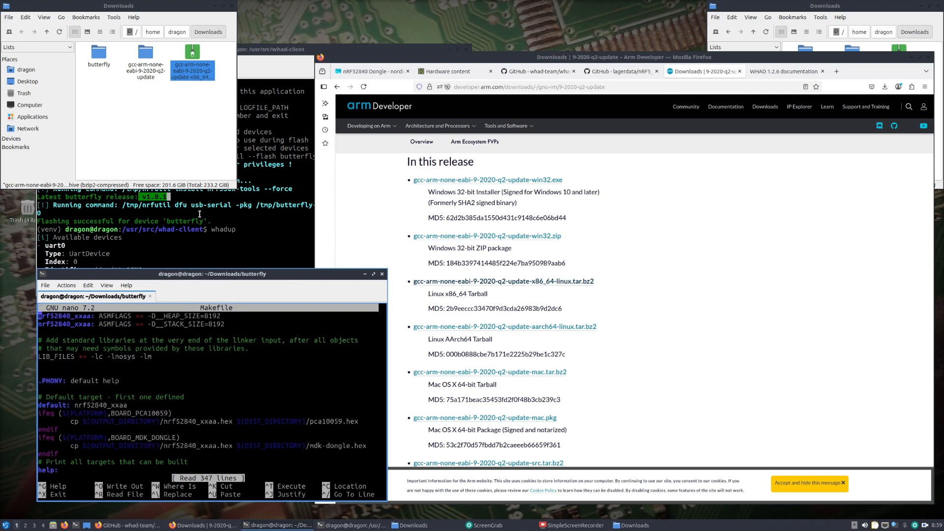
pyautogui.scroll(-3)
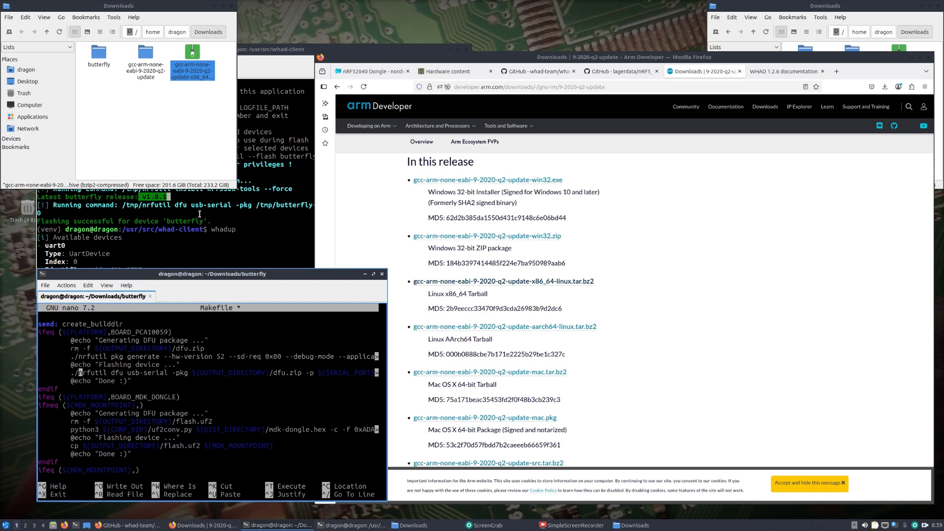
# Save the Makefile using ./nrfutil and run make send, flashing dfu.zip over /dev/ttyACM0
pyautogui.press('ctrl+o')
pyautogui.write('make send')
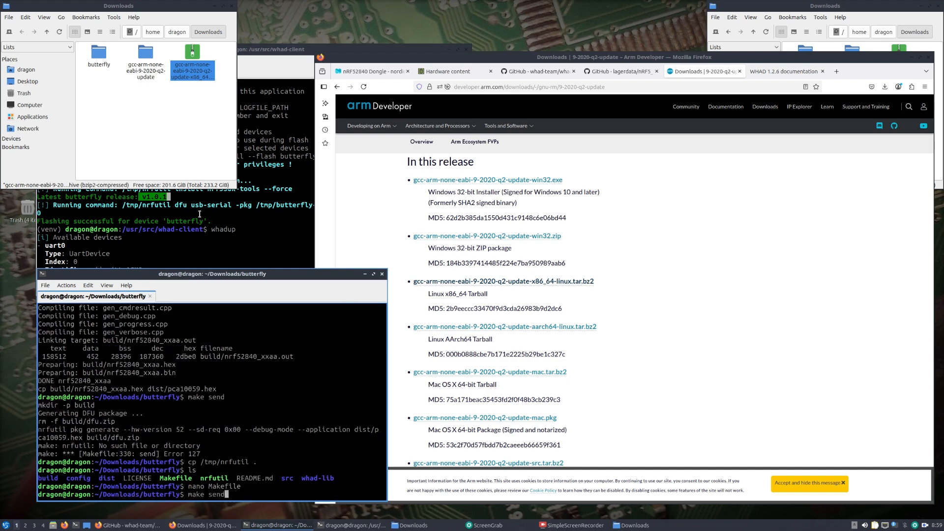
pyautogui.press('Return')
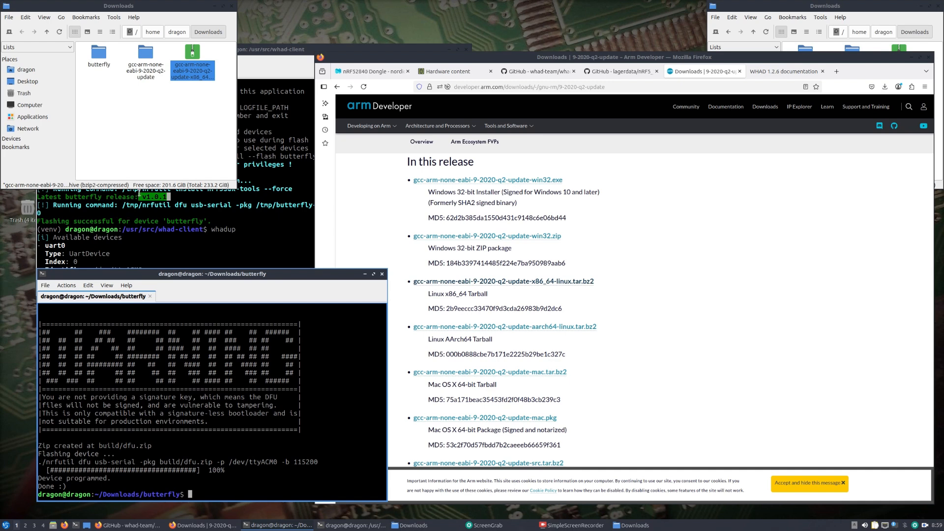
pyautogui.click(352, 525)
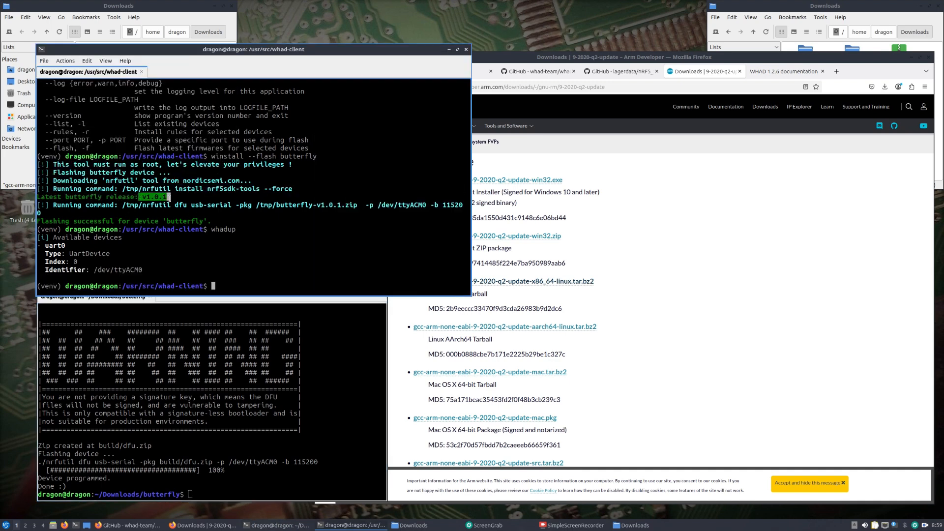
pyautogui.moveTo(556, 258)
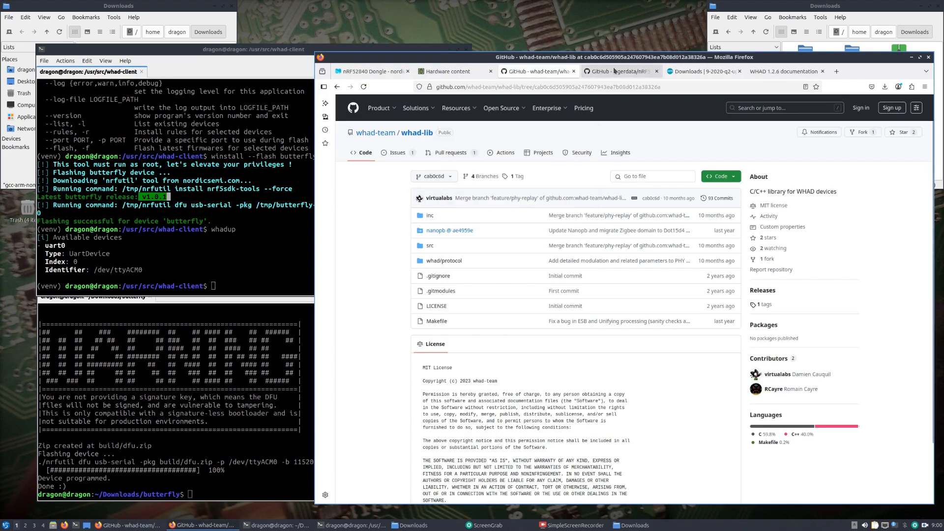
# Show the whadup 'Get detailed information on a WHAD device' section in the WHAD 1.2.6 docs
pyautogui.click(784, 71)
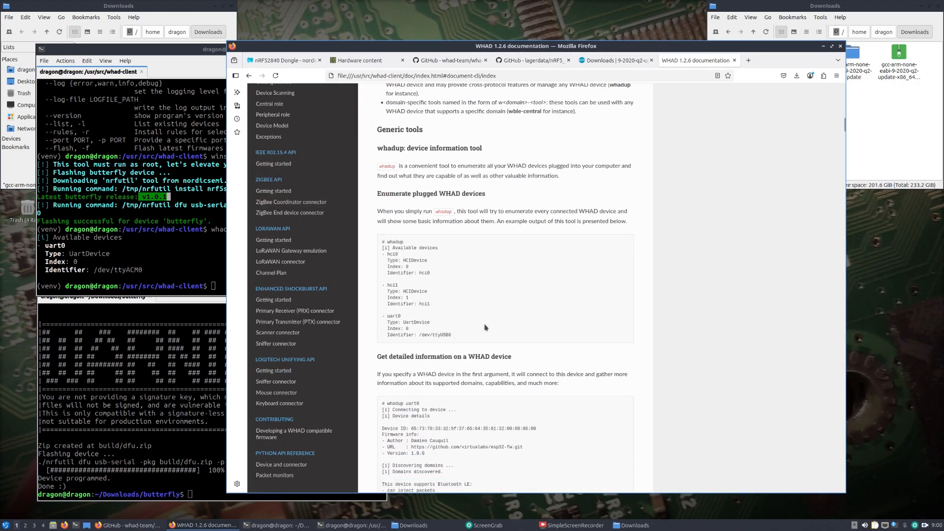
pyautogui.moveTo(438, 249)
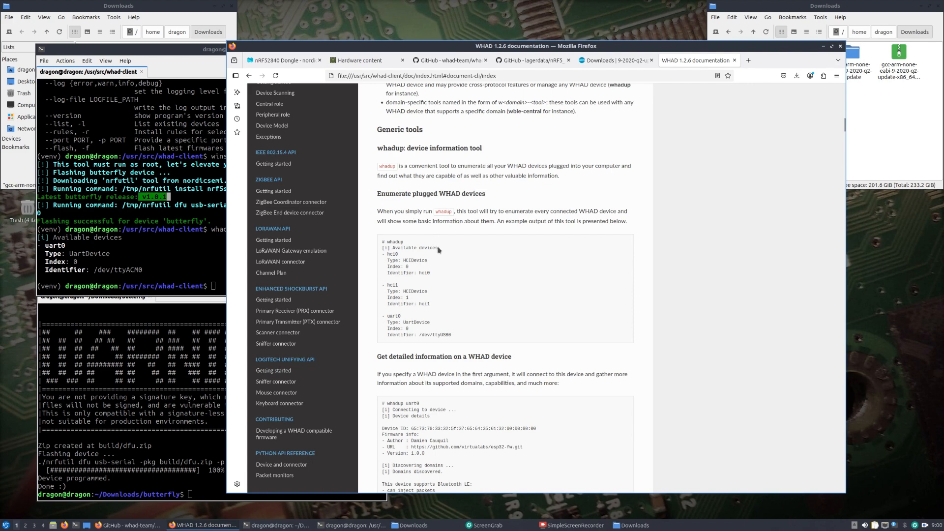
pyautogui.scroll(-3)
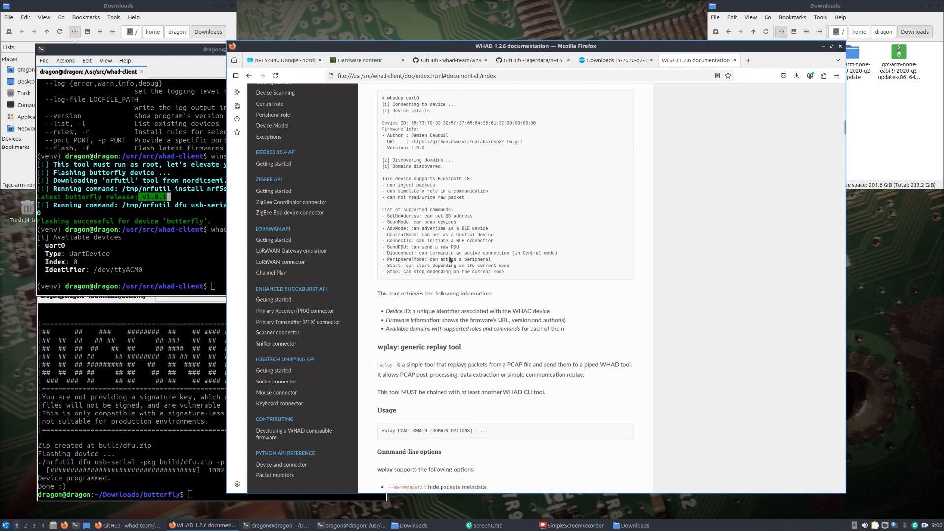
pyautogui.scroll(3)
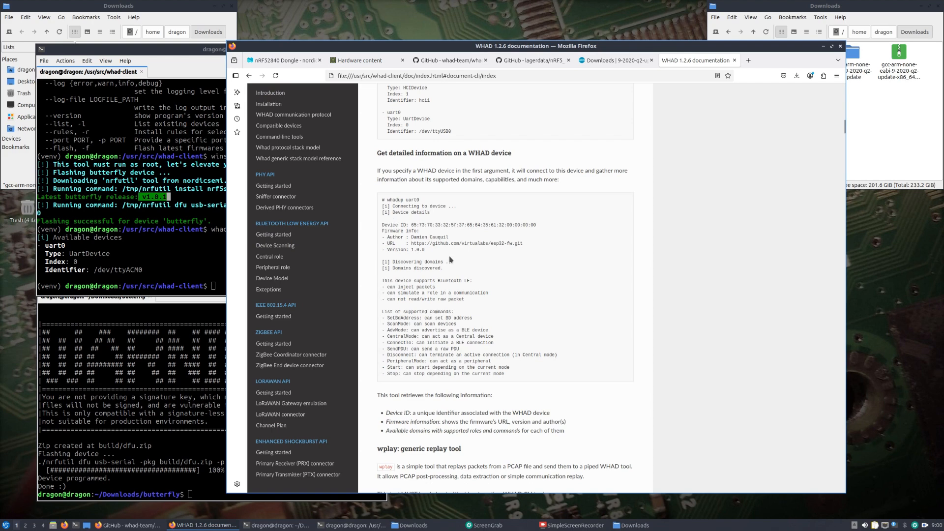
pyautogui.scroll(3)
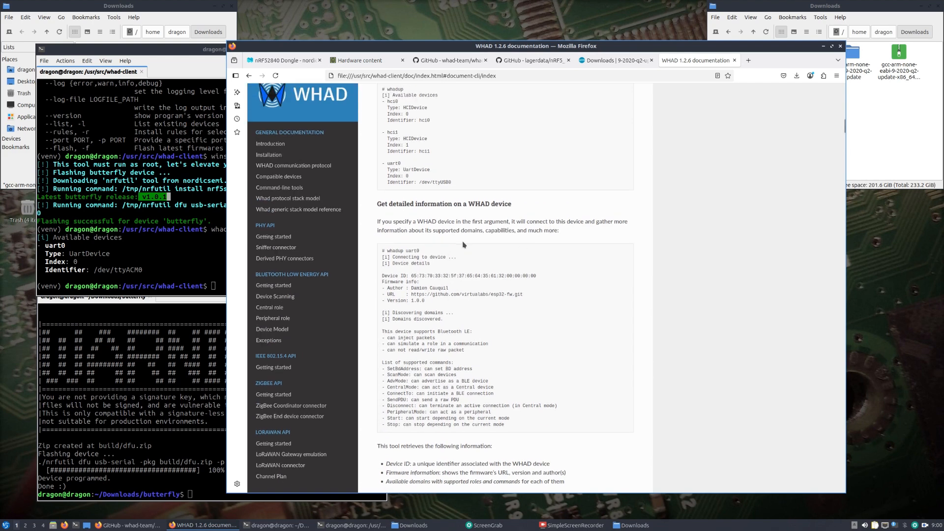
pyautogui.moveTo(426, 245)
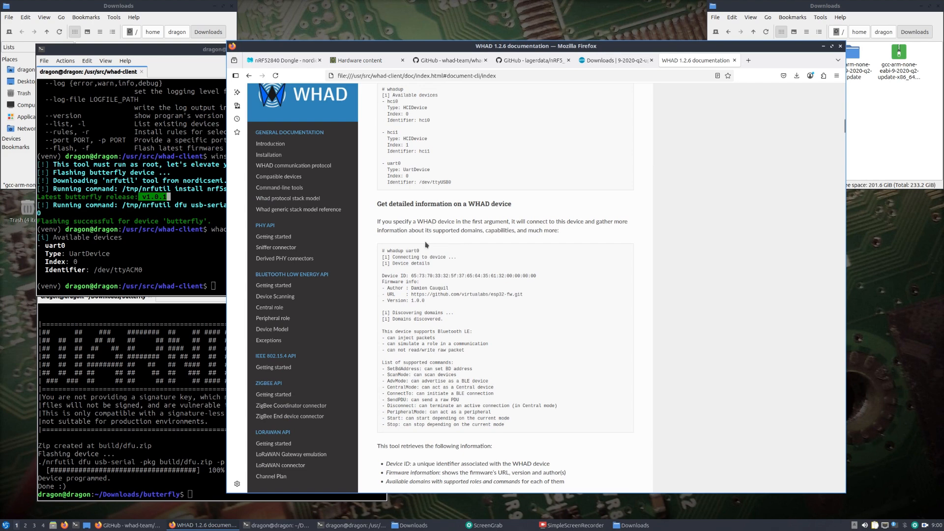
pyautogui.moveTo(397, 258)
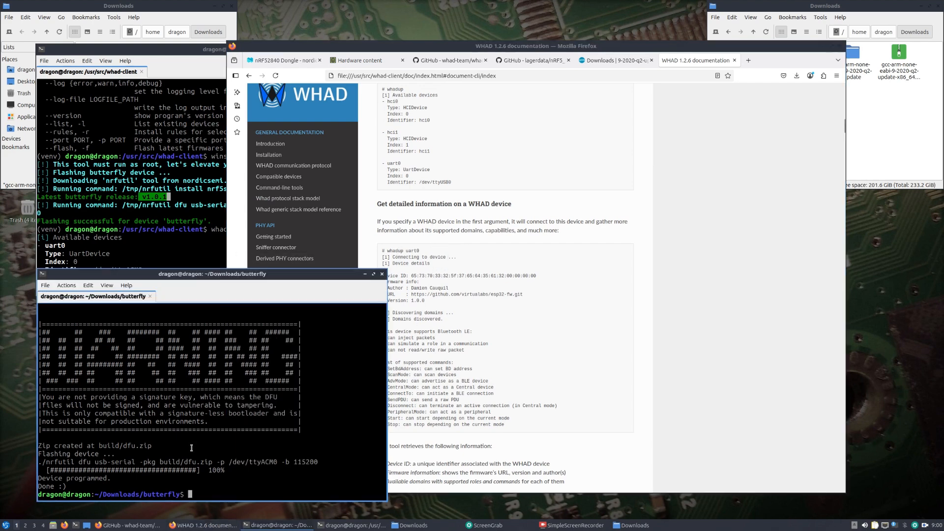
pyautogui.write('whad-lib/')
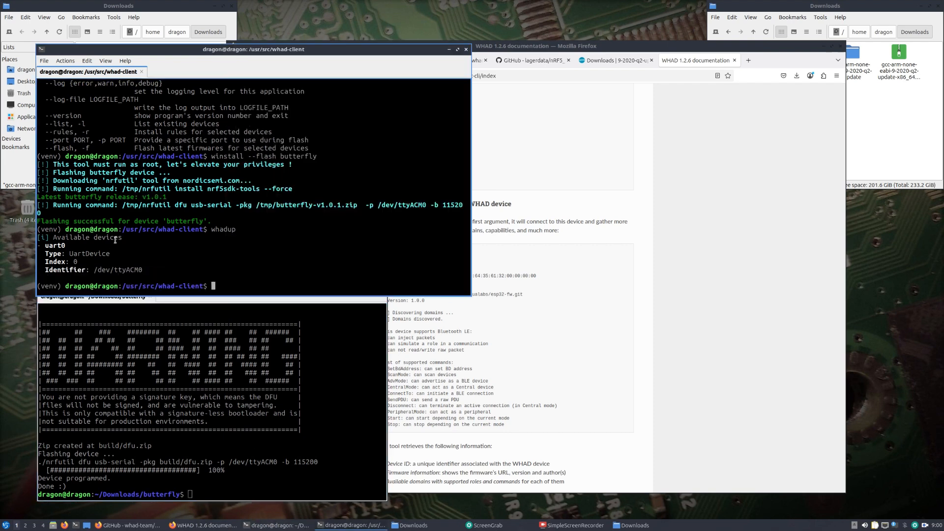
# Run whadup uart0 and highlight the ButterFly firmware Version line reporting 1.1.0
pyautogui.write('whadup')
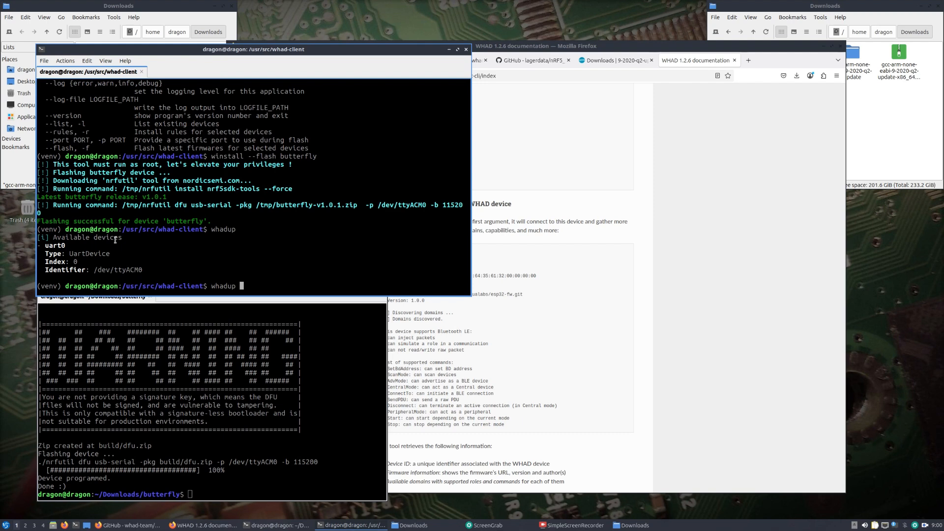
pyautogui.write('uart')
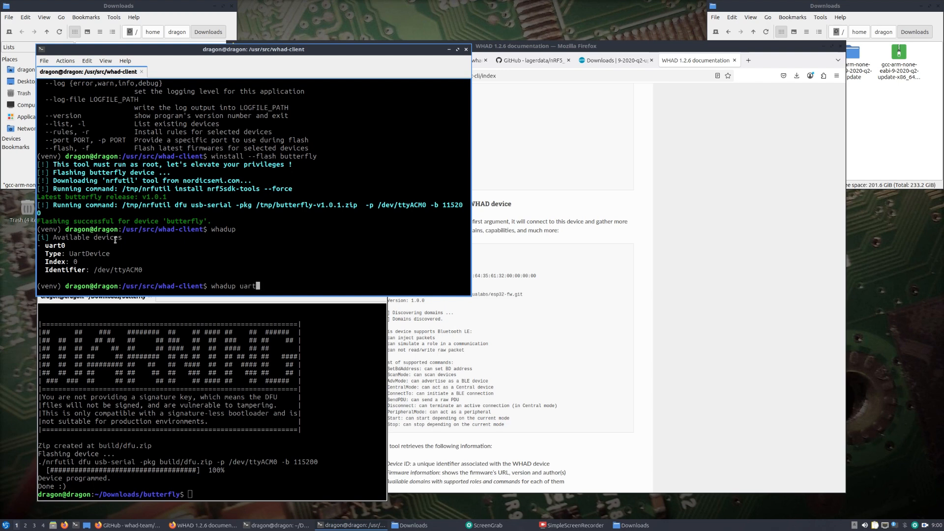
pyautogui.press('Return')
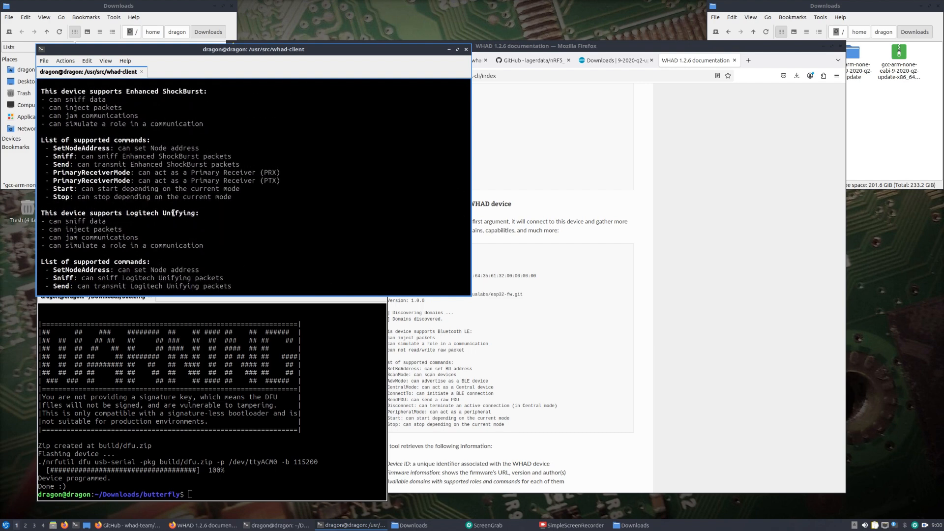
pyautogui.scroll(-3)
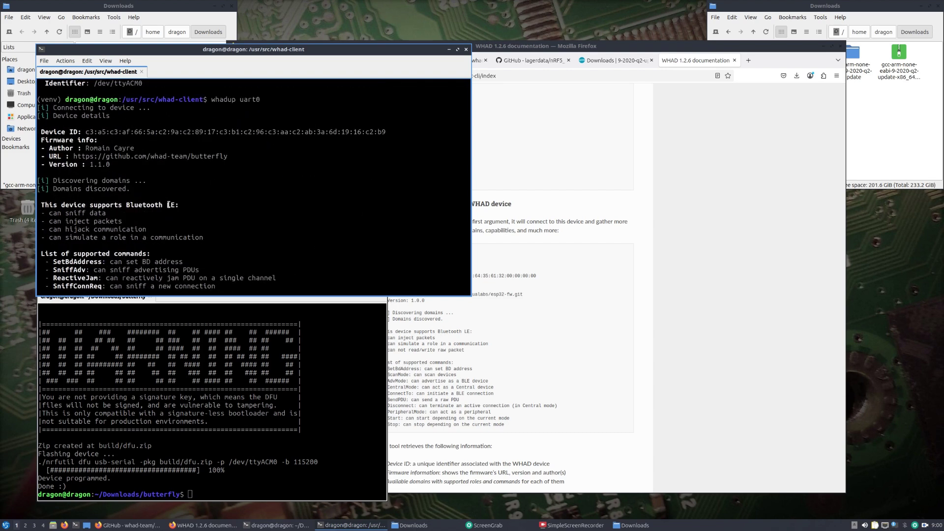
pyautogui.doubleClick(99, 164)
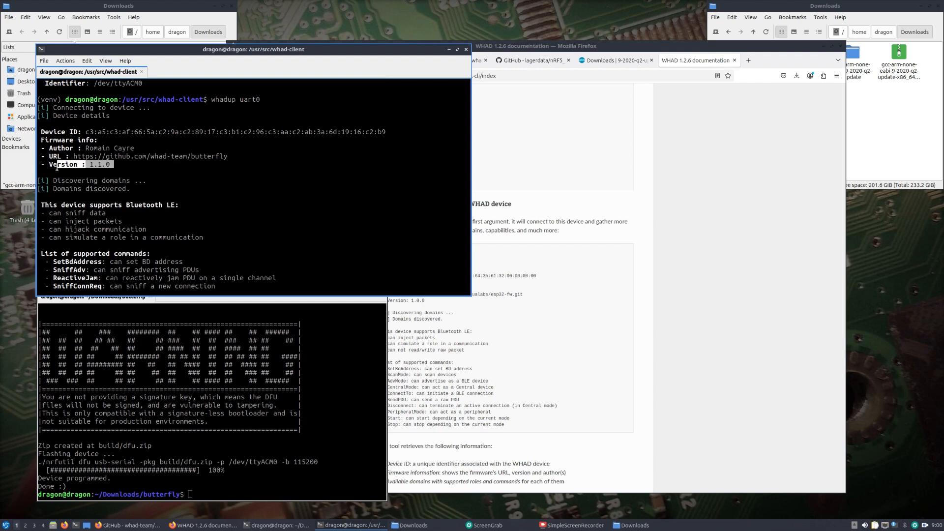
pyautogui.moveTo(598, 281)
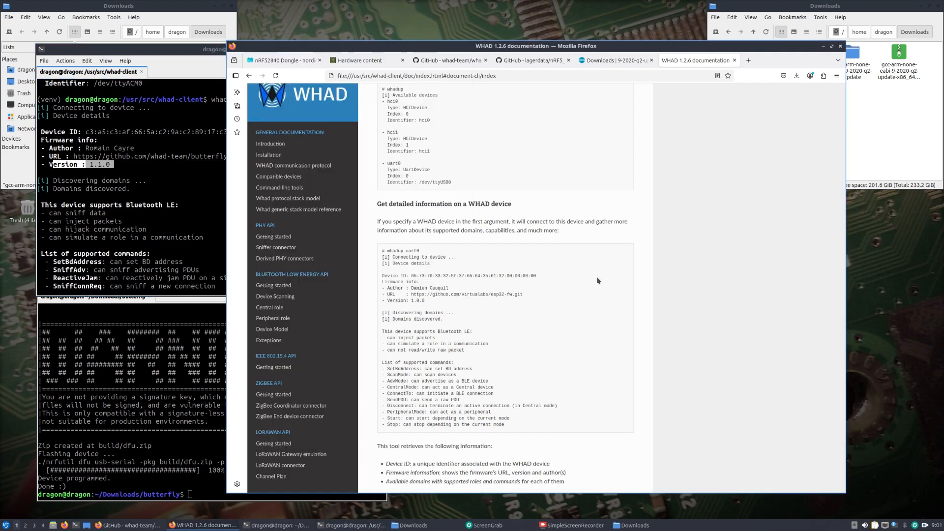
# Scroll the WHAD CLI docs past wplay to the wsniff generic sniffing tool section
pyautogui.scroll(-3)
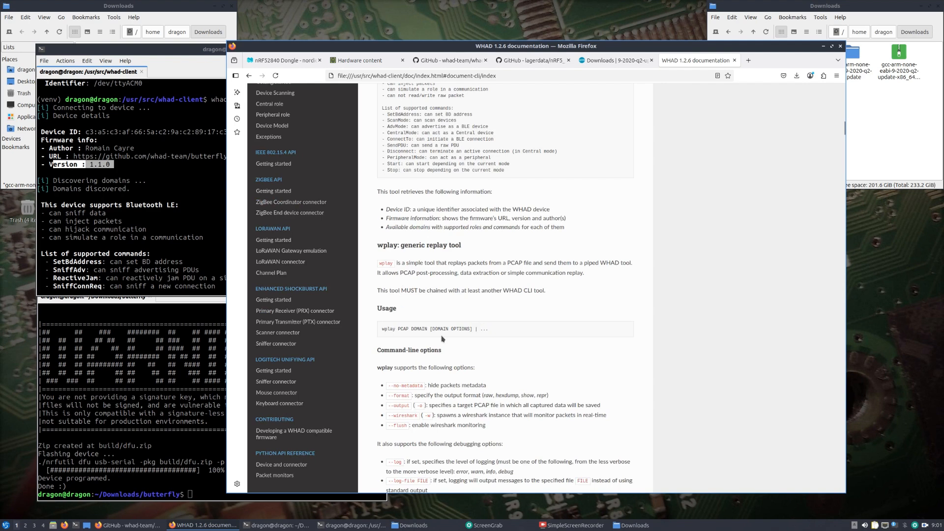
pyautogui.scroll(3)
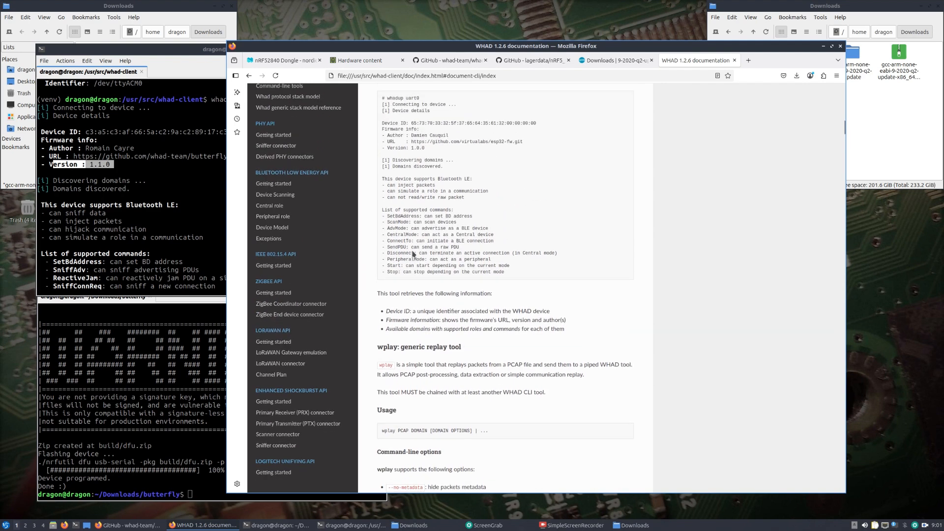
pyautogui.scroll(-3)
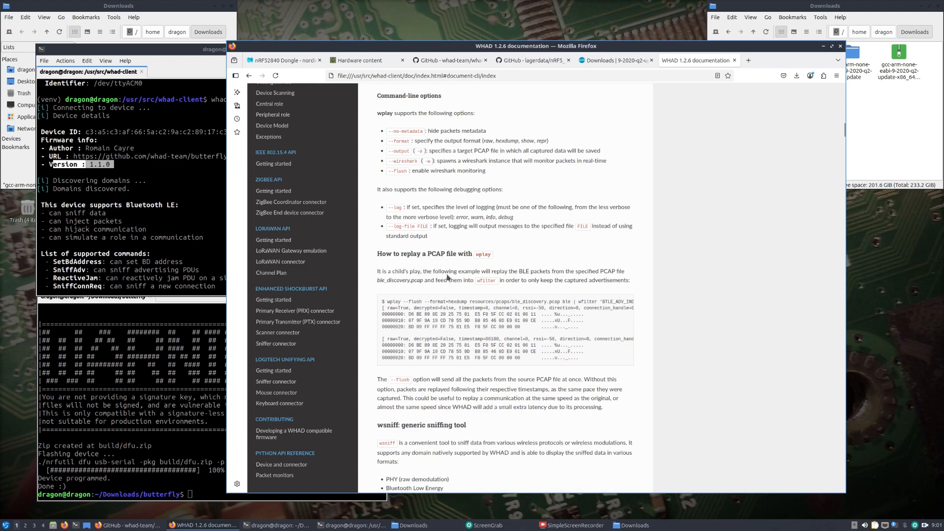
pyautogui.scroll(-3)
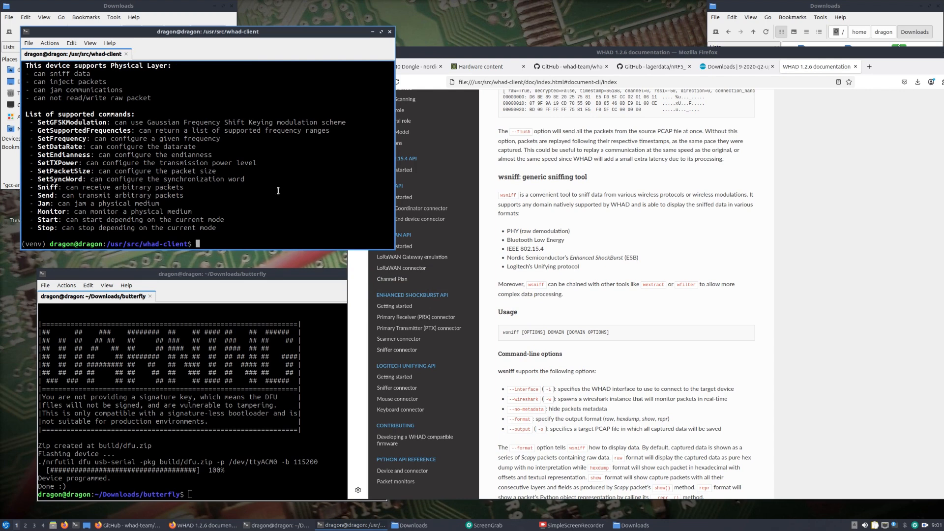
# Run wsniff -i uart0 -w to display its usage help listing the available domains
pyautogui.write('wsniff')
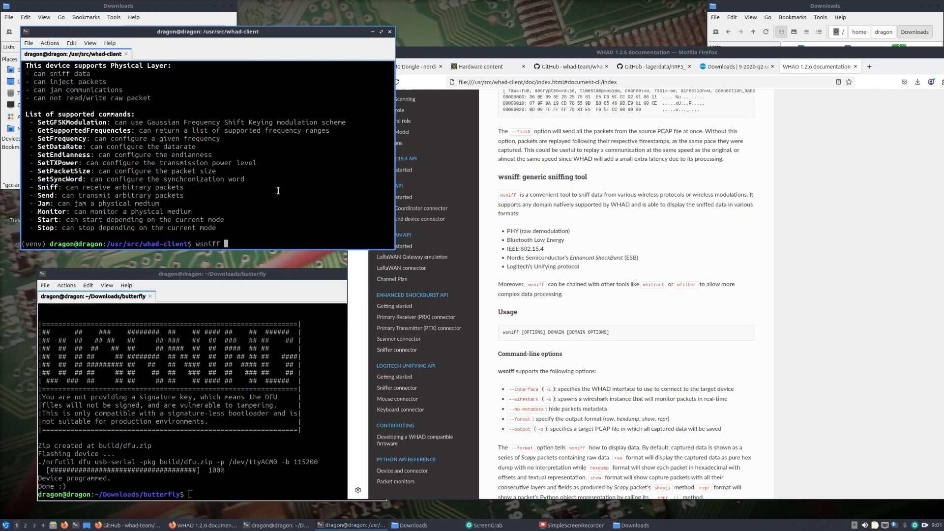
pyautogui.write('-')
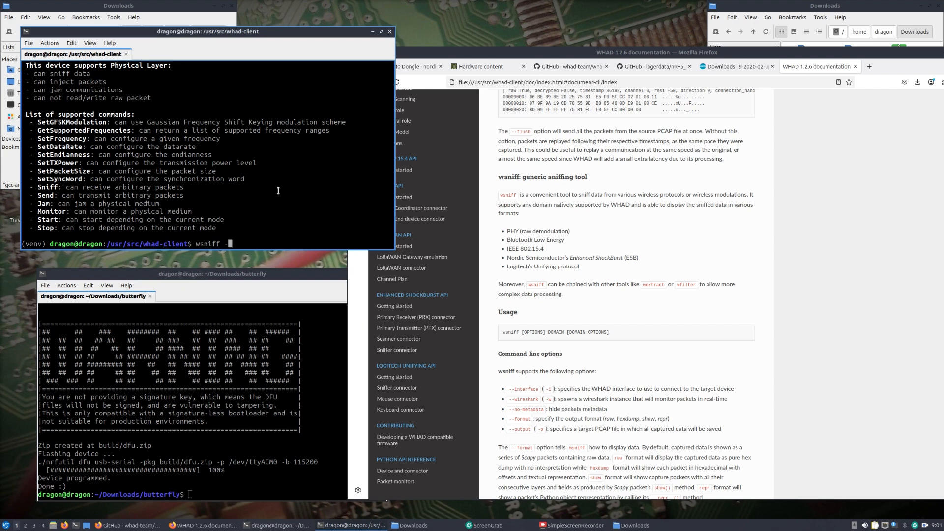
pyautogui.write('-i uart')
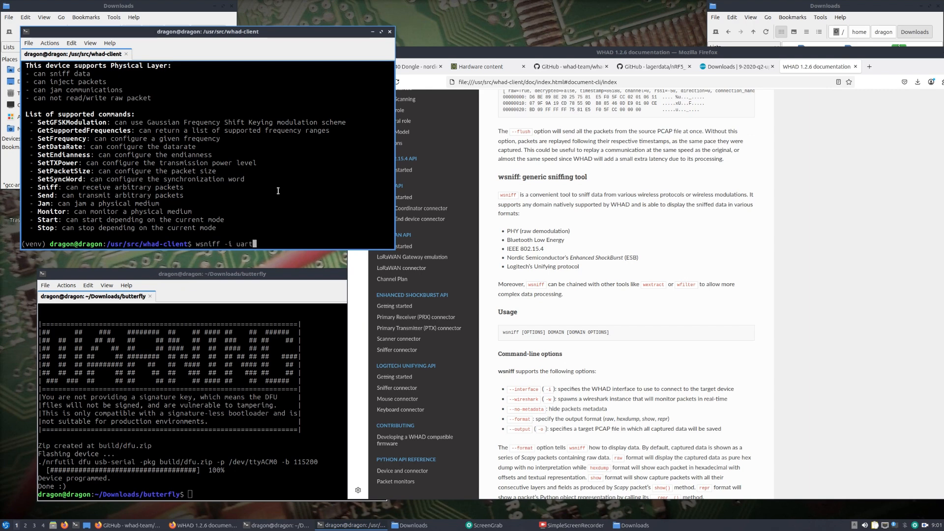
pyautogui.write('0')
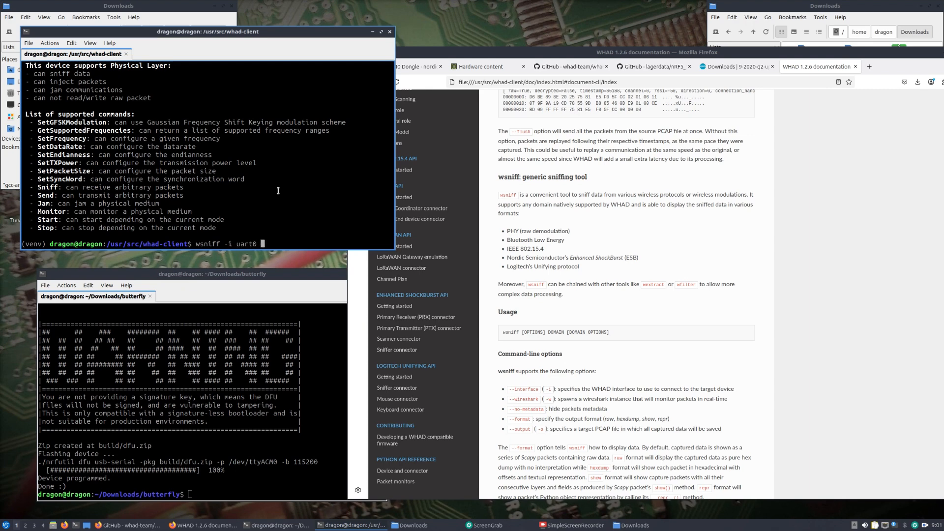
pyautogui.write('-w')
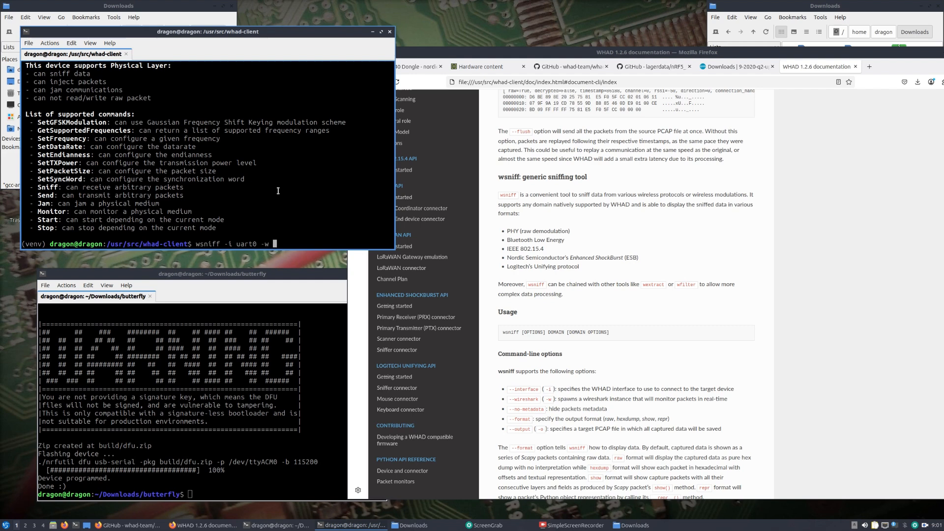
pyautogui.moveTo(540, 284)
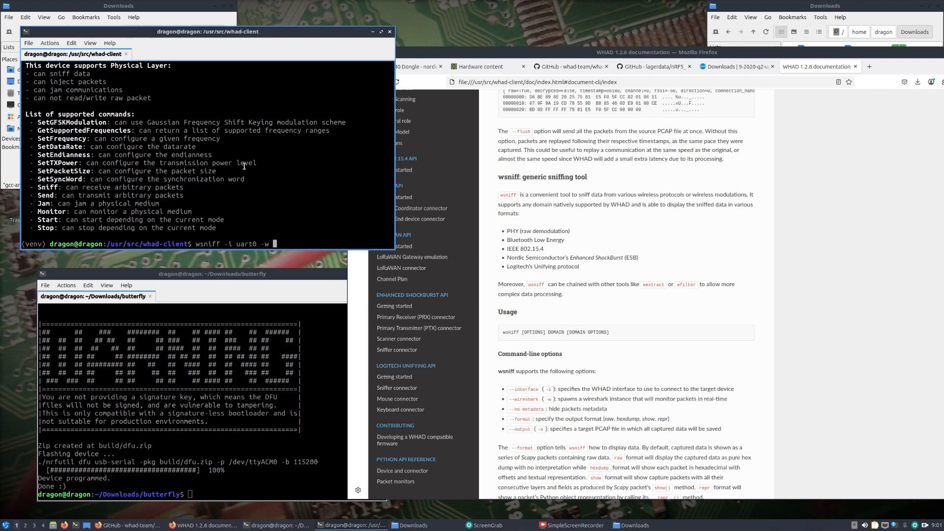
pyautogui.press('Return')
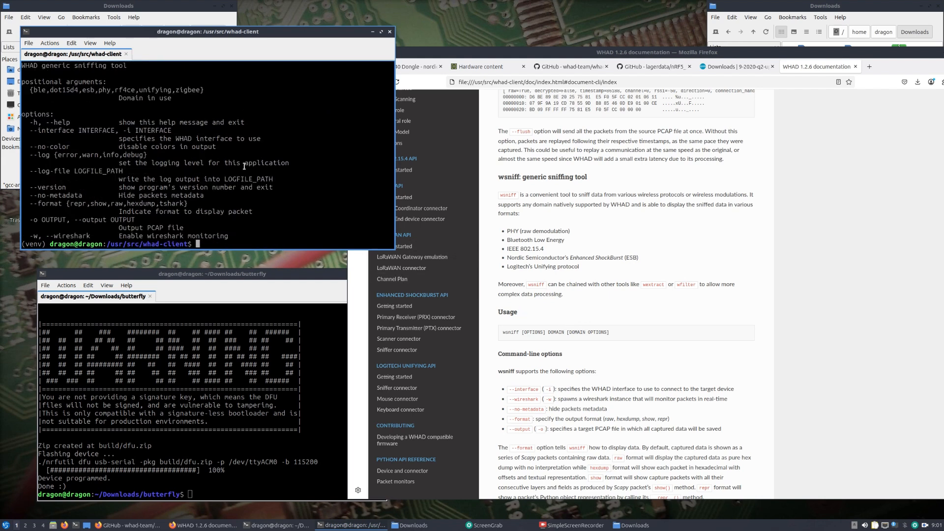
# Launch wsniff -i uart0 -w with the unifying domain, opening Wireshark monitoring
pyautogui.write('wsniff -i uart0 -w -h')
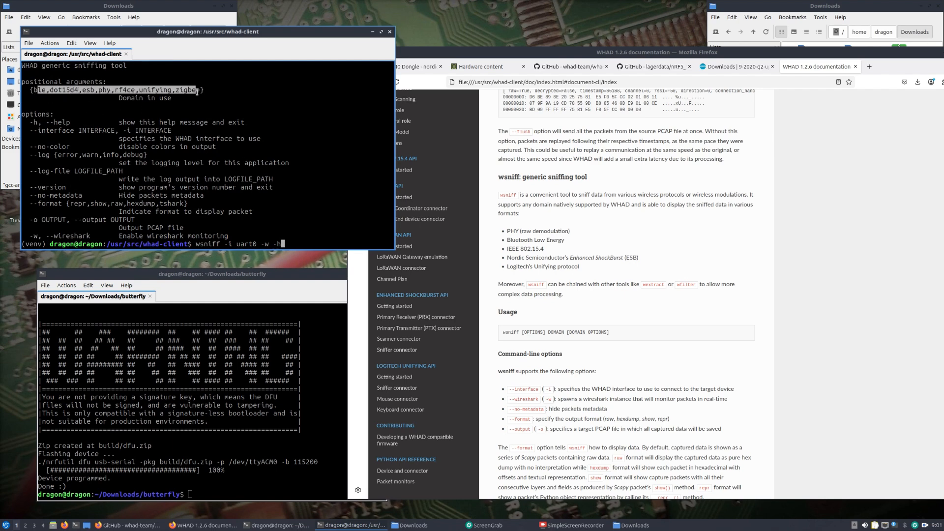
pyautogui.moveTo(273, 147)
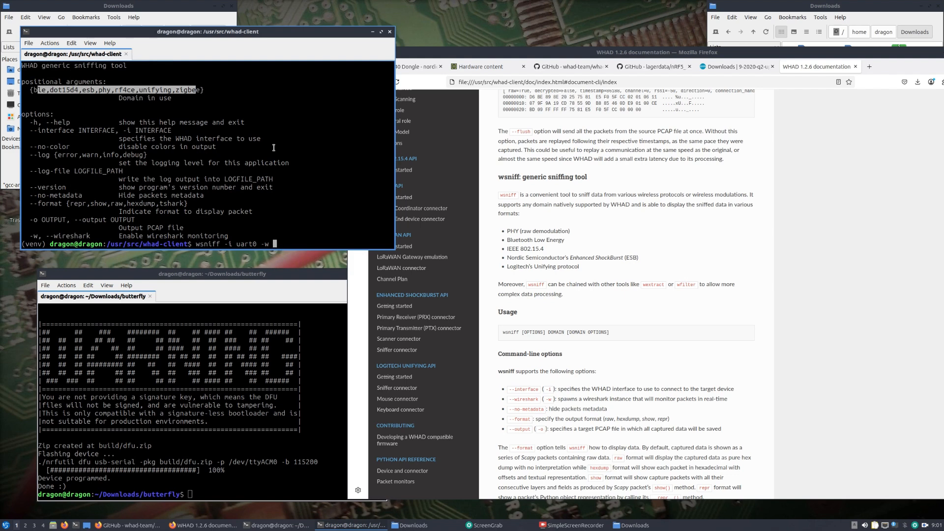
pyautogui.write('unifying')
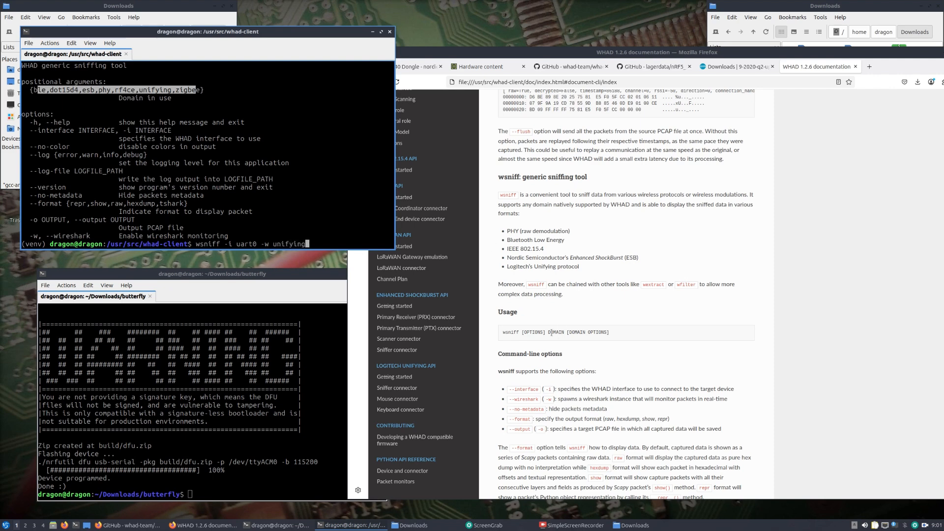
pyautogui.moveTo(319, 213)
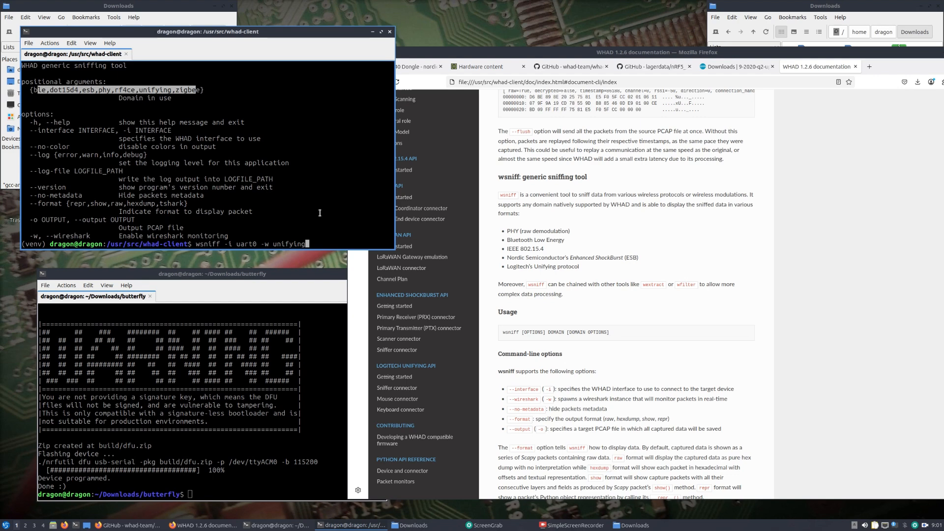
pyautogui.scroll(3)
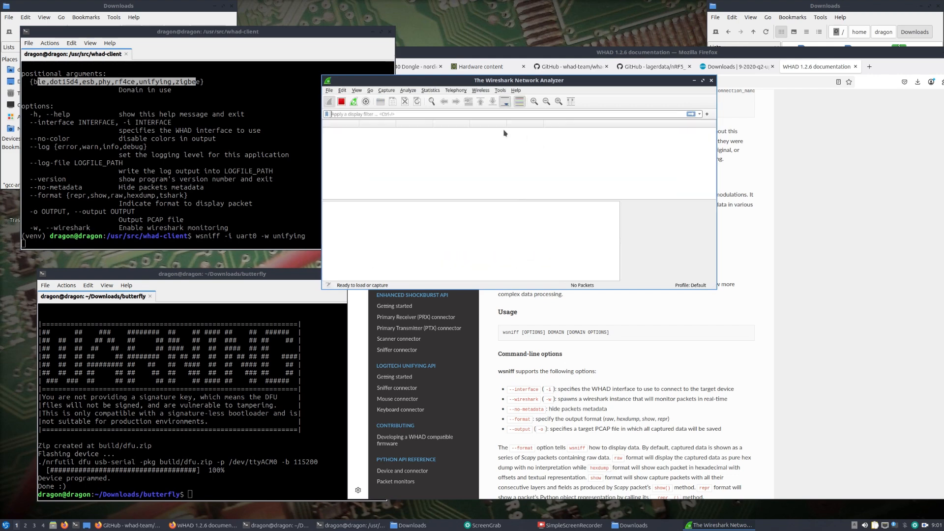
pyautogui.moveTo(342, 100)
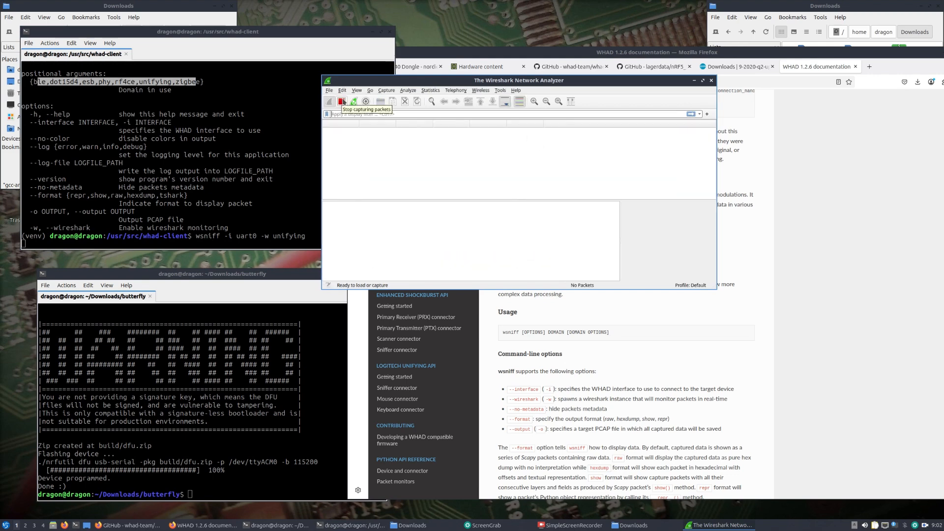
pyautogui.moveTo(672, 133)
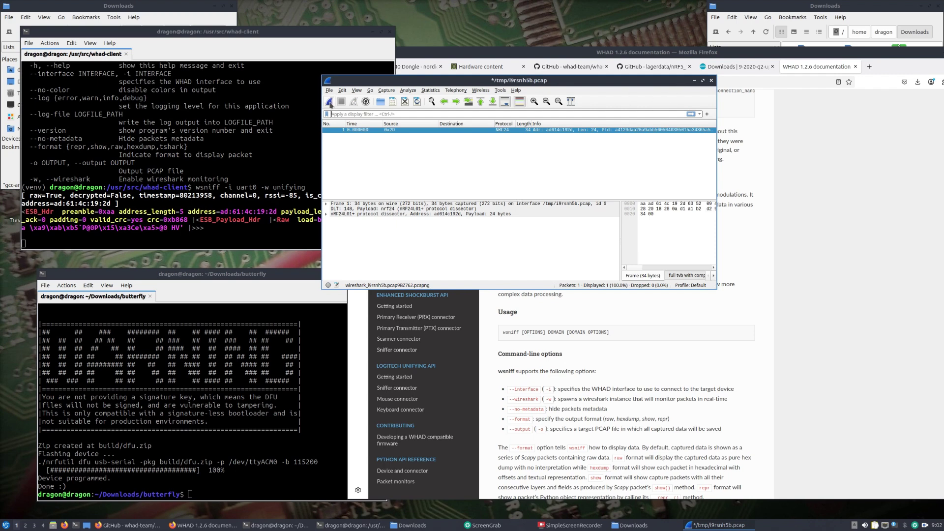
# Stop the Unifying packet capture and quit Wireshark without saving
pyautogui.click(711, 80)
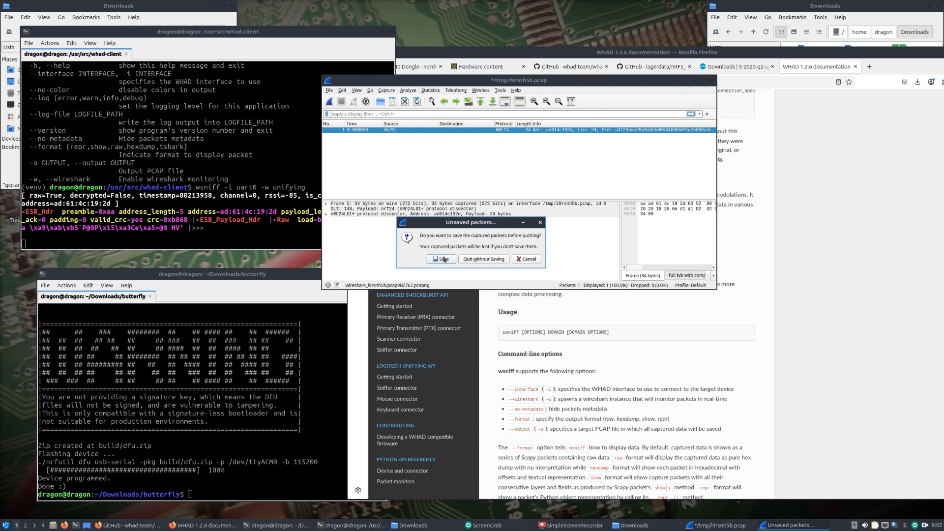
pyautogui.click(442, 259)
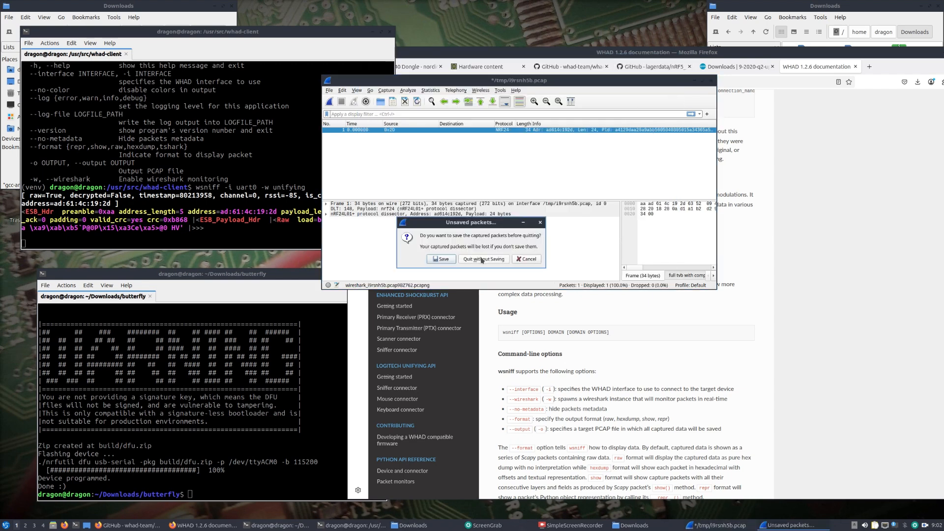
pyautogui.click(482, 258)
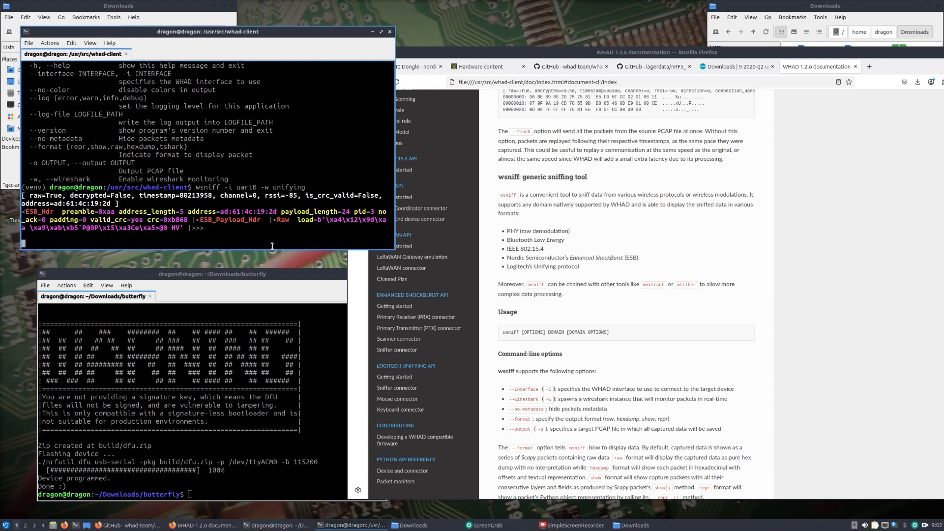
pyautogui.moveTo(201, 282)
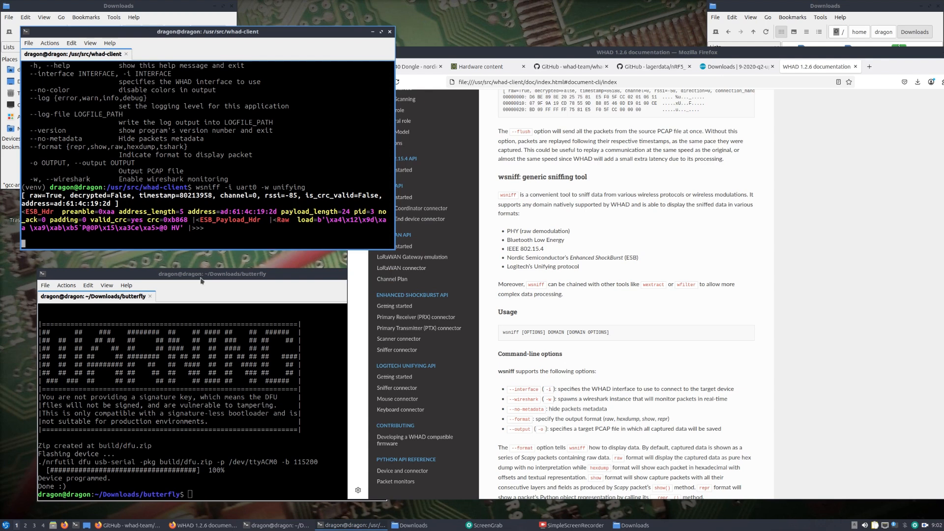